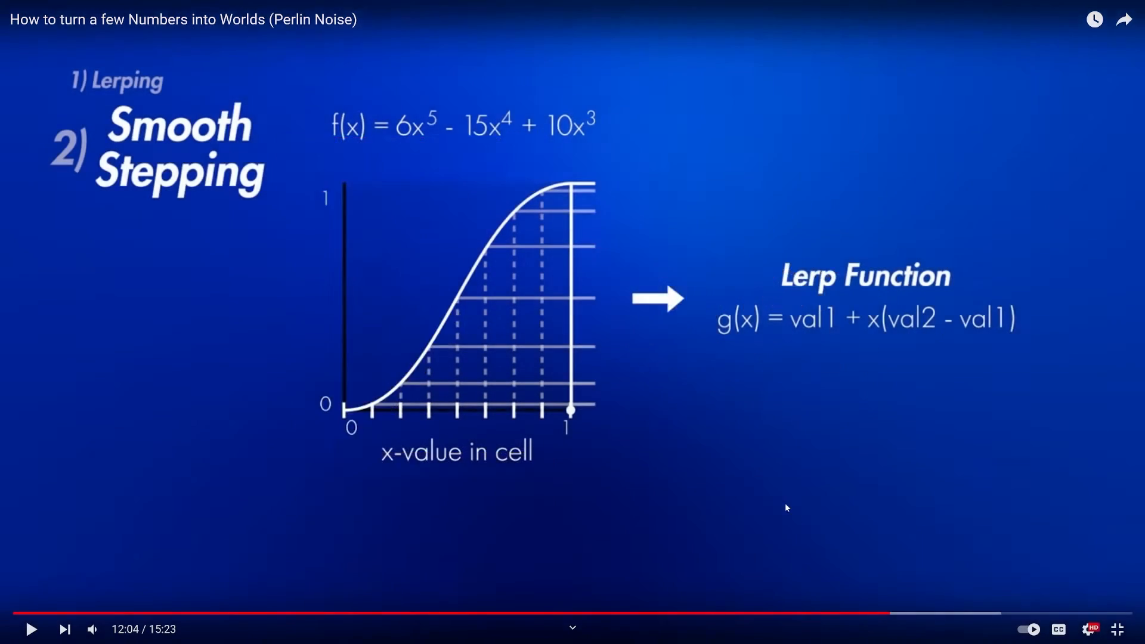
mouse_move(730, 353)
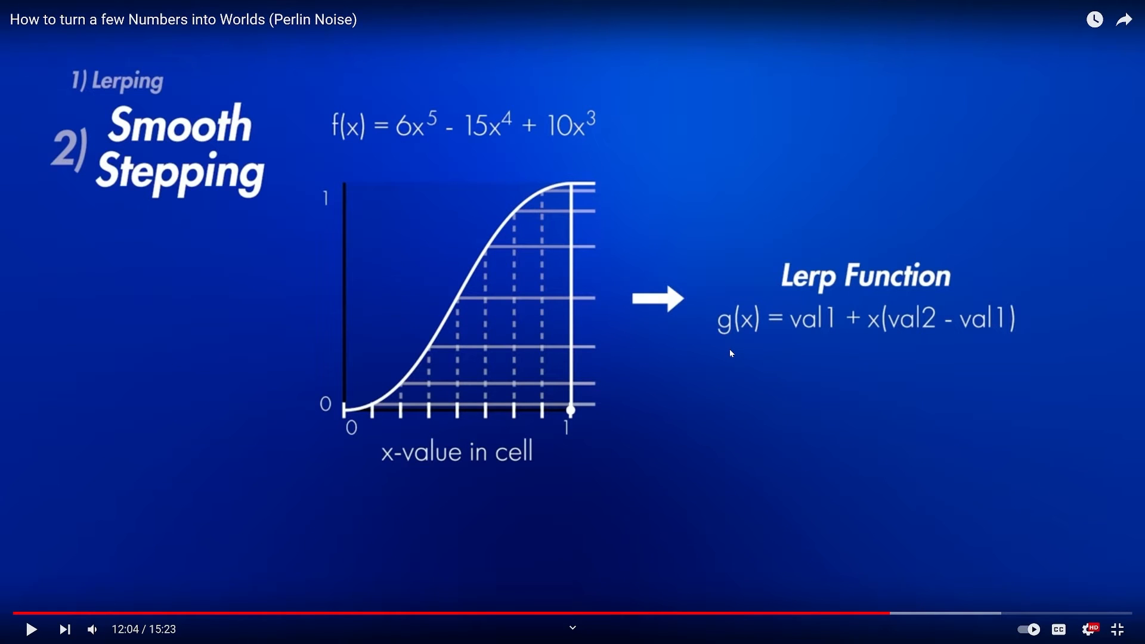
mouse_move(930, 375)
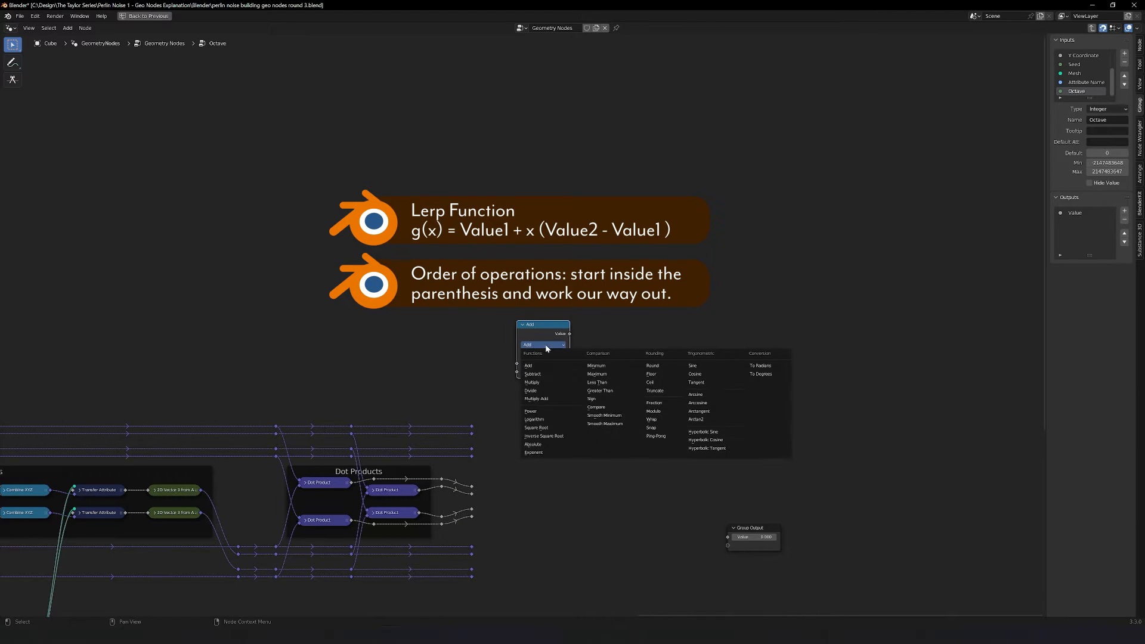
- Set the math nodes to Subtract, Multiply and Add, and rename a group input 'lerp'
click(533, 374)
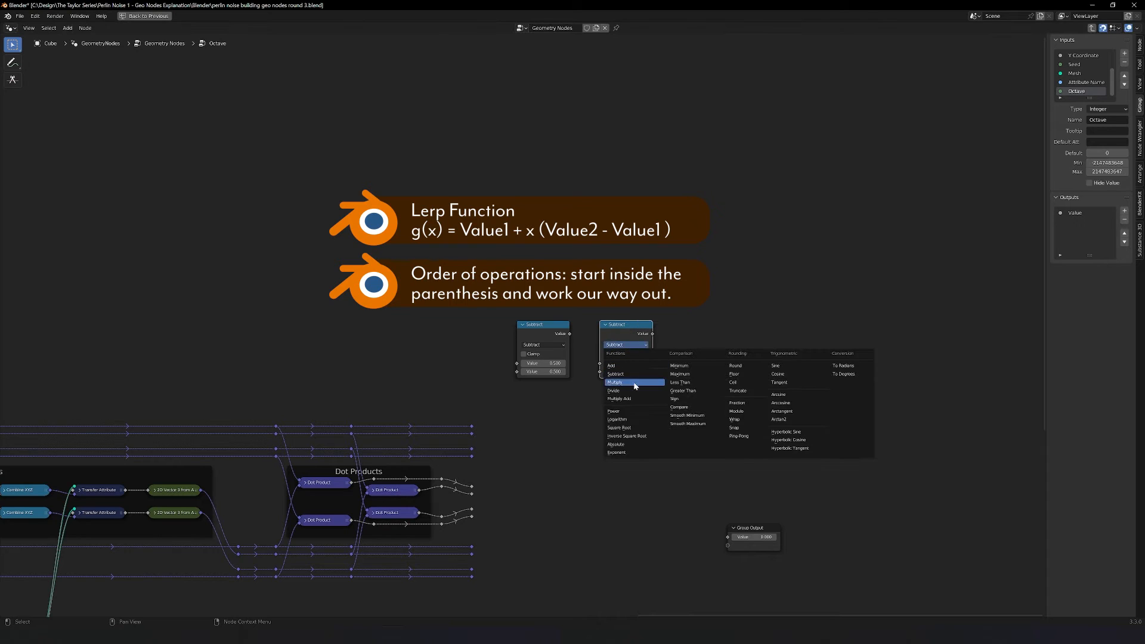
click(618, 382)
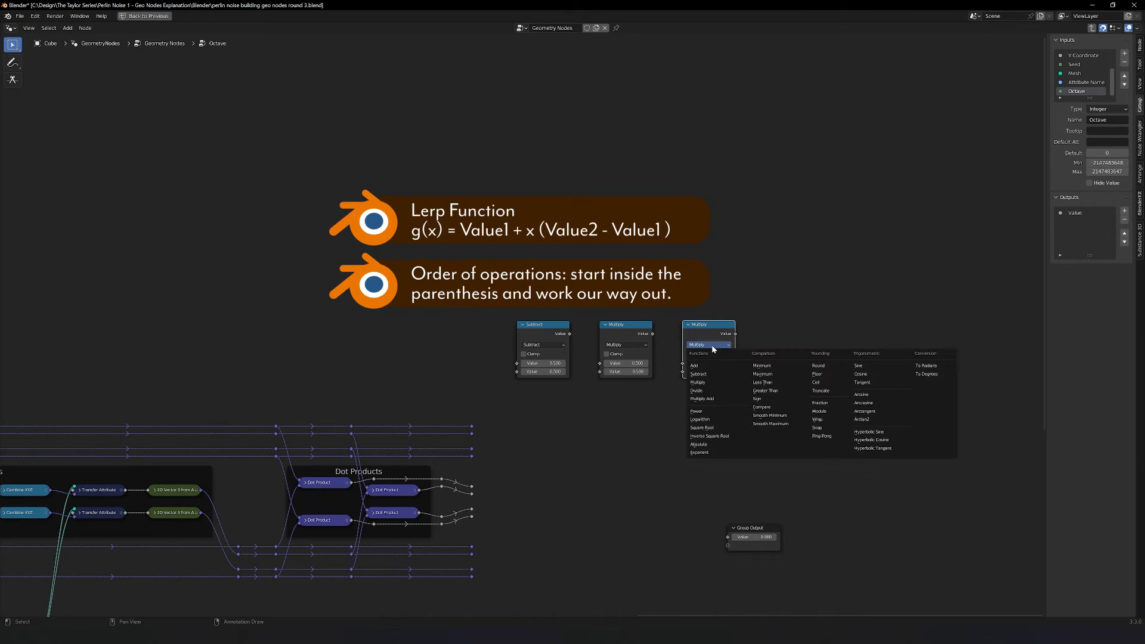
click(693, 365)
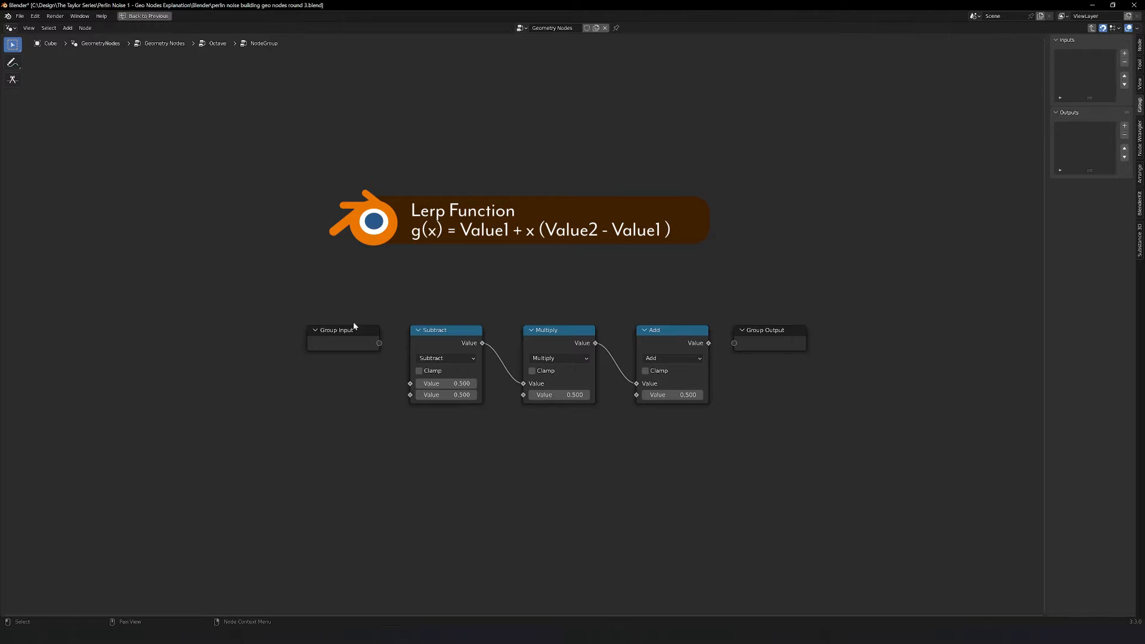
drag(344, 329, 302, 341)
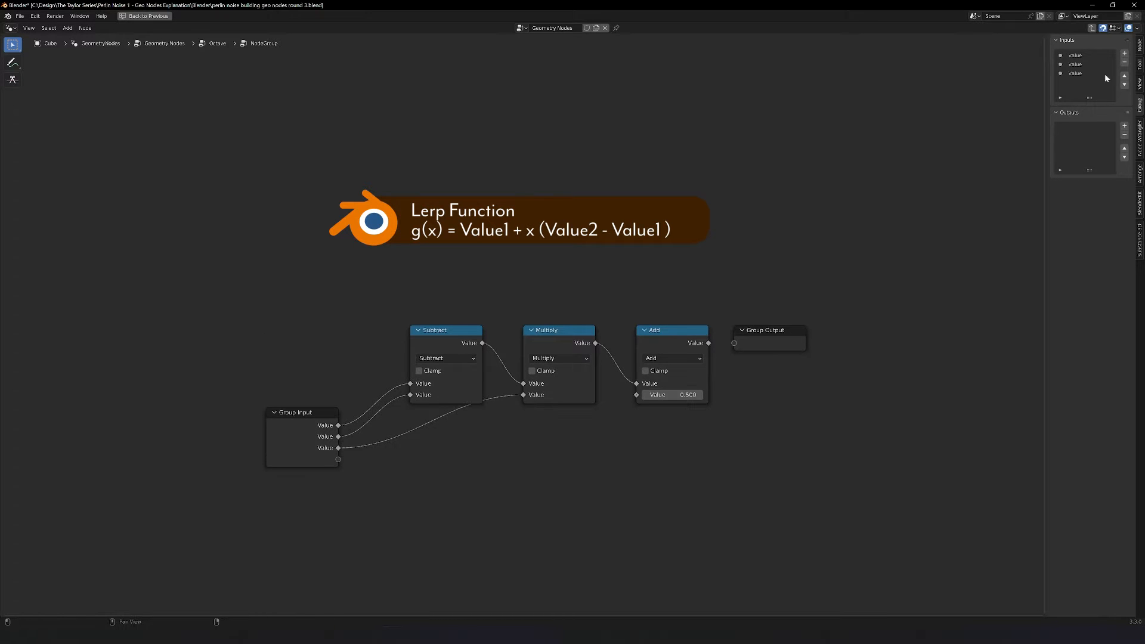
click(1075, 54)
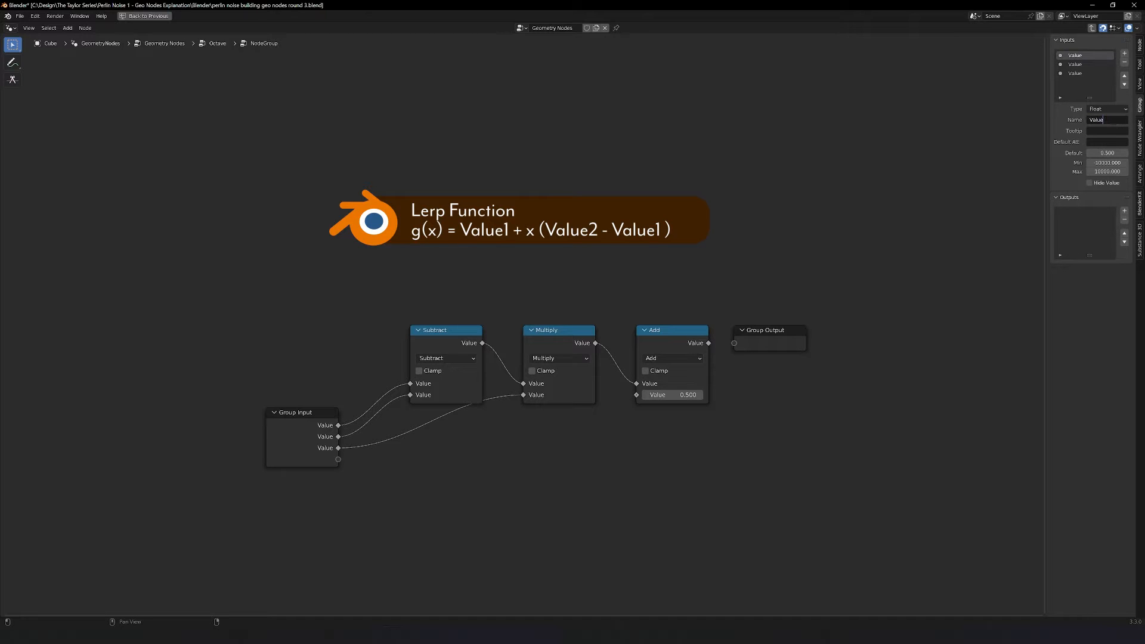
text(lerp)
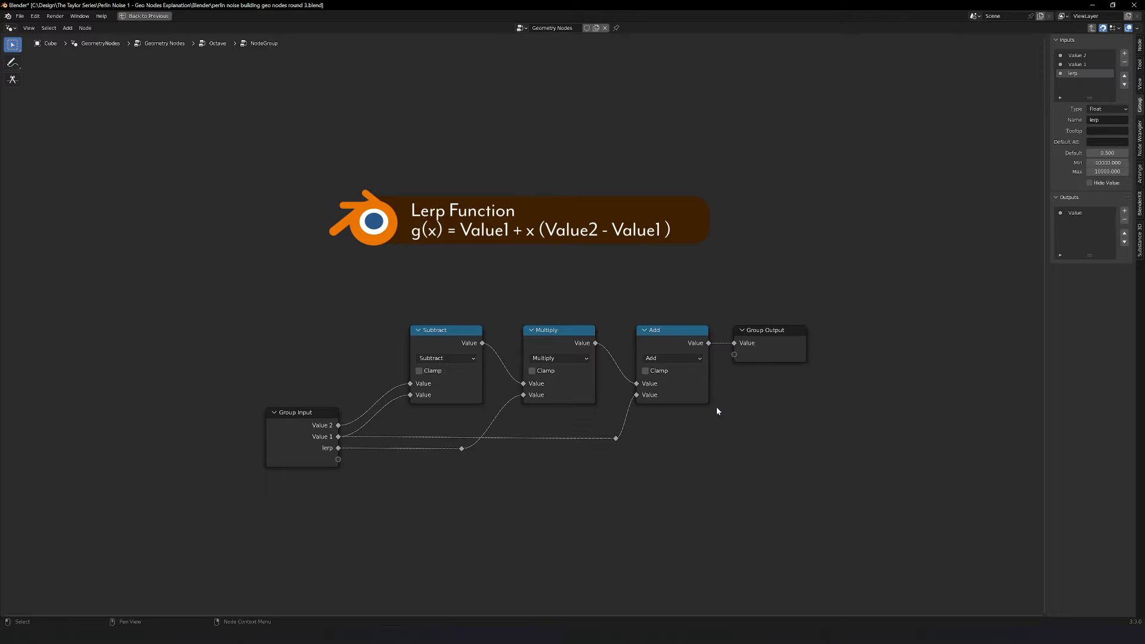
mouse_move(475, 271)
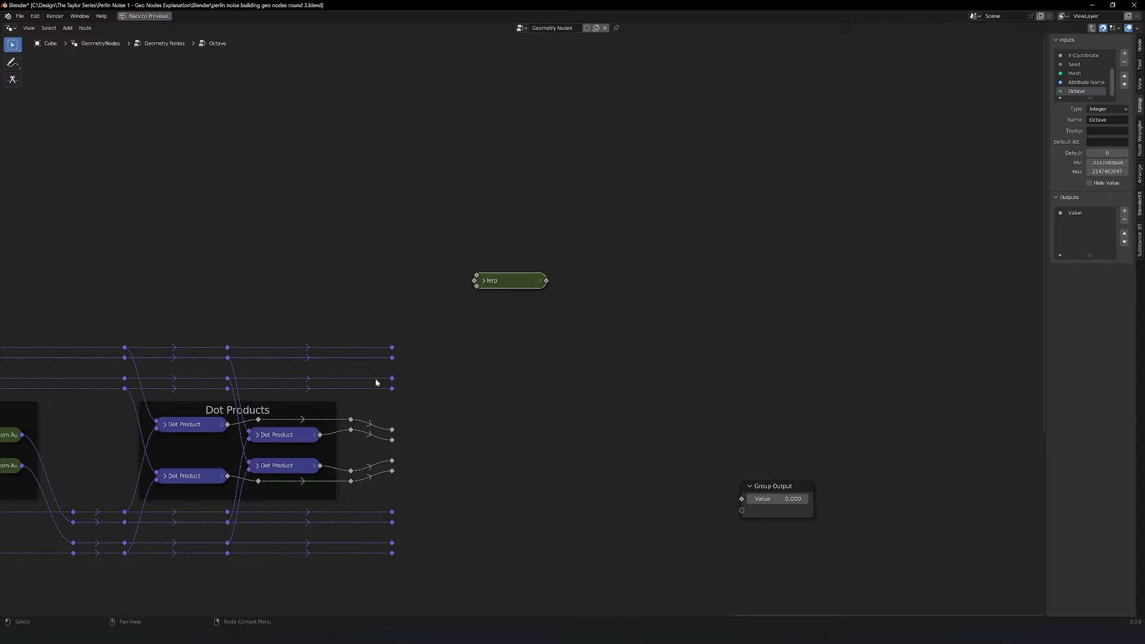
mouse_move(386, 467)
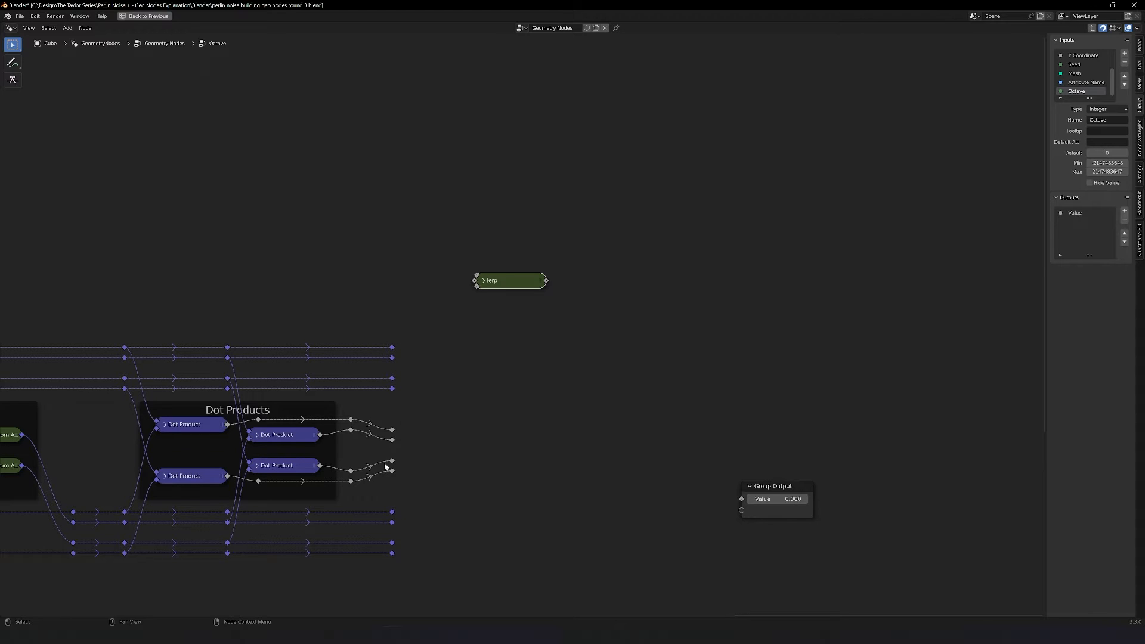
mouse_move(379, 556)
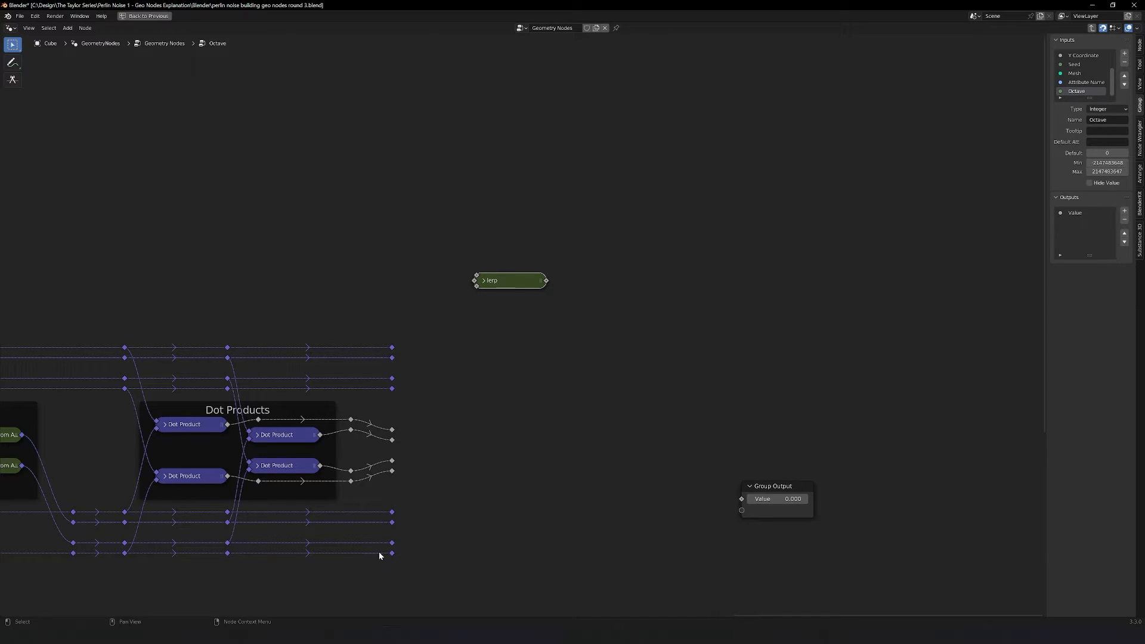
- Position the duplicated lerp node and label the enclosing frame 'Lerp Y'
drag(510, 280, 510, 260)
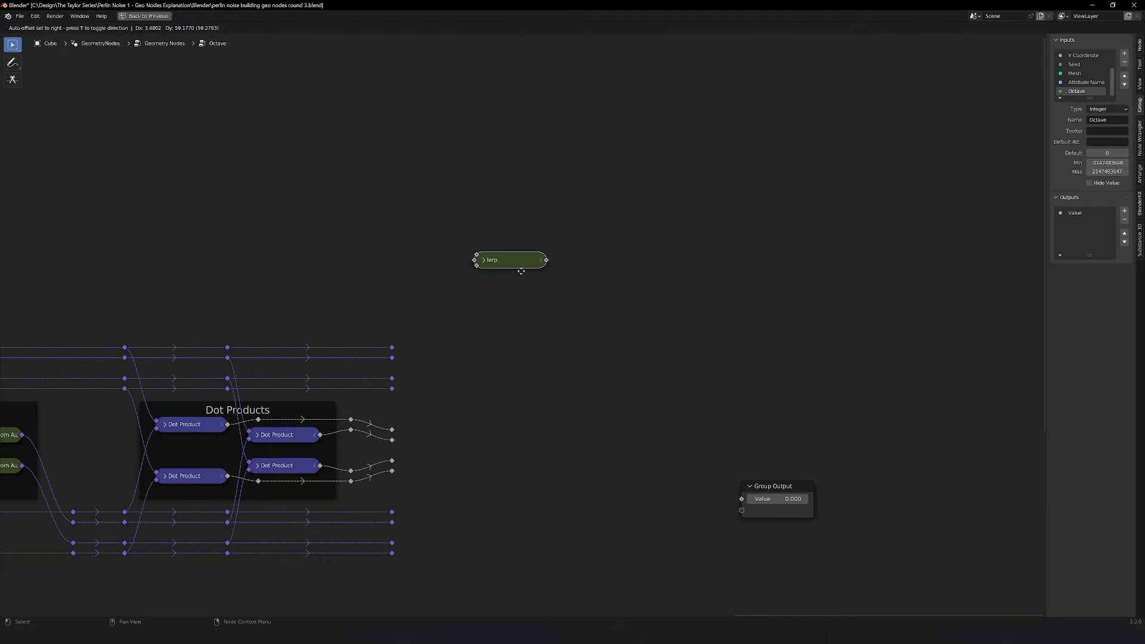
drag(510, 260, 500, 279)
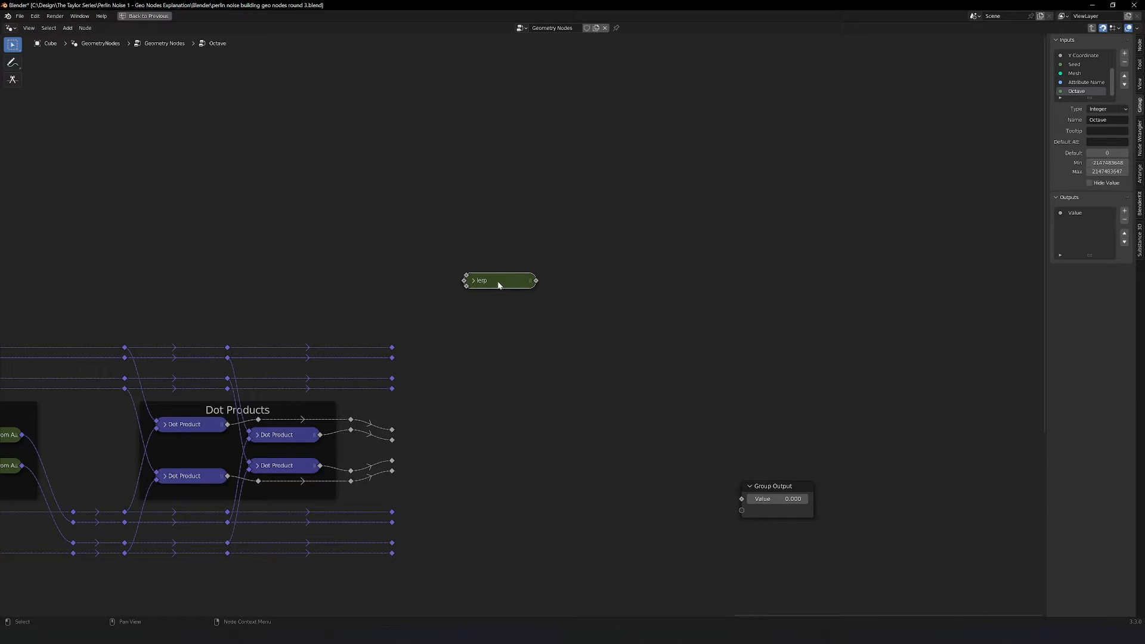
mouse_move(508, 281)
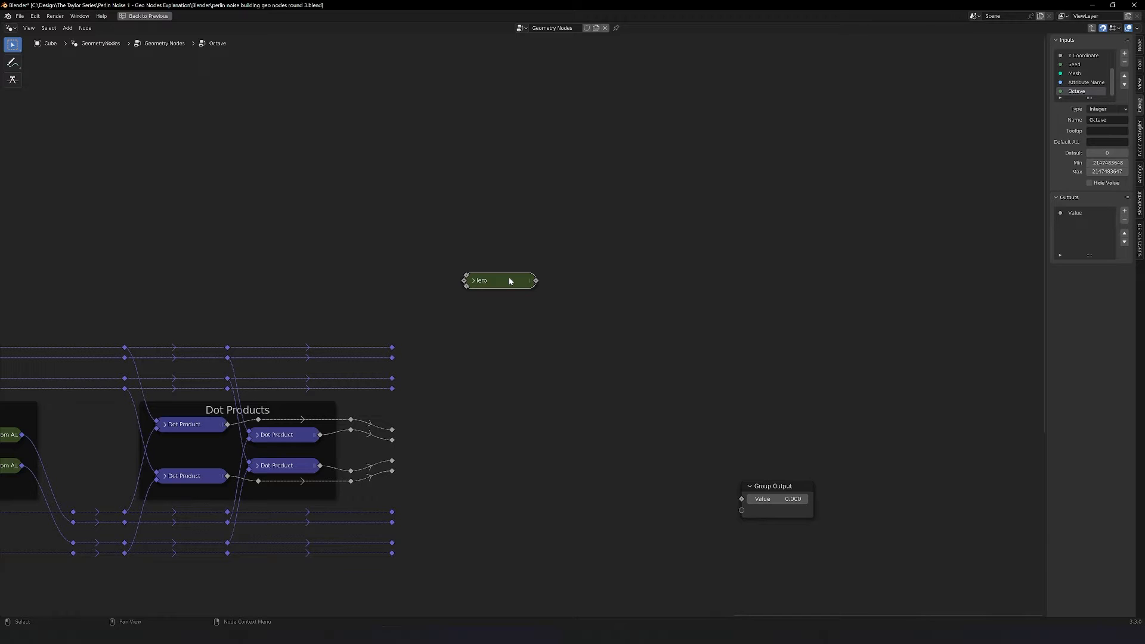
mouse_move(513, 275)
text(Lerp Y)
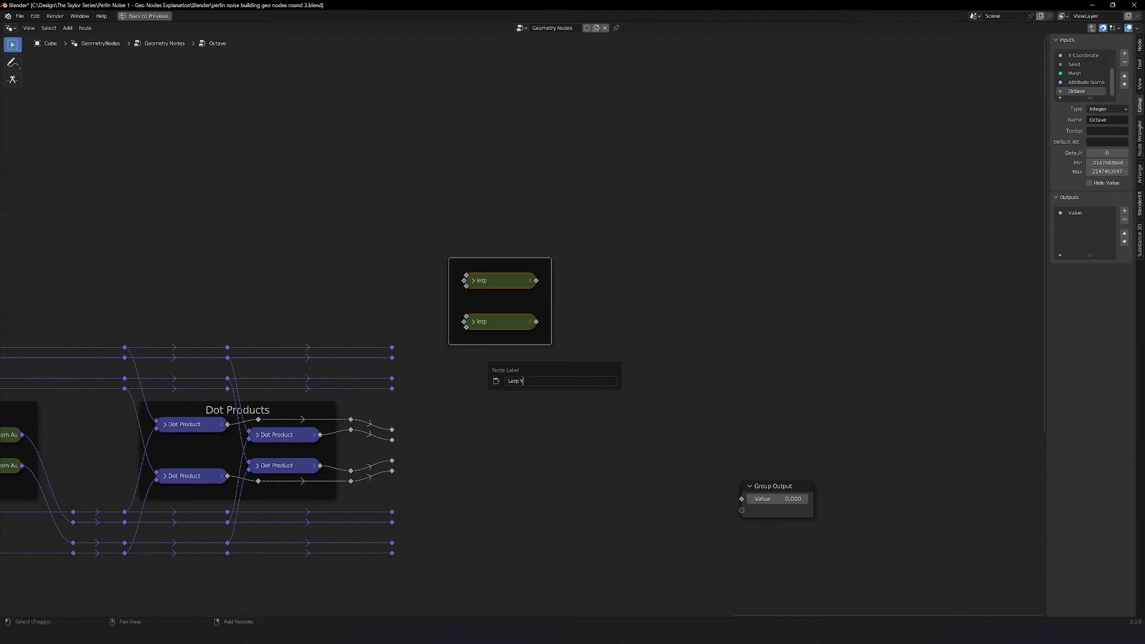
key(Return)
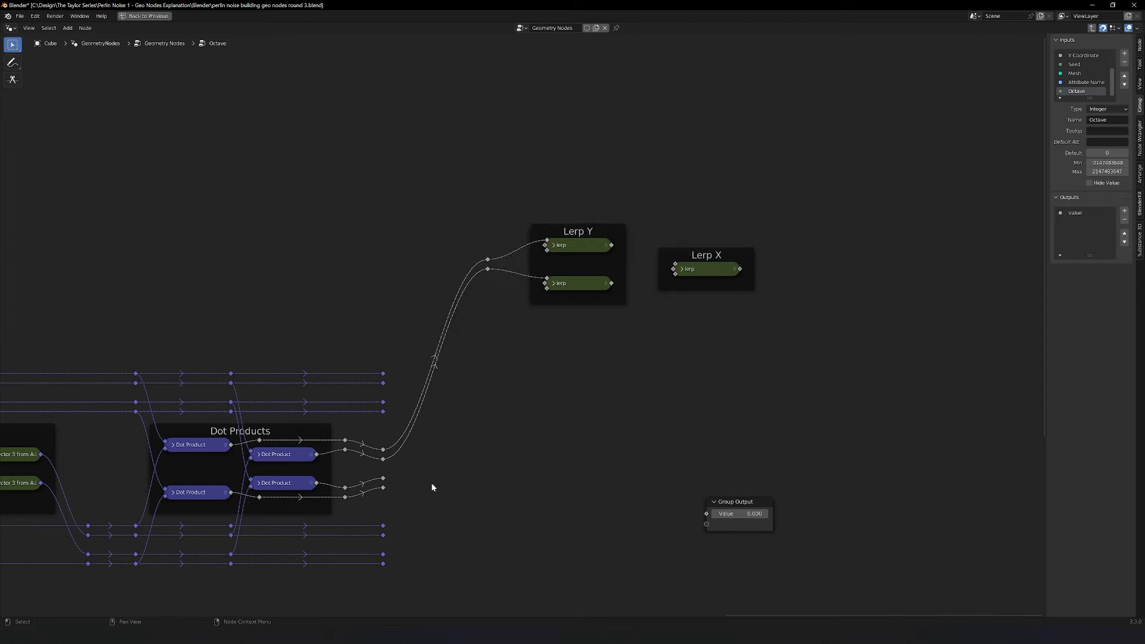
mouse_move(470, 364)
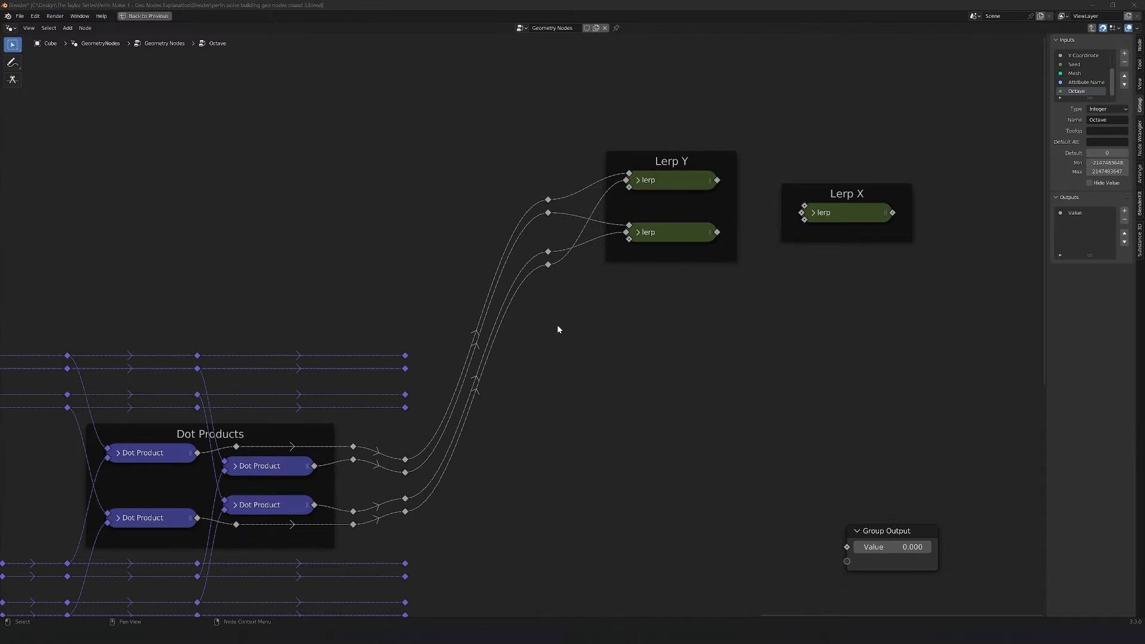
mouse_move(670, 168)
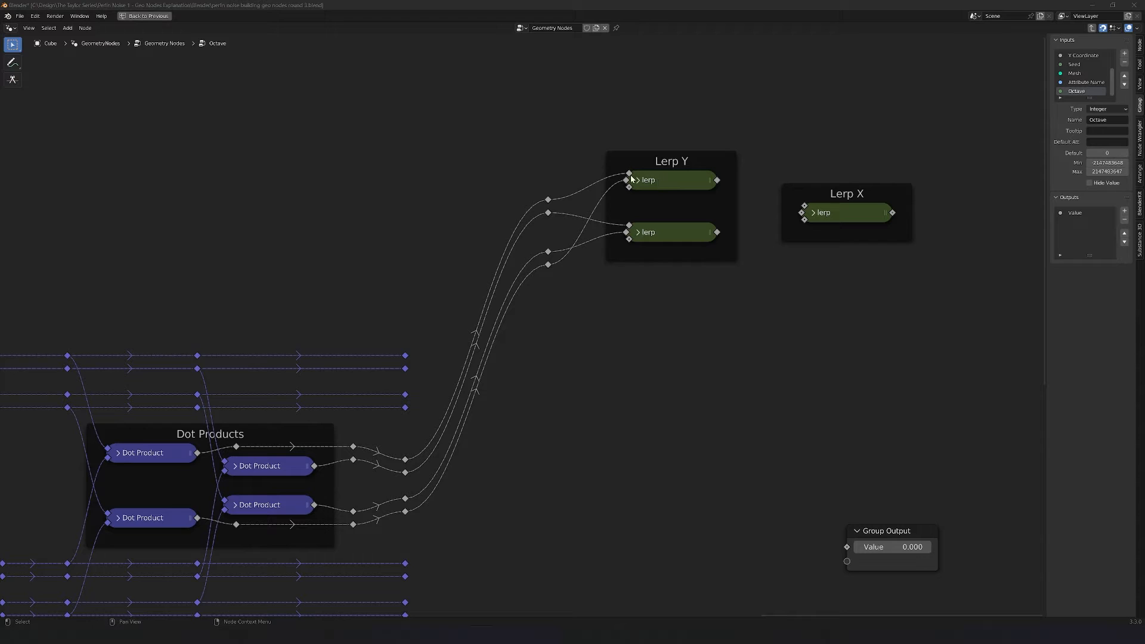
mouse_move(632, 236)
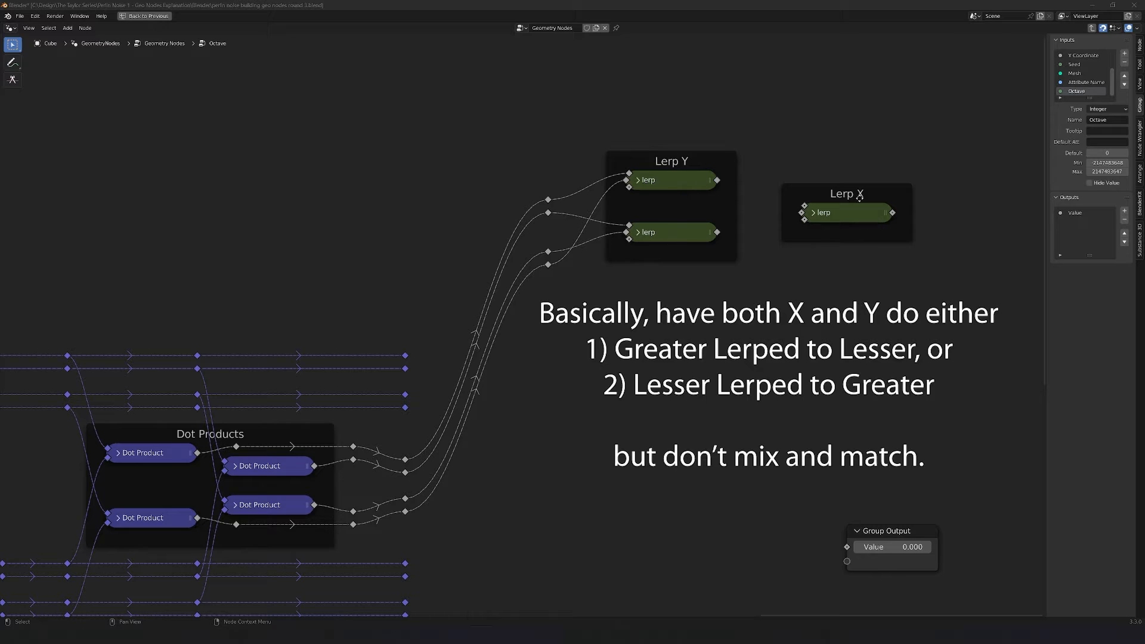
mouse_move(860, 178)
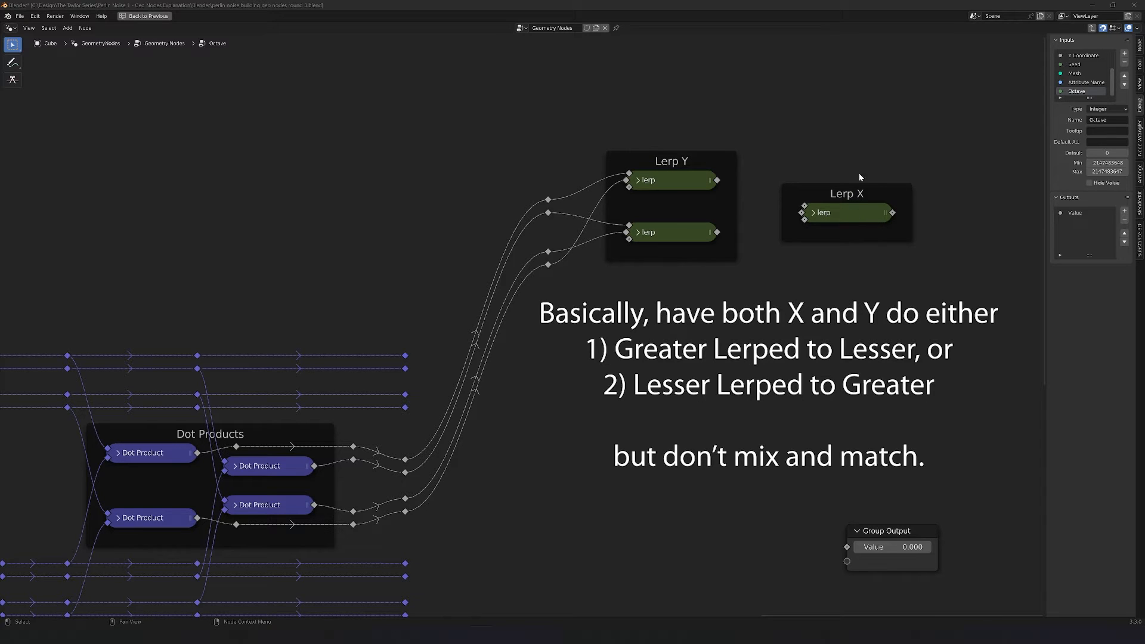
mouse_move(851, 220)
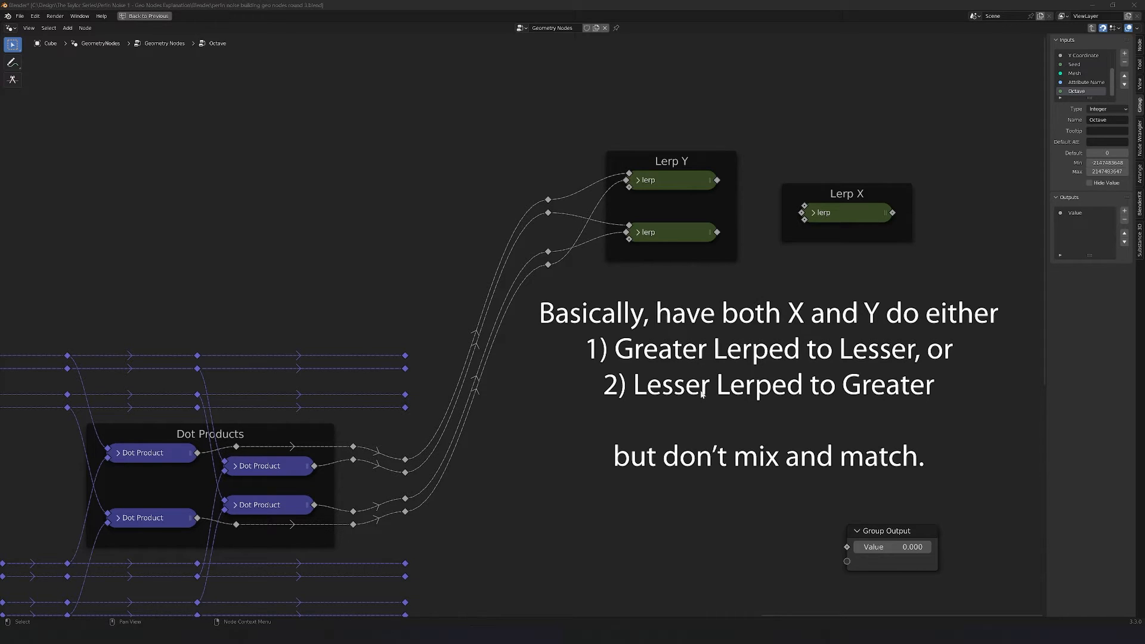
mouse_move(707, 327)
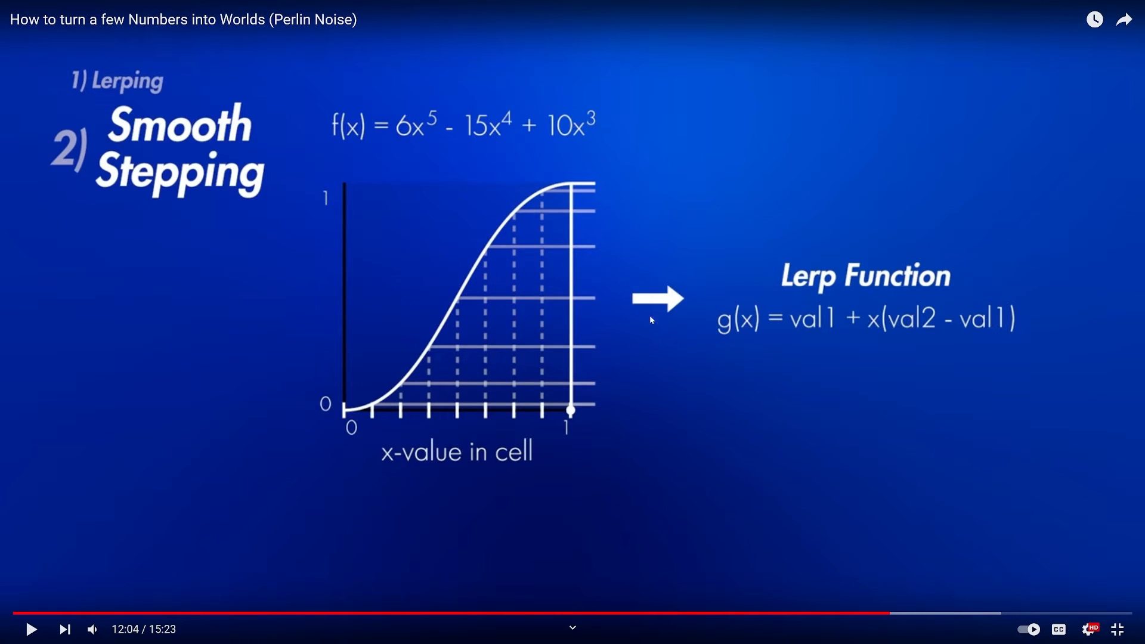
mouse_move(404, 475)
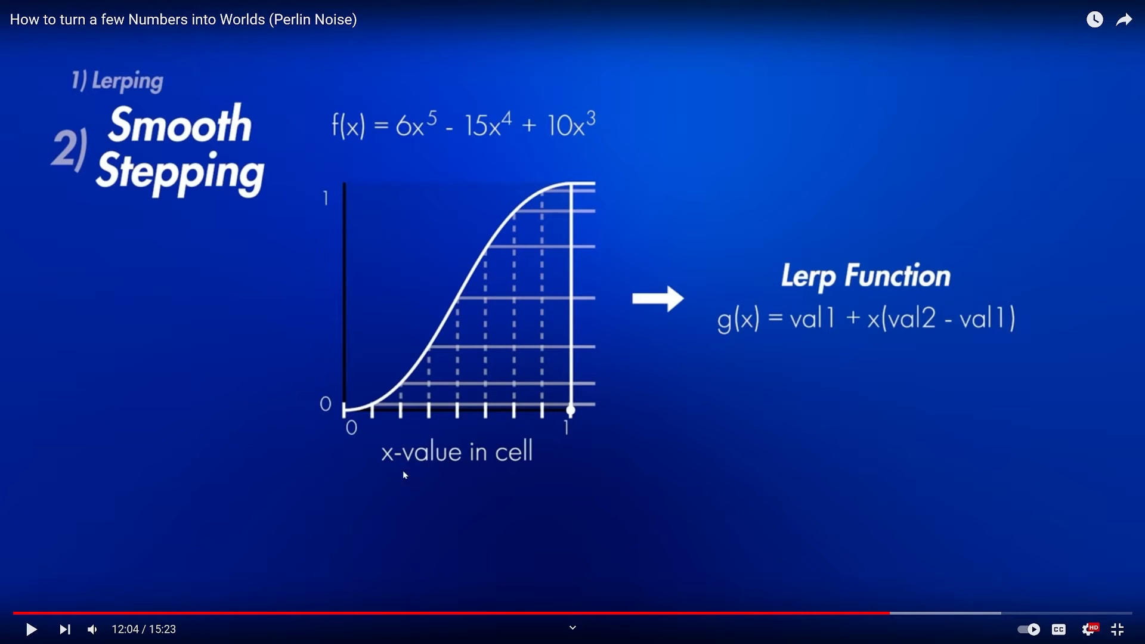
mouse_move(308, 152)
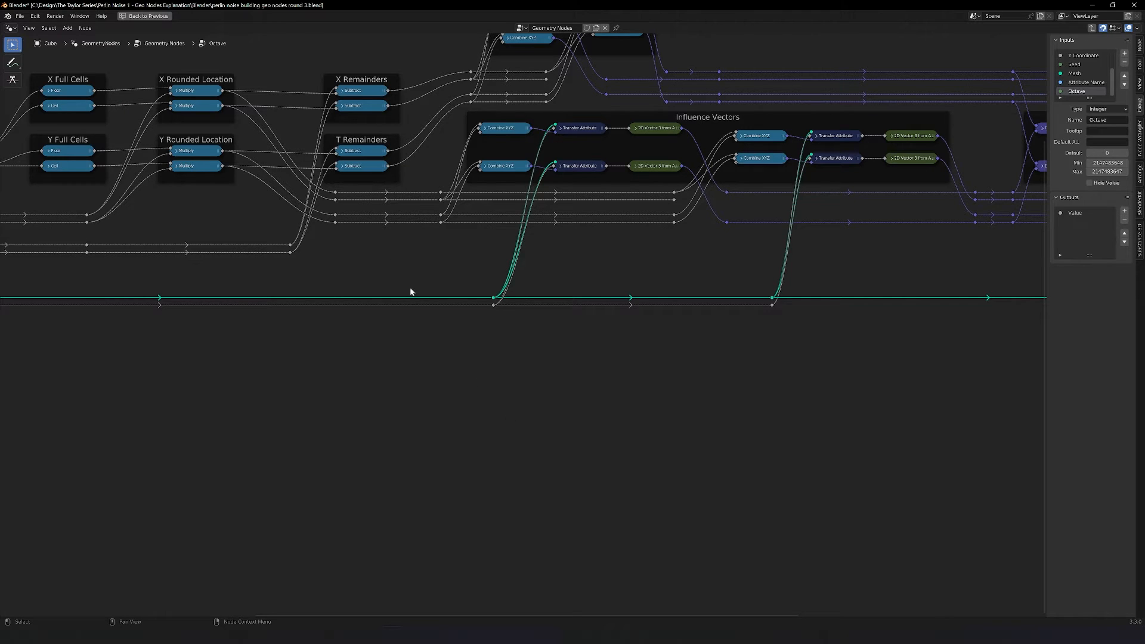
mouse_move(371, 66)
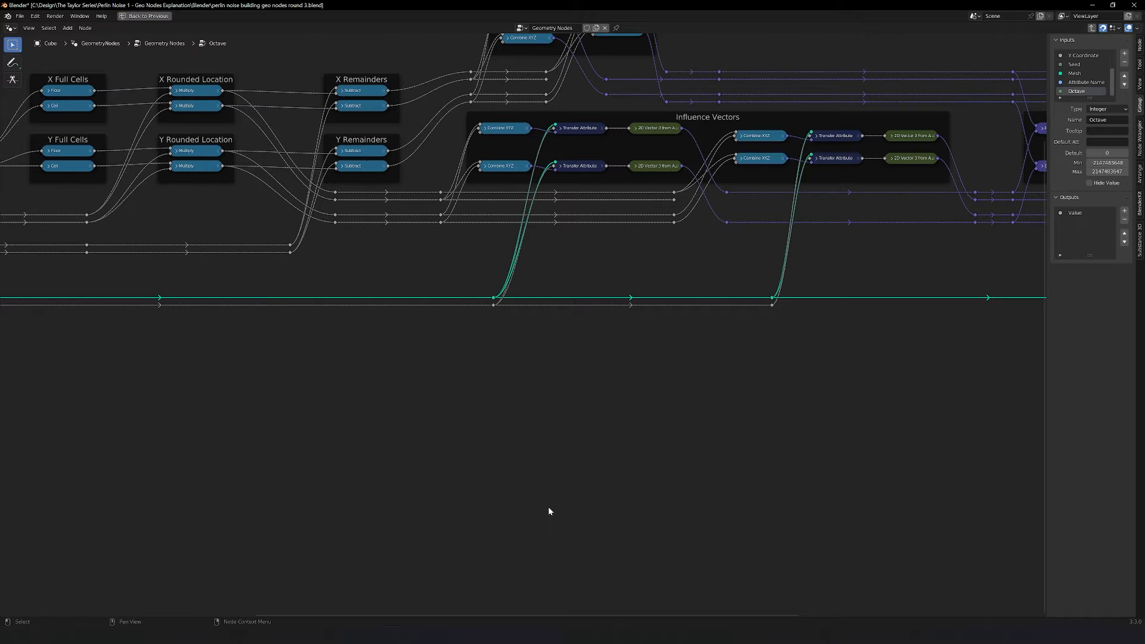
mouse_move(544, 440)
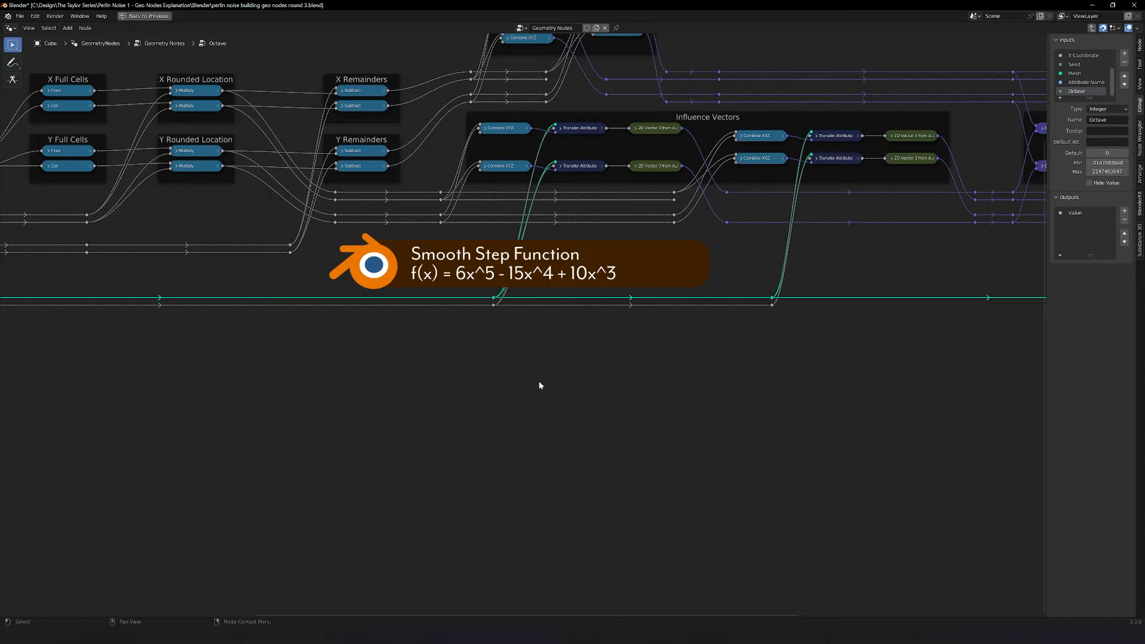
- Add a Math node set to Add to sum the Multiply terms
click(534, 382)
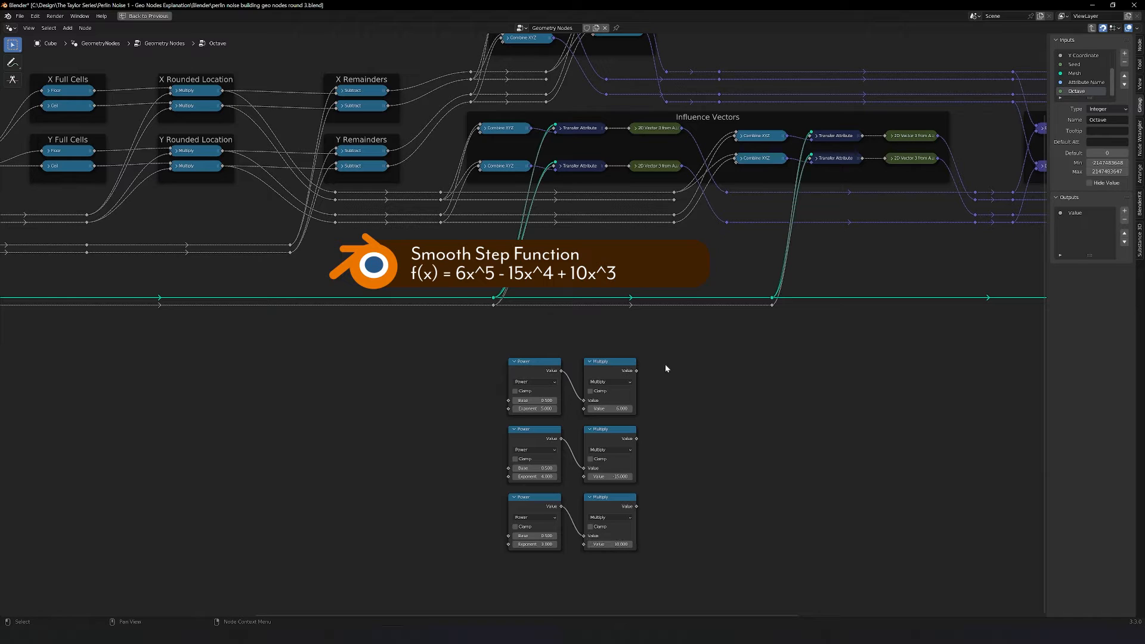
mouse_move(624, 472)
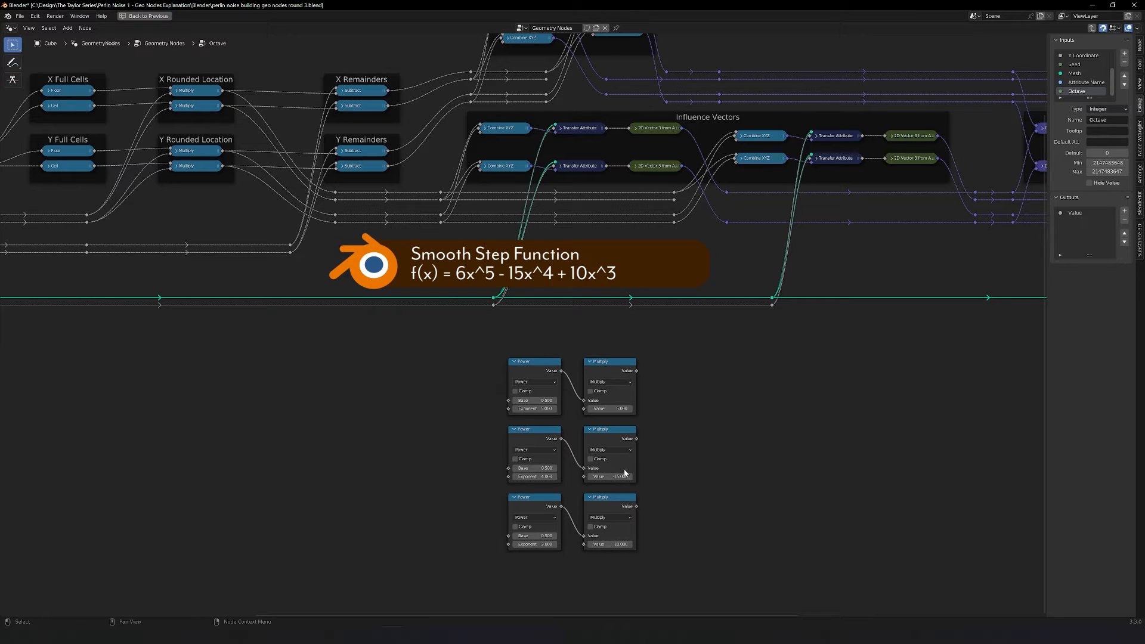
mouse_move(610, 476)
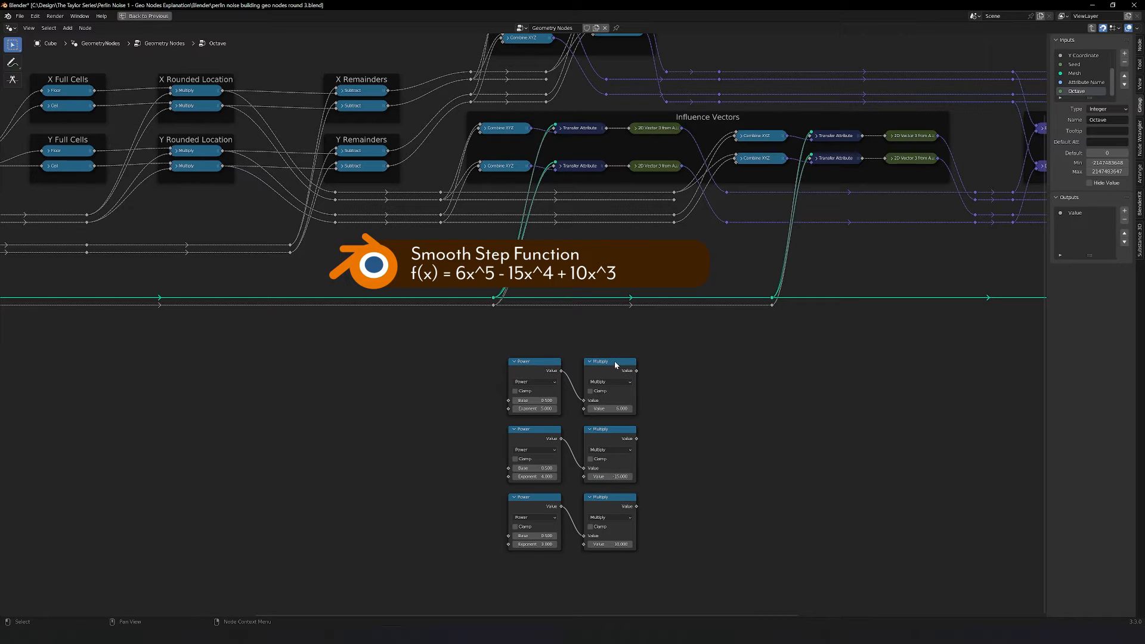
click(610, 403)
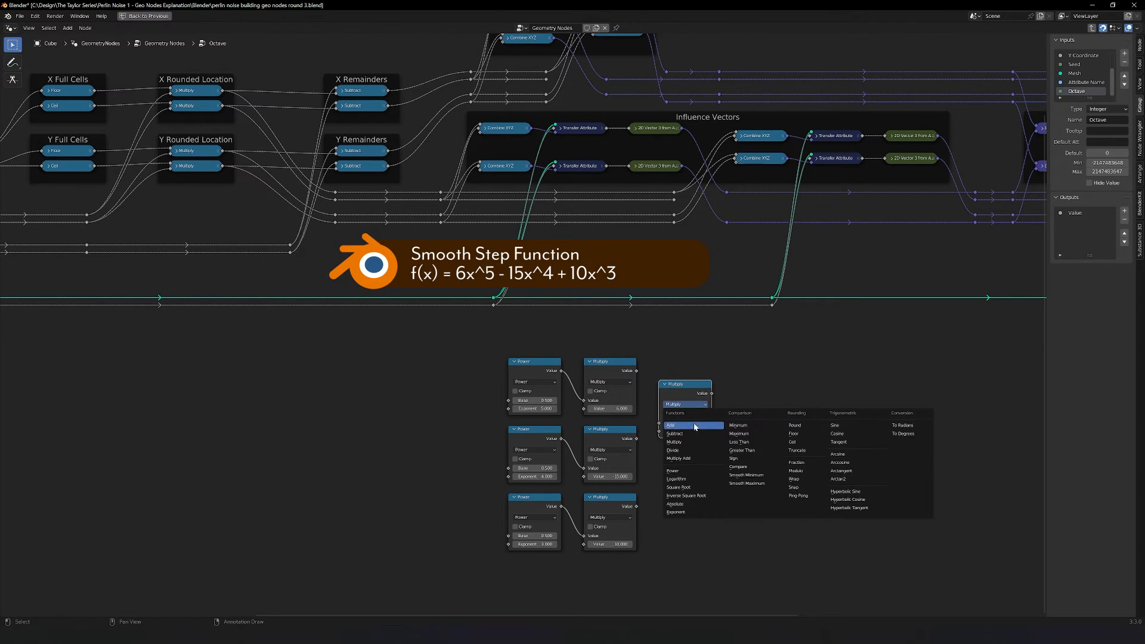
click(670, 425)
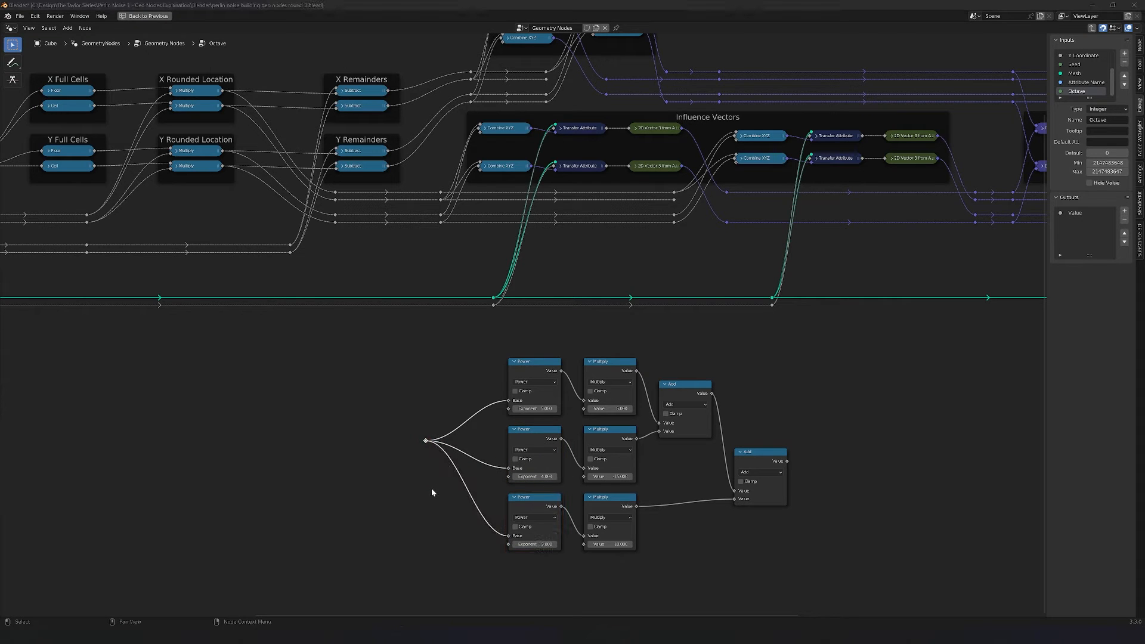
mouse_move(415, 494)
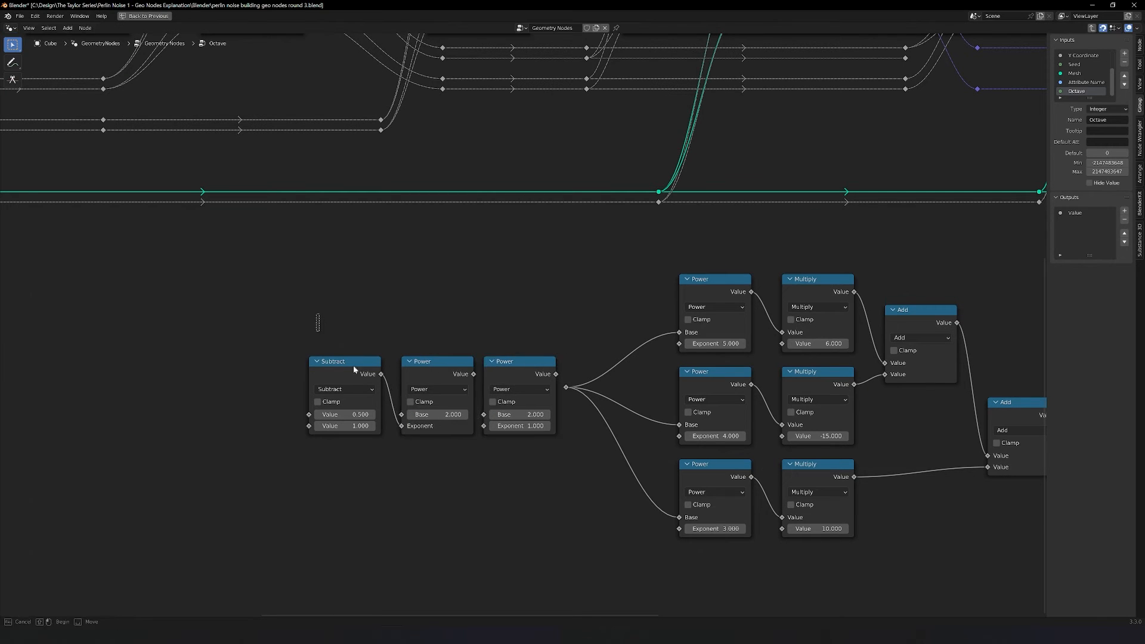
- Place the new Subtract and Power nodes feeding the Power bases
click(489, 399)
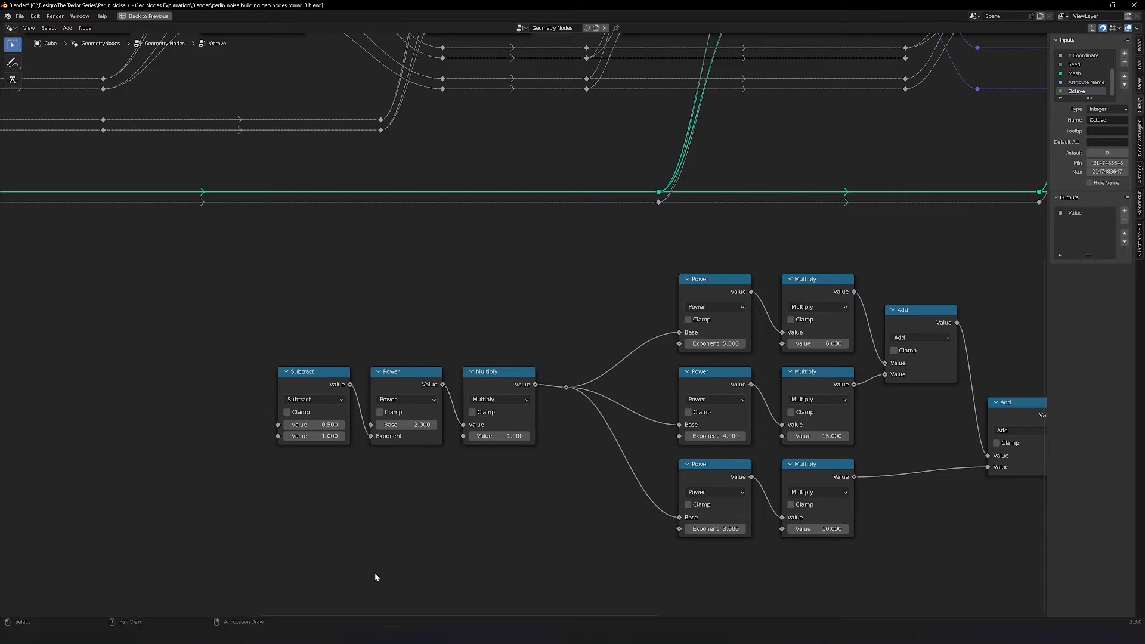
mouse_move(680, 605)
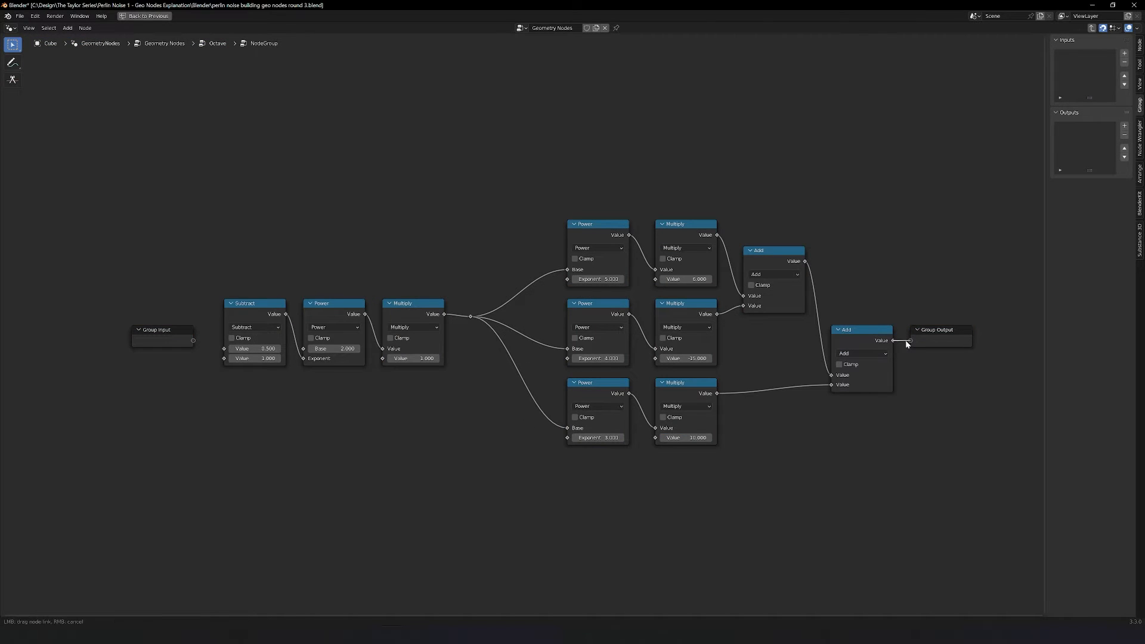
- Link the final Add sum to Group Output and the Value input to Multiply
drag(909, 345, 914, 340)
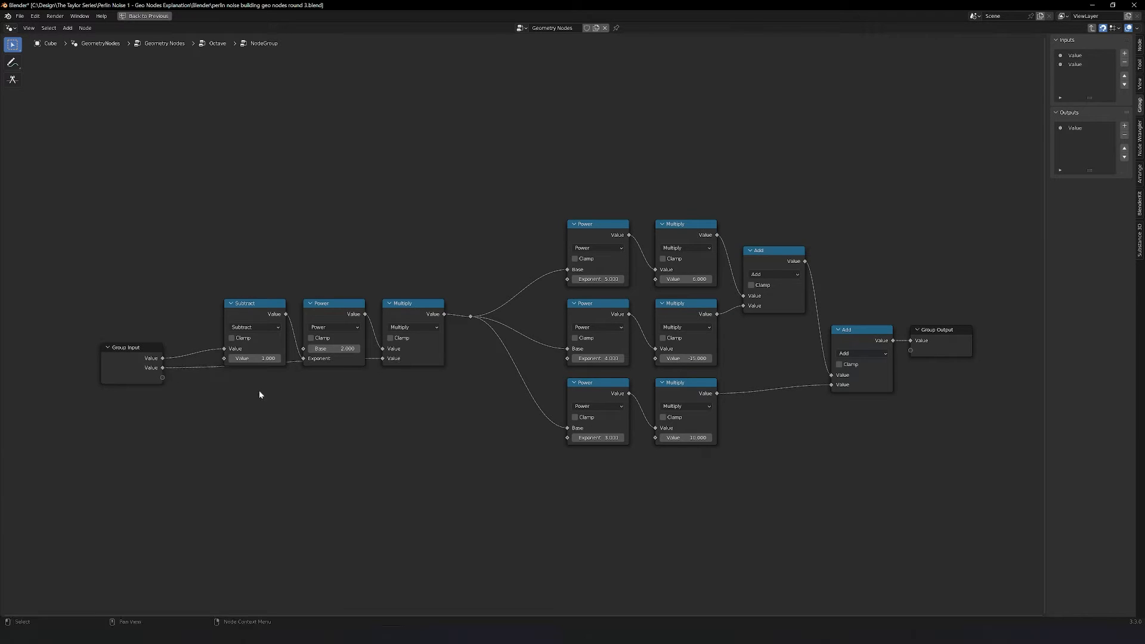
drag(124, 347, 132, 365)
text(Octave)
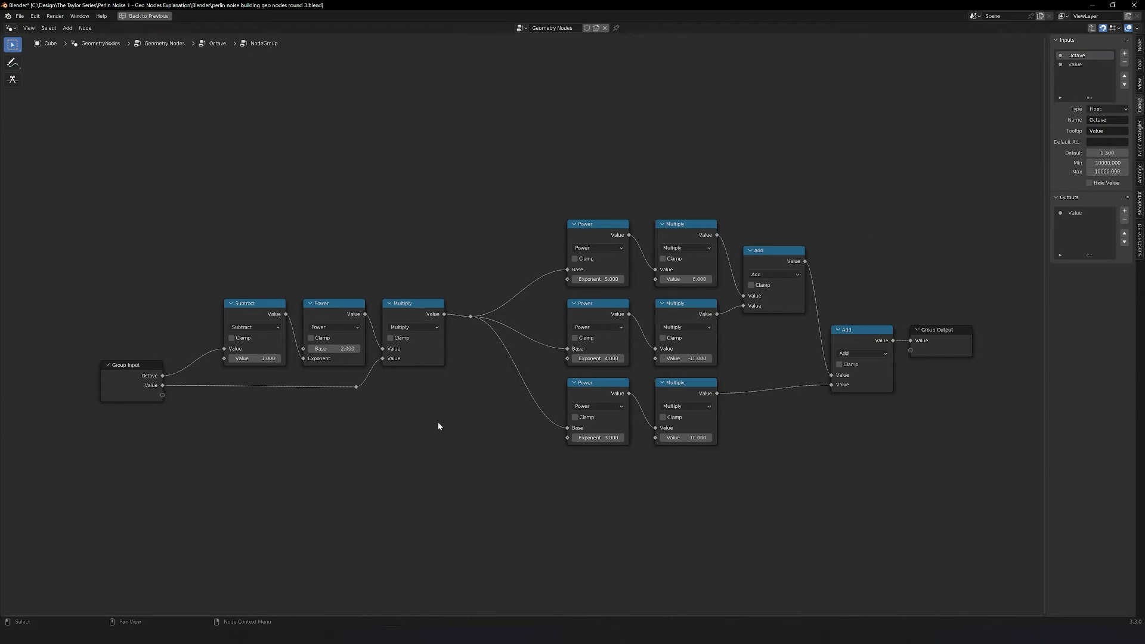
mouse_move(650, 416)
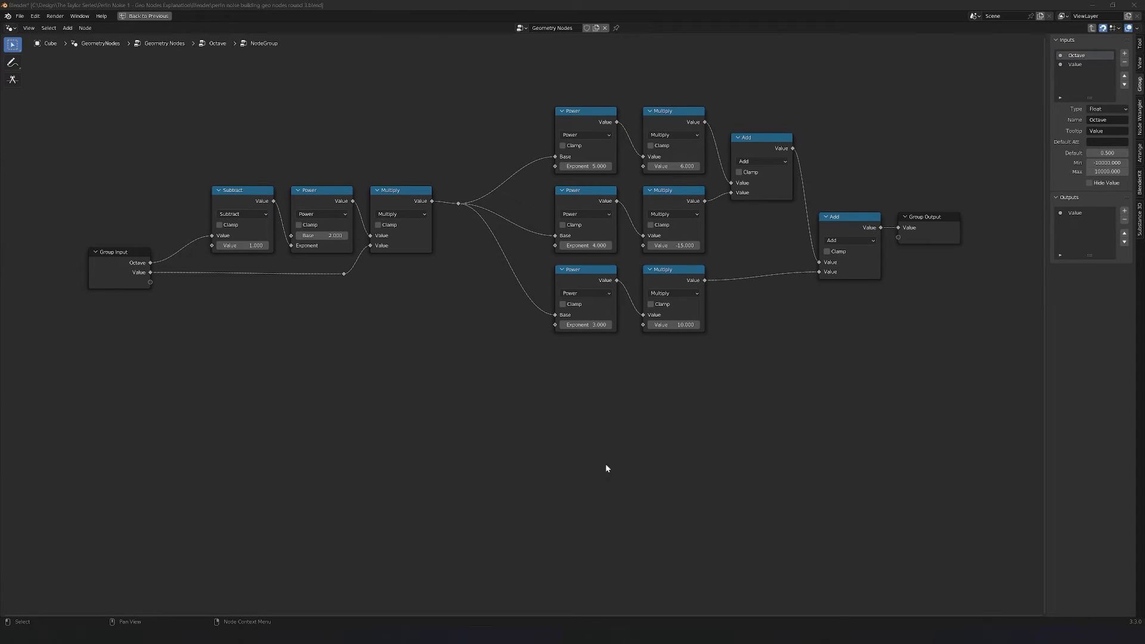
mouse_move(667, 368)
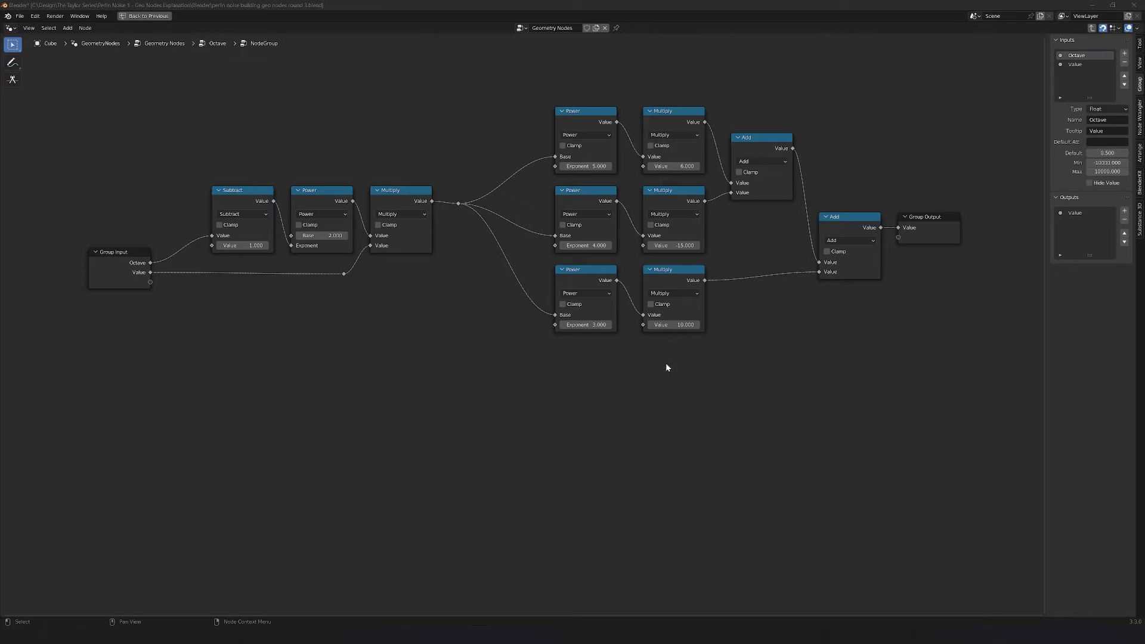
mouse_move(514, 429)
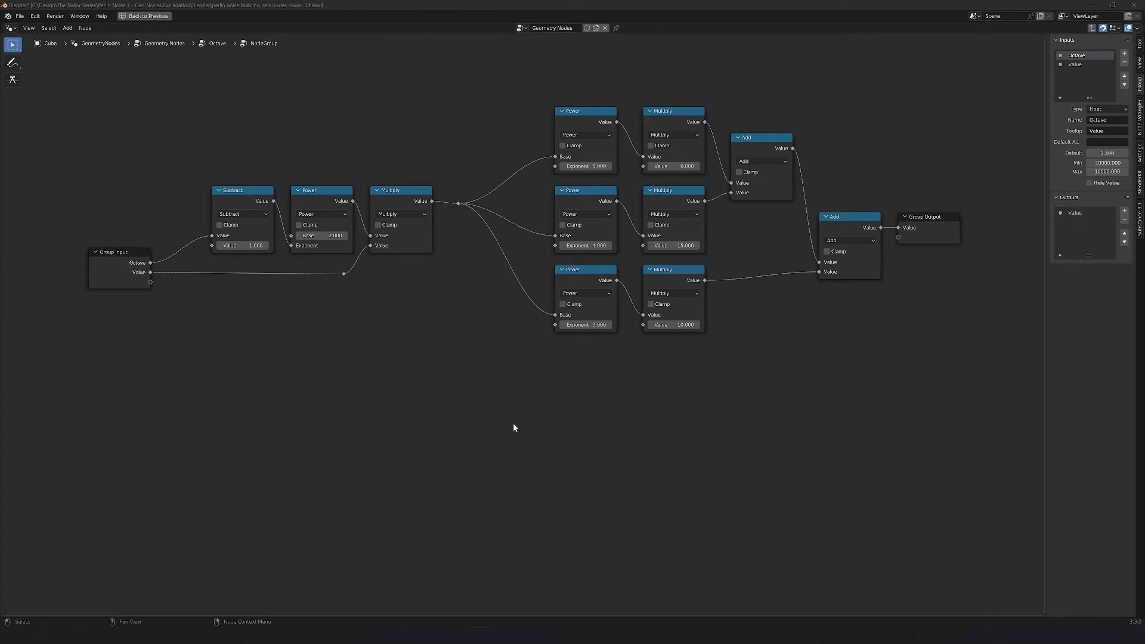
mouse_move(526, 432)
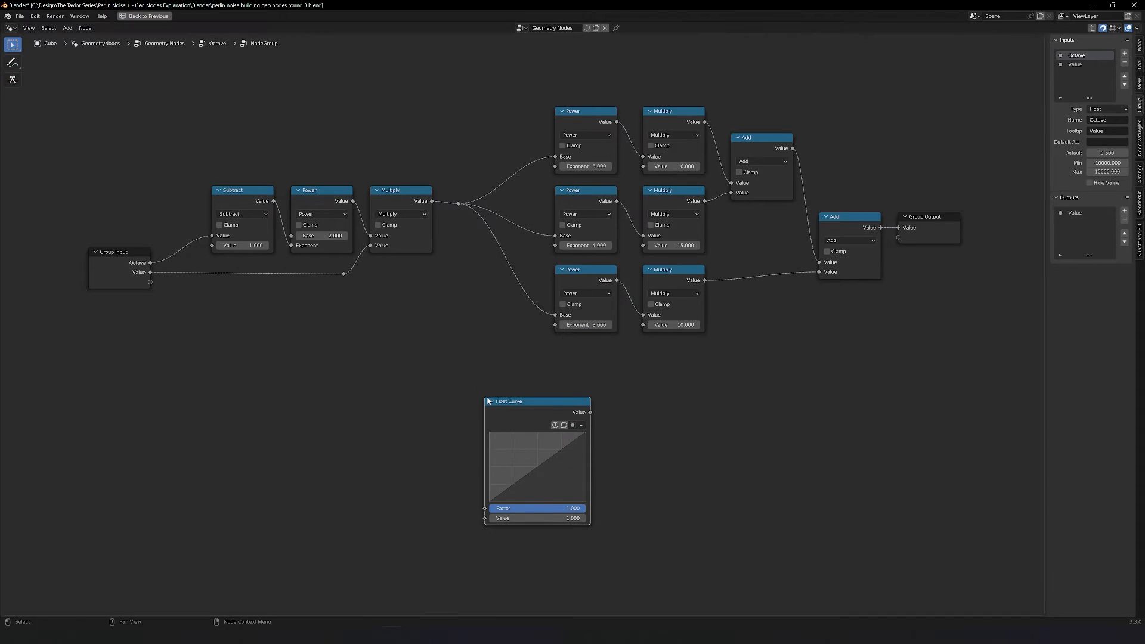
mouse_move(491, 475)
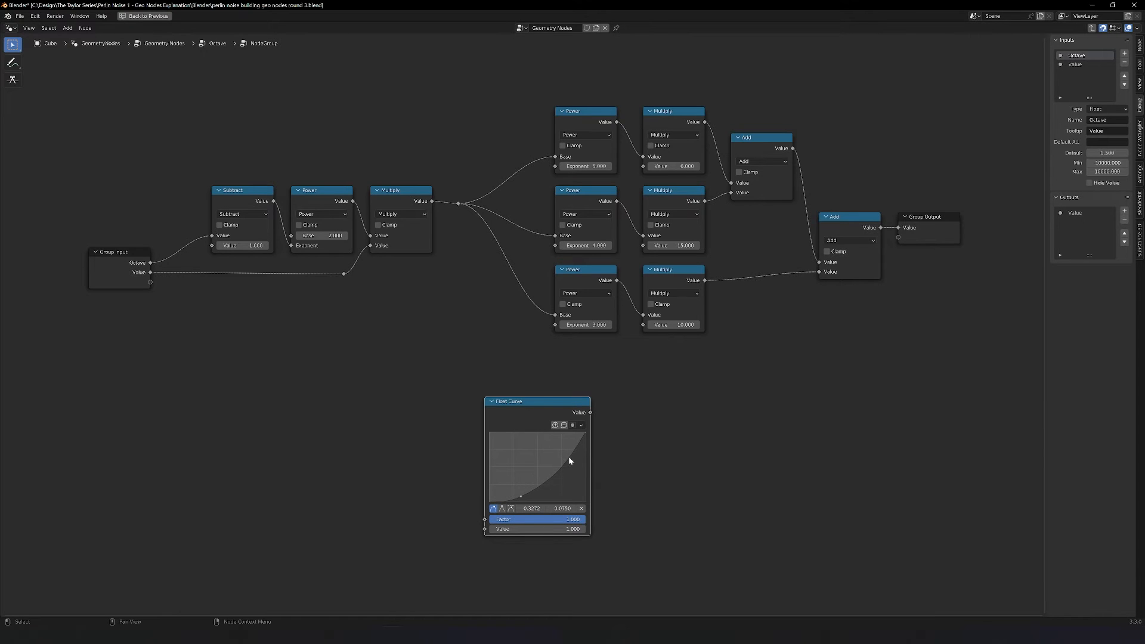
- Bend the Float Curve into an S-shaped ease
drag(570, 461, 556, 434)
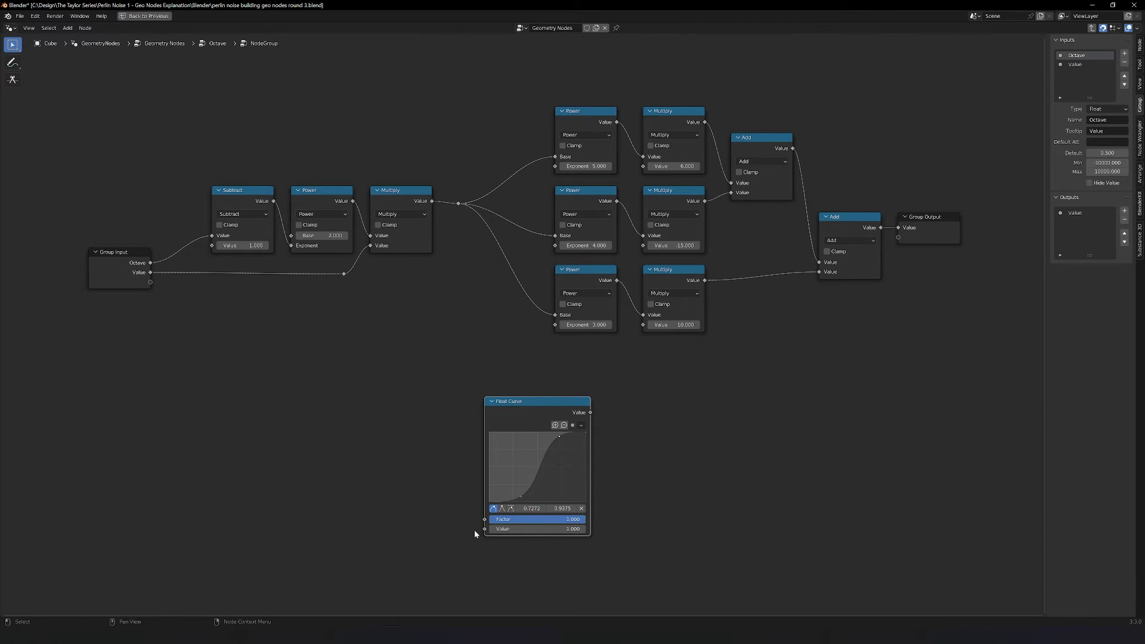
mouse_move(597, 417)
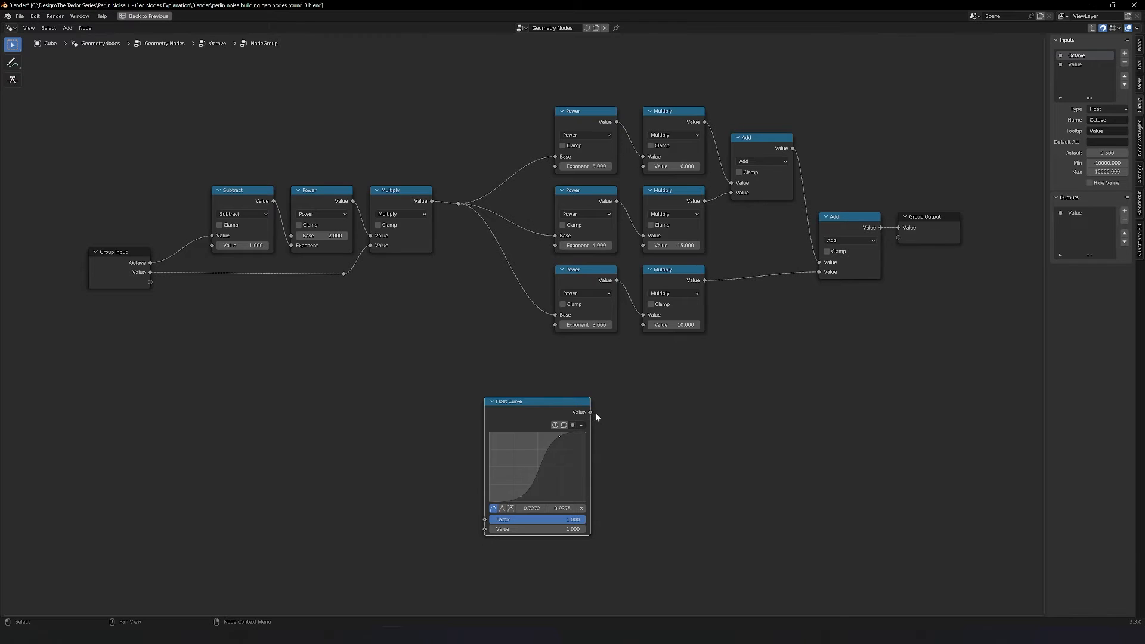
mouse_move(554, 453)
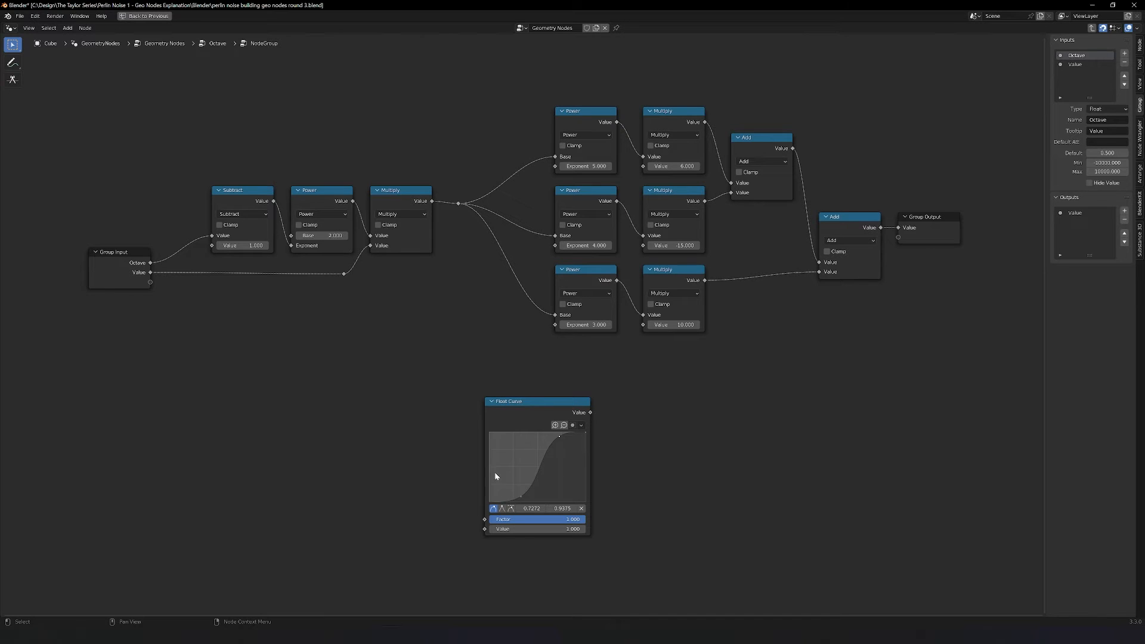
mouse_move(899, 335)
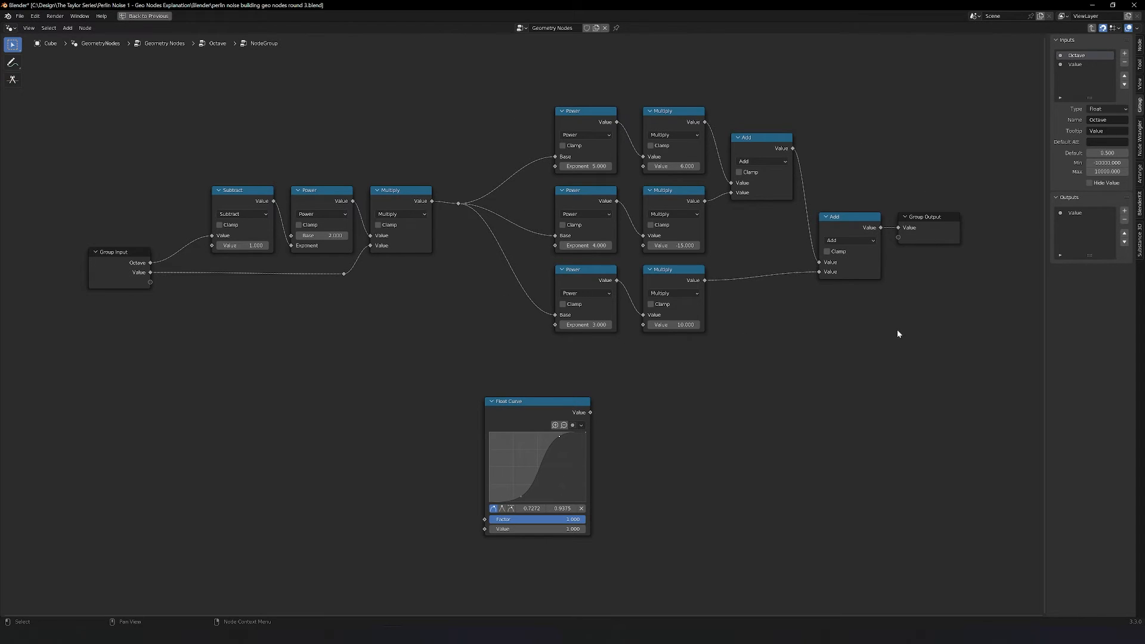
mouse_move(867, 364)
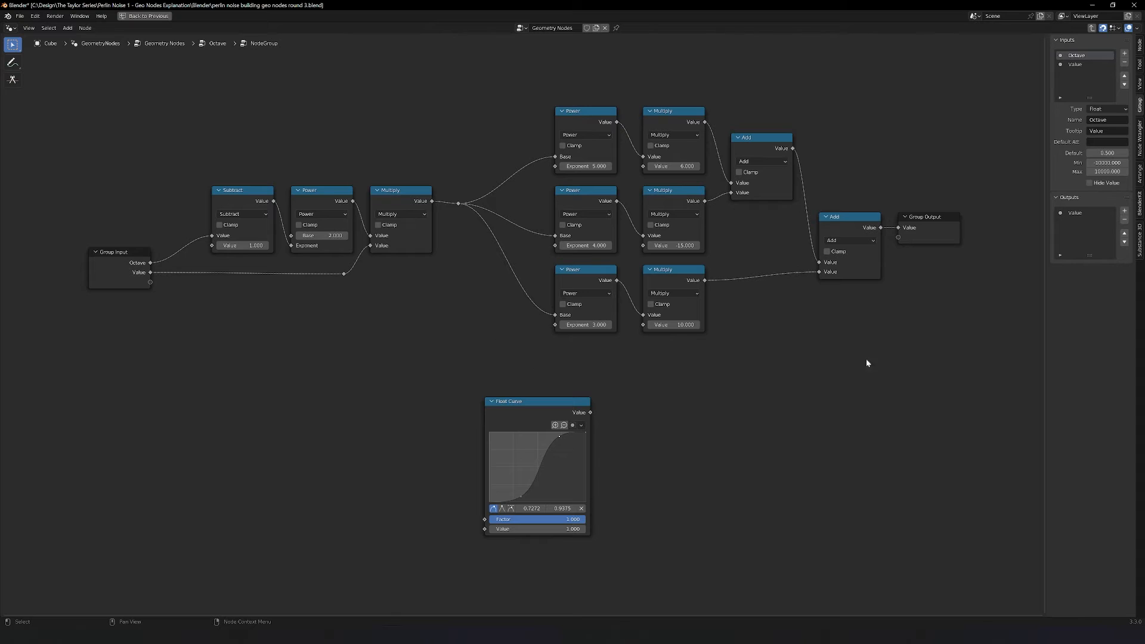
mouse_move(462, 296)
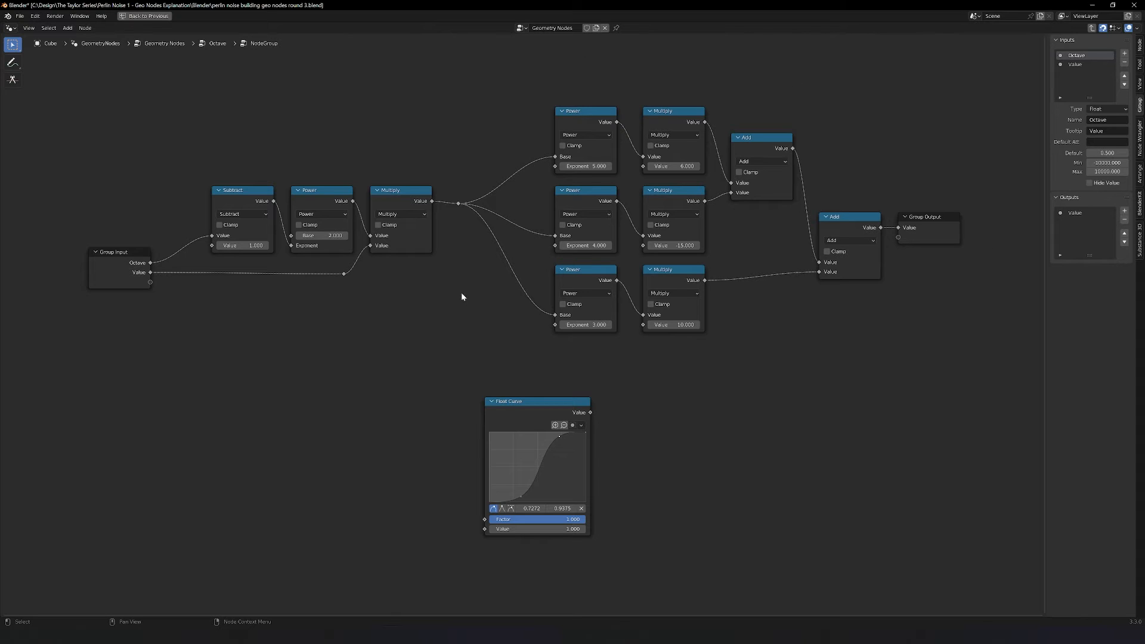
mouse_move(543, 406)
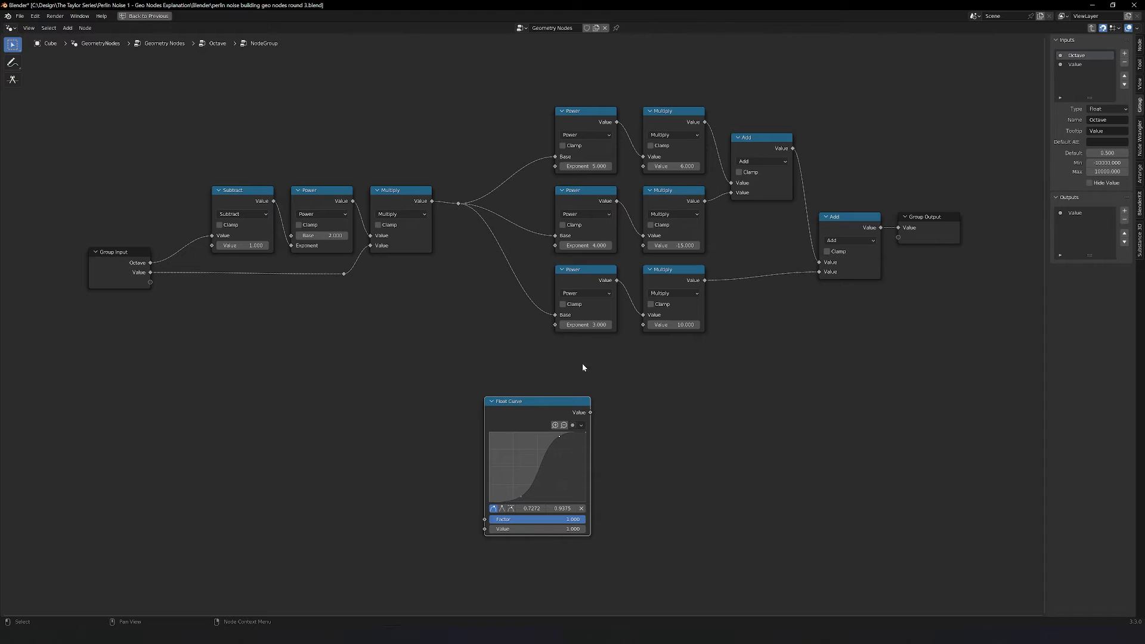
mouse_move(989, 277)
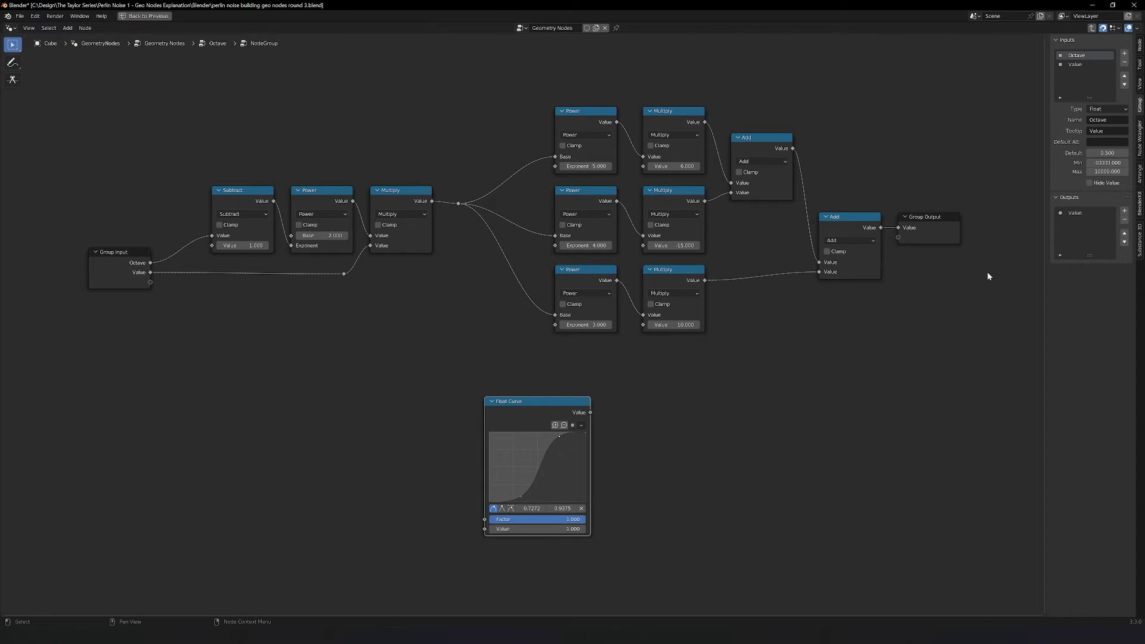
mouse_move(803, 82)
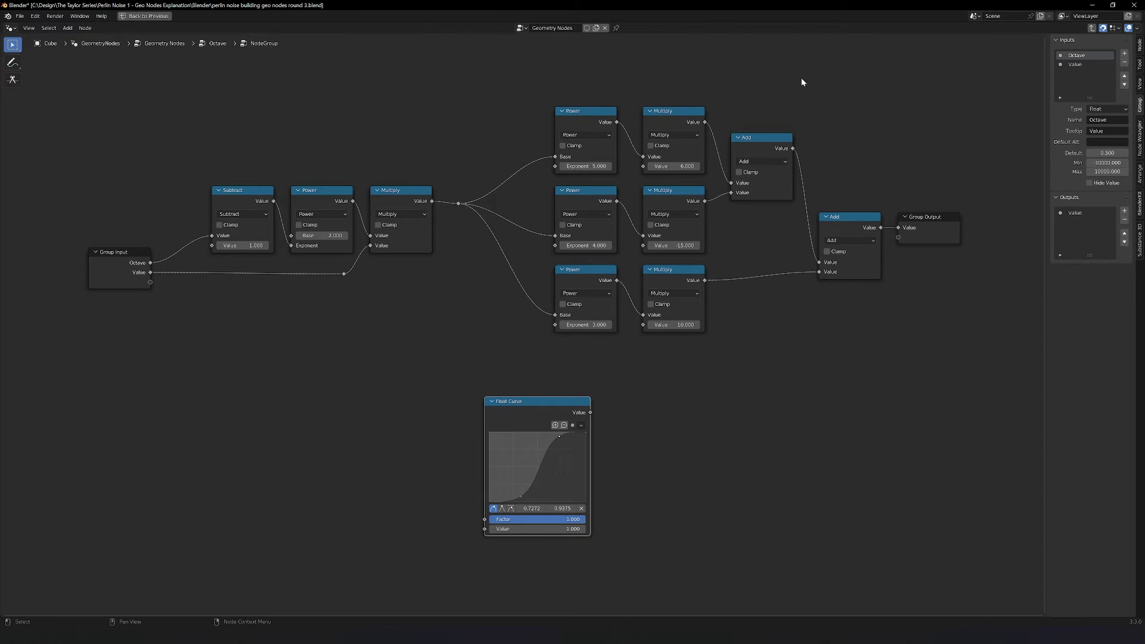
mouse_move(582, 70)
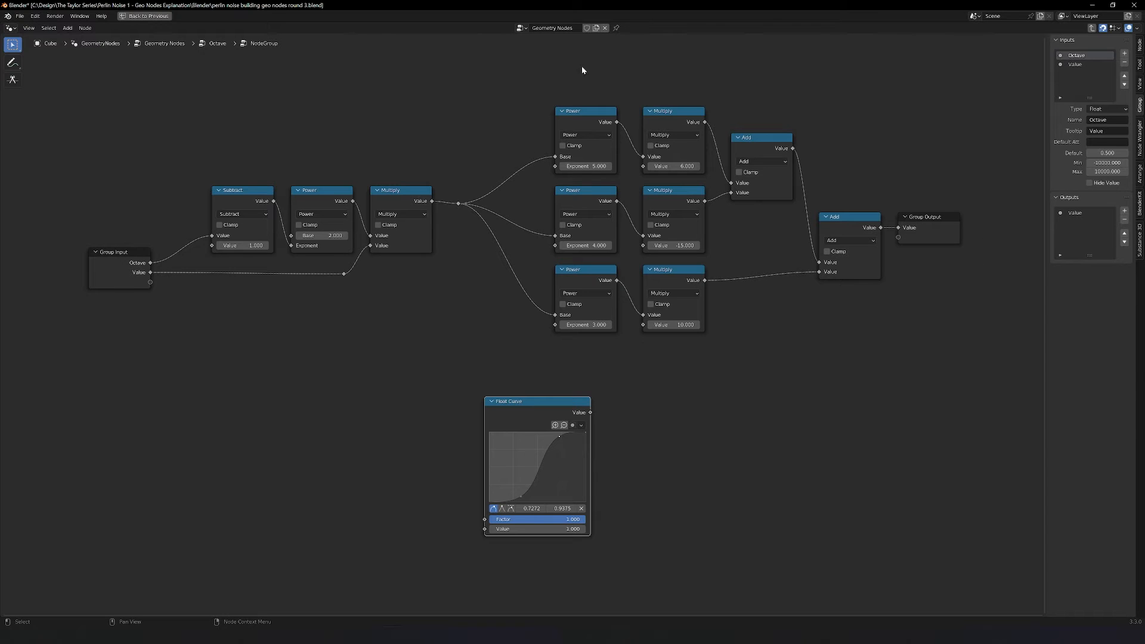
mouse_move(553, 403)
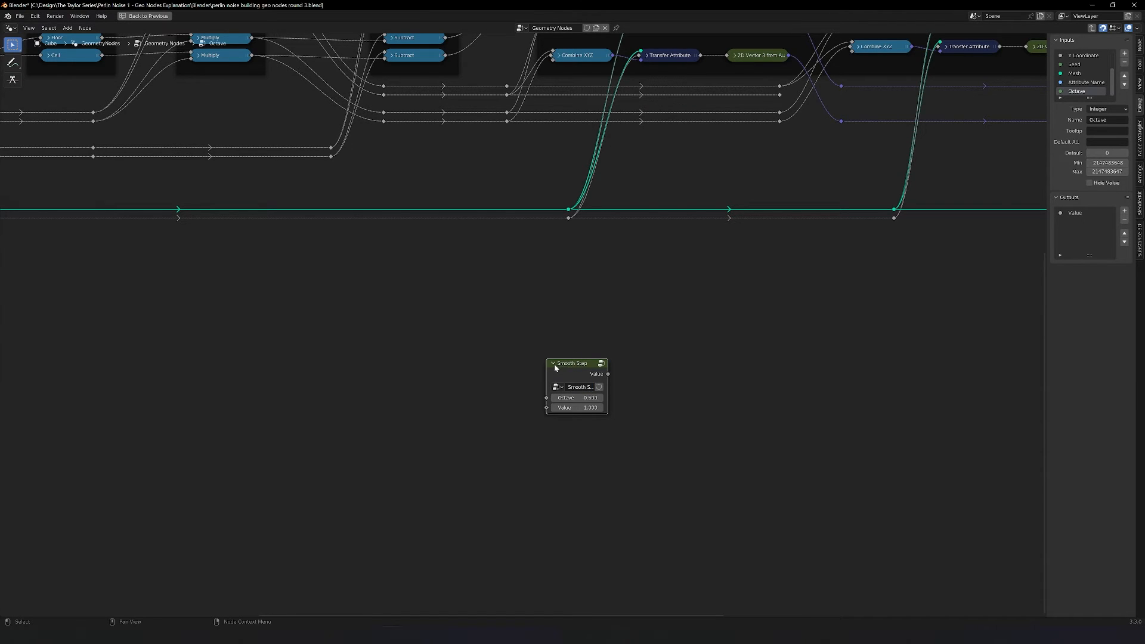
- Exit to the Octave group showing the collapsed Smooth Step nodes
click(554, 364)
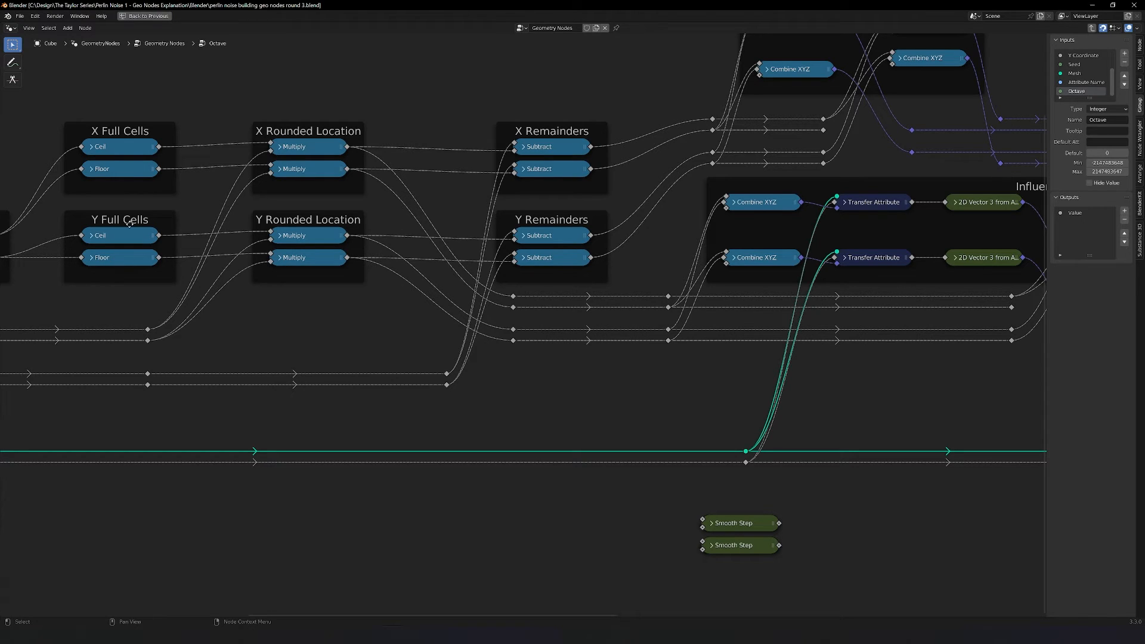
mouse_move(127, 261)
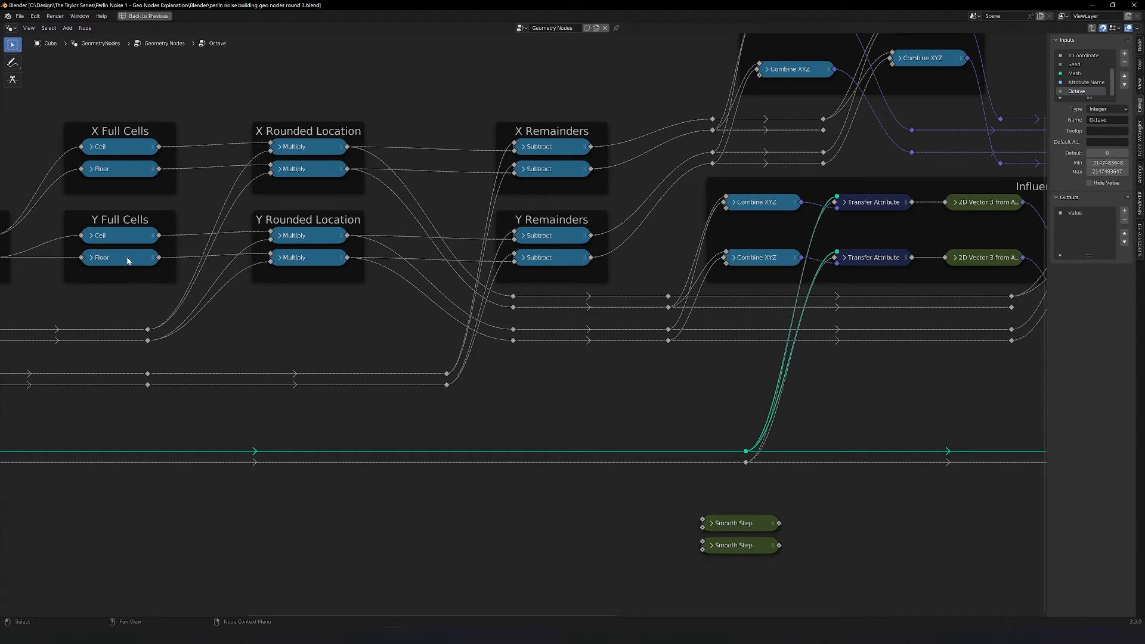
mouse_move(593, 260)
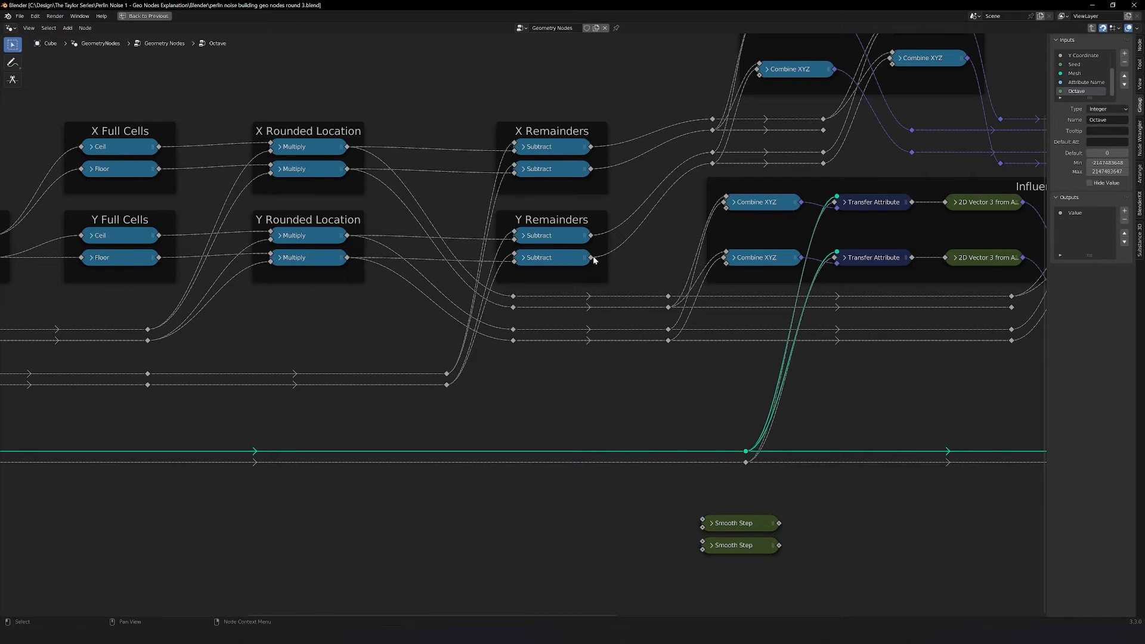
- Pan across the Octave group to bring the whole graph into view
drag(594, 258, 694, 526)
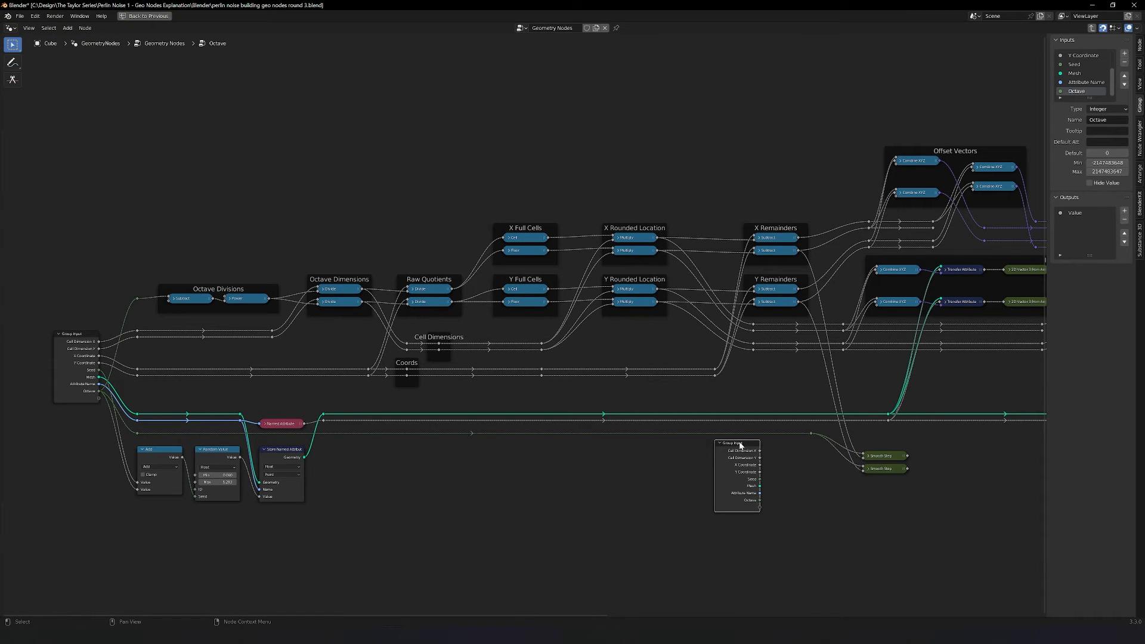
mouse_move(256, 429)
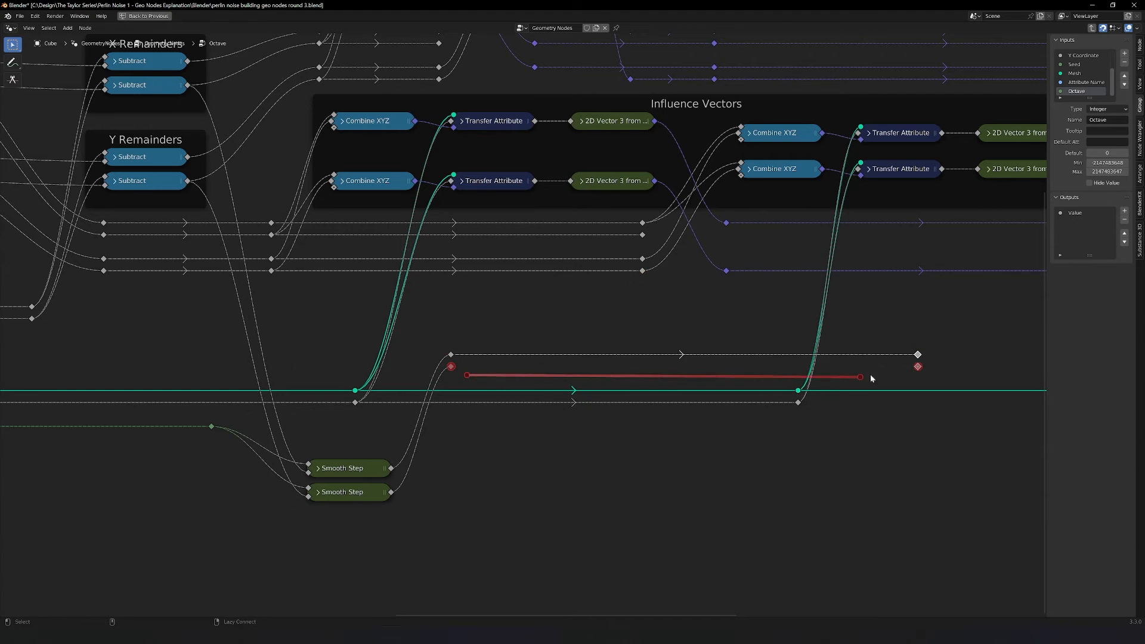
- Link the second Lerp Y result and the smoothed value into Lerp X
scroll(down, 3)
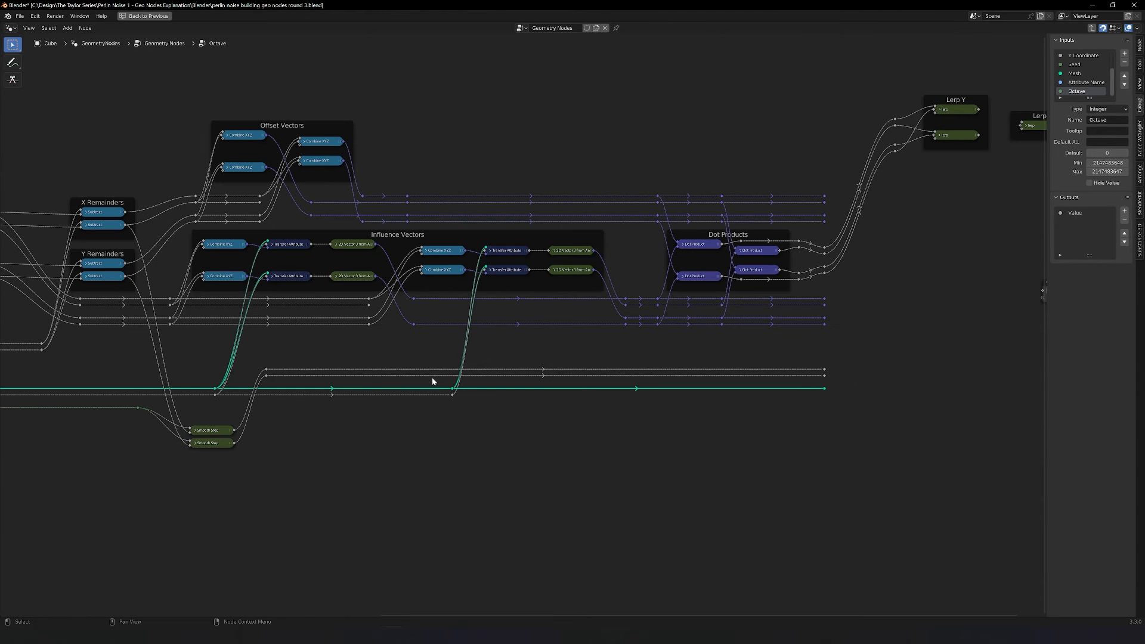
mouse_move(824, 376)
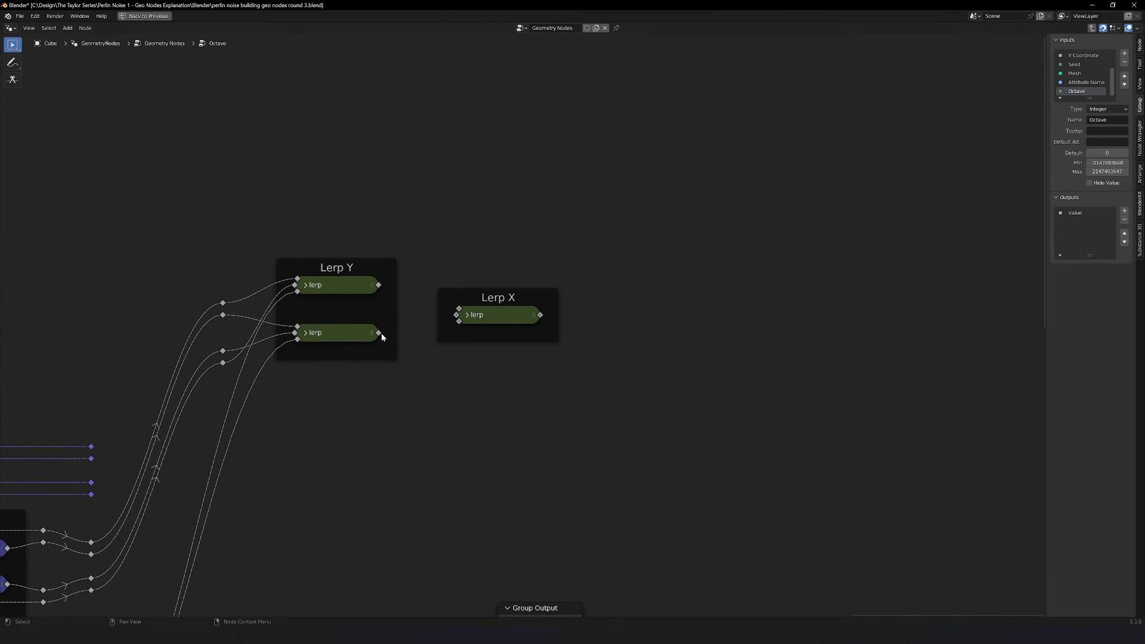
drag(378, 332, 462, 300)
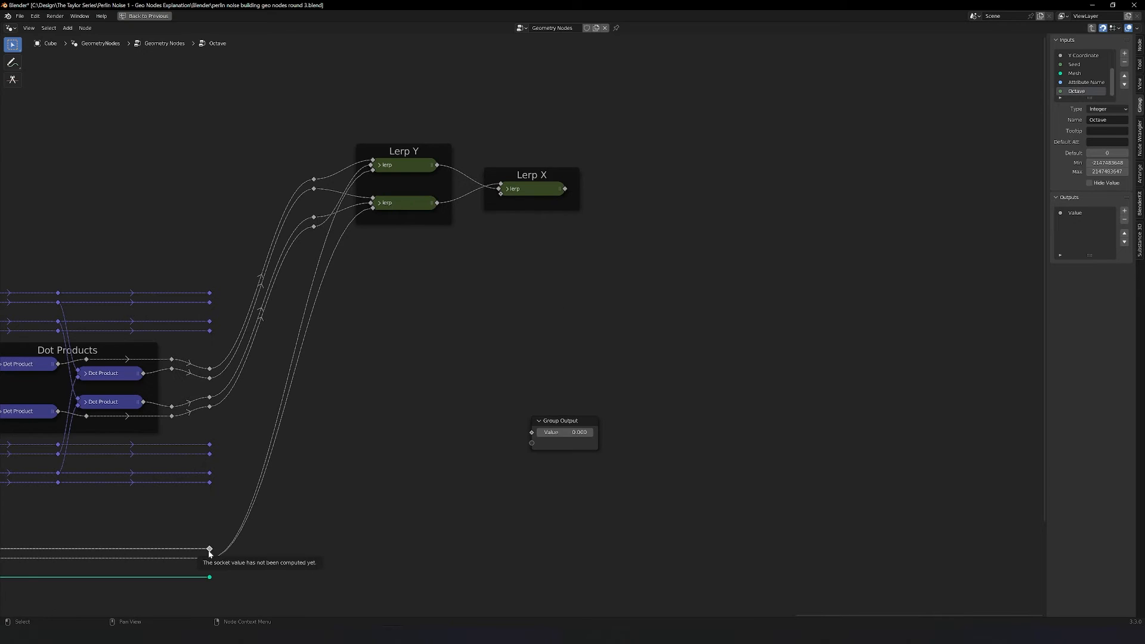
drag(209, 550, 389, 548)
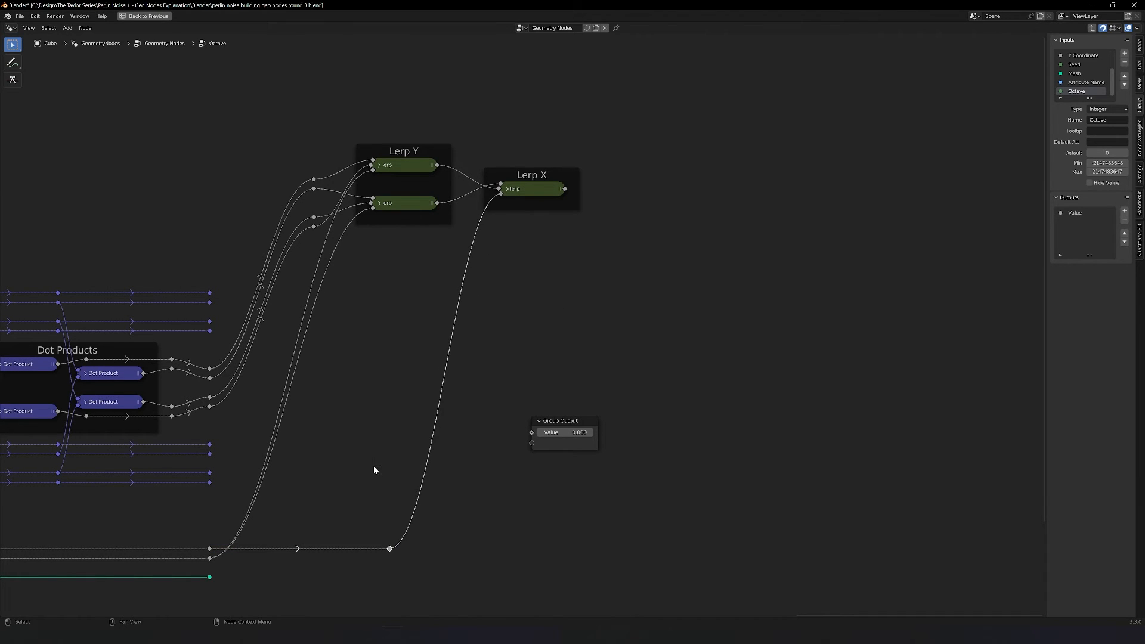
mouse_move(344, 279)
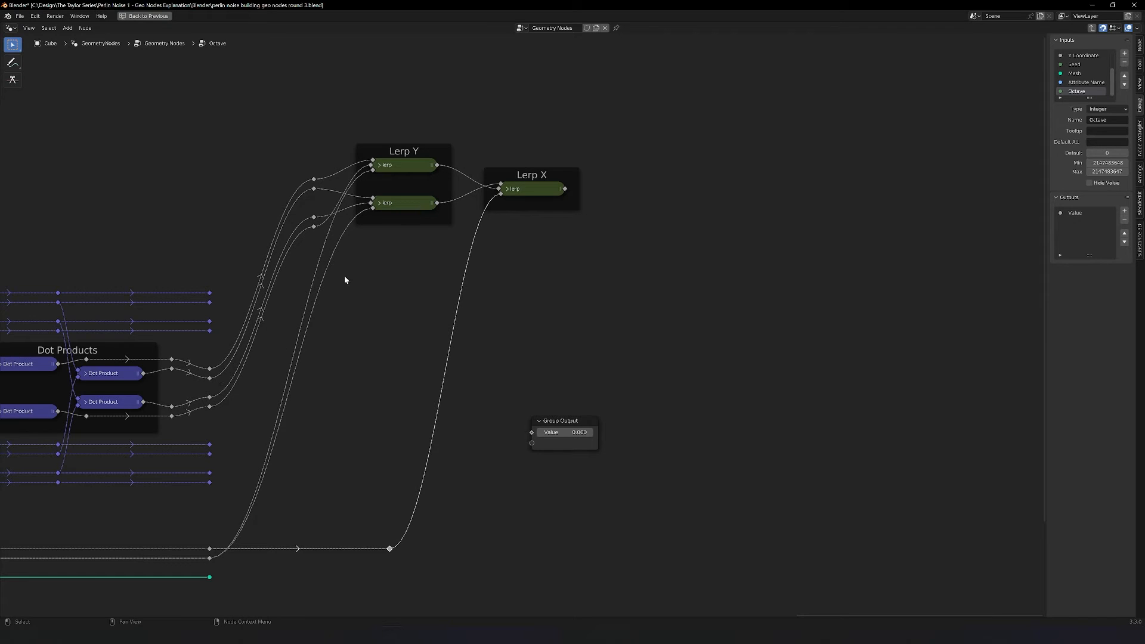
mouse_move(442, 378)
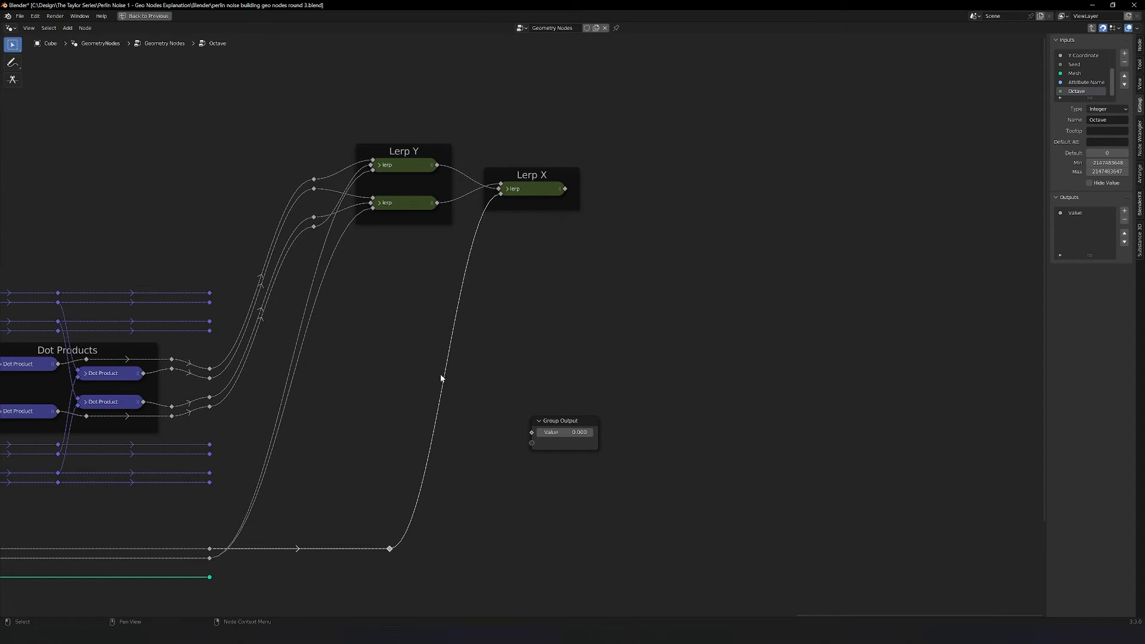
mouse_move(684, 509)
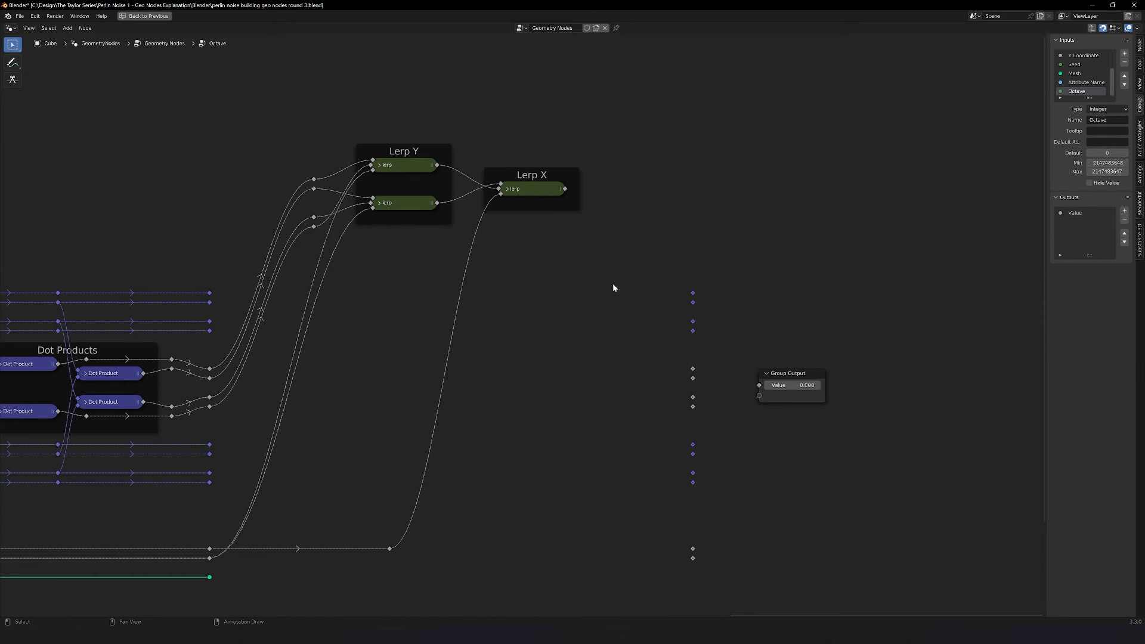
mouse_move(463, 180)
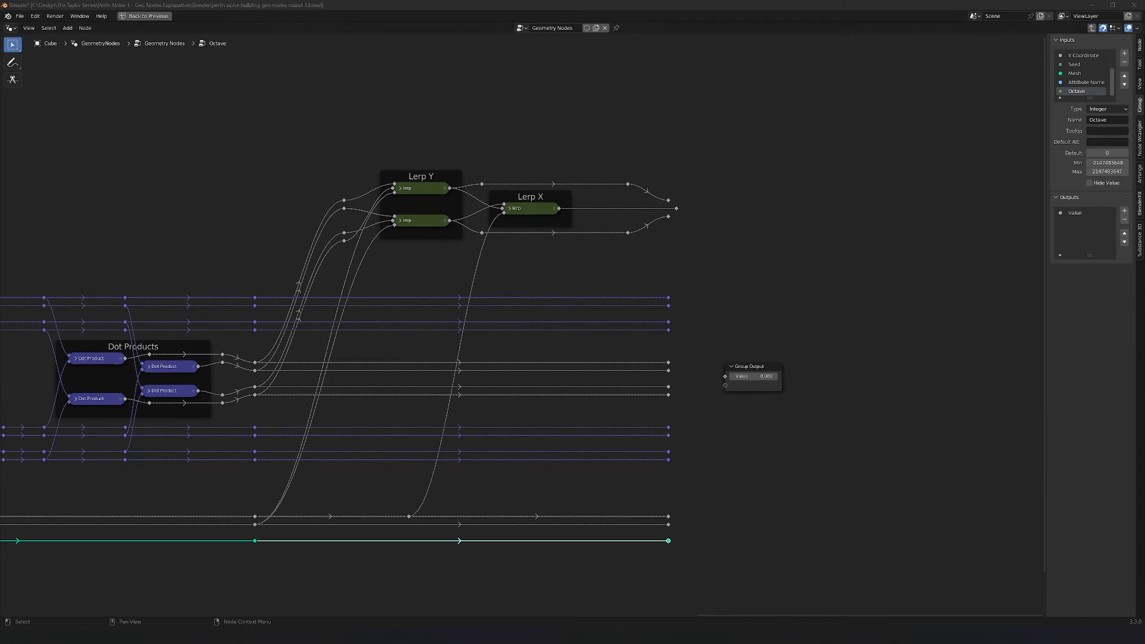
mouse_move(797, 412)
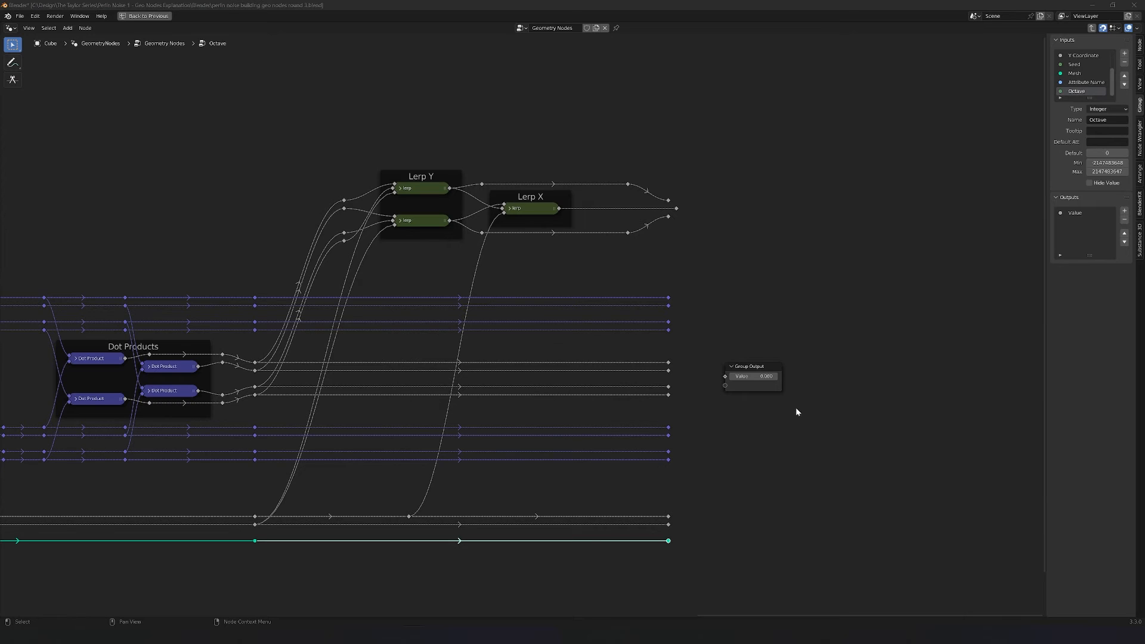
mouse_move(905, 410)
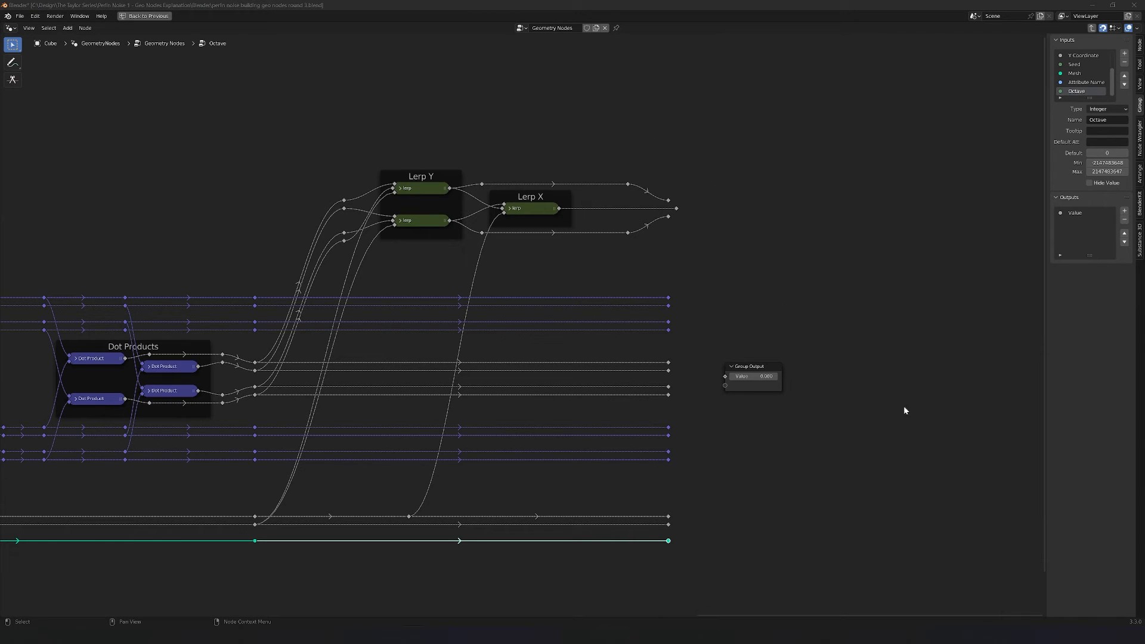
mouse_move(680, 534)
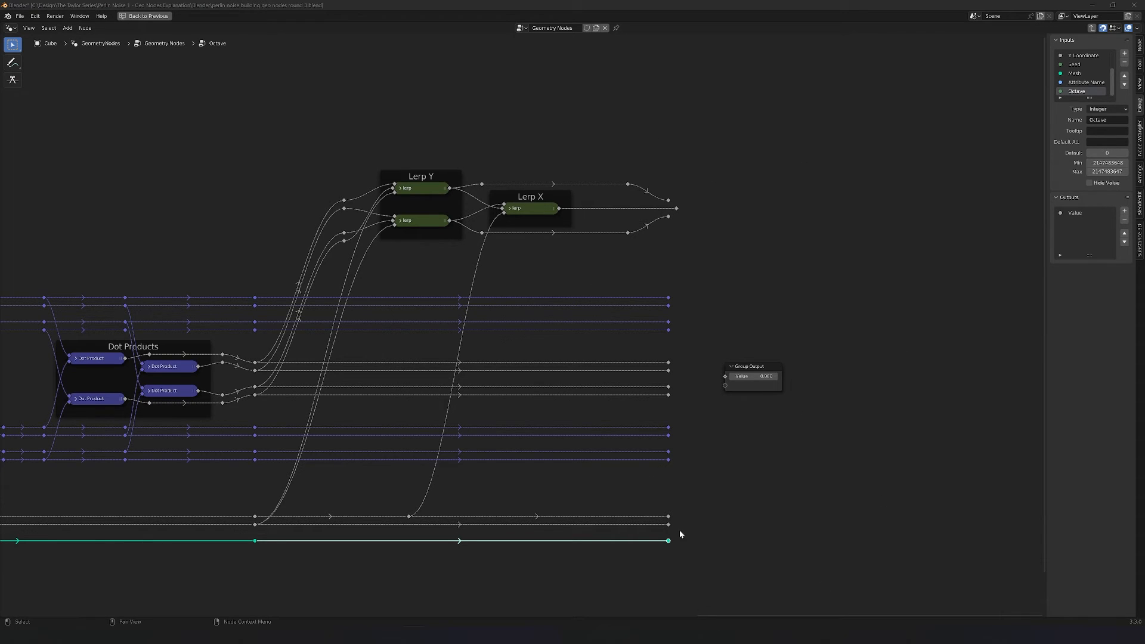
mouse_move(686, 416)
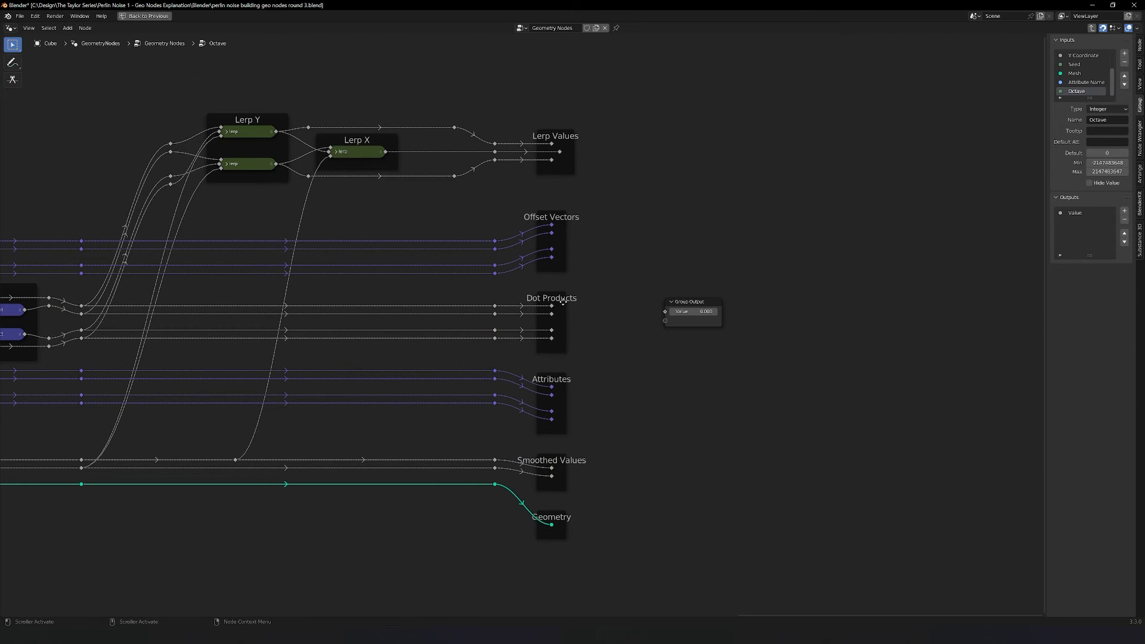
mouse_move(686, 331)
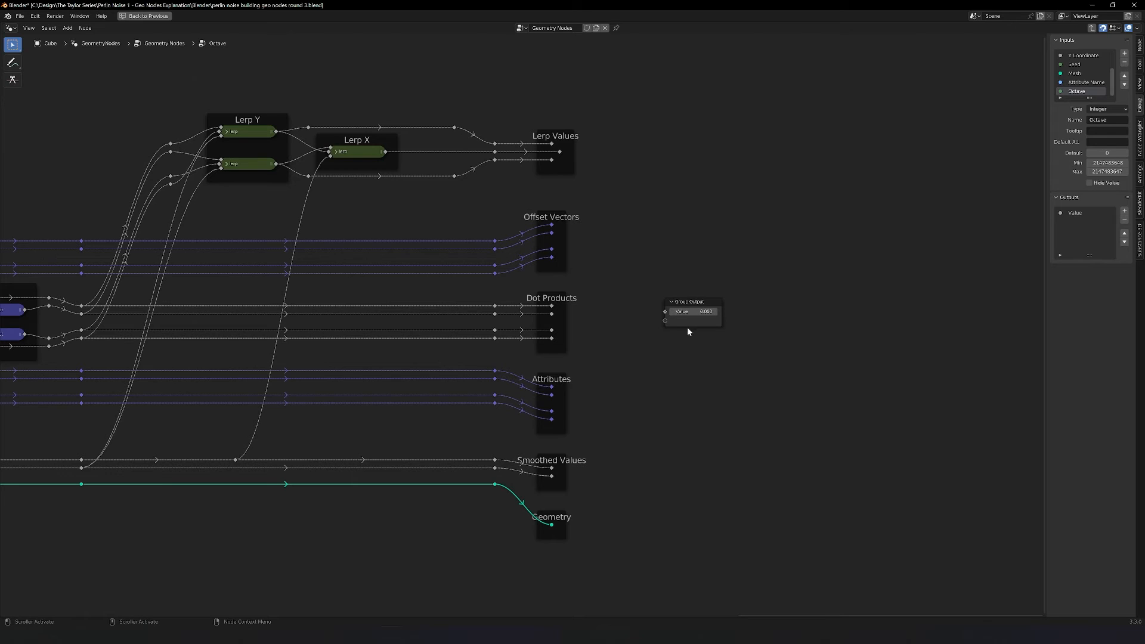
mouse_move(745, 473)
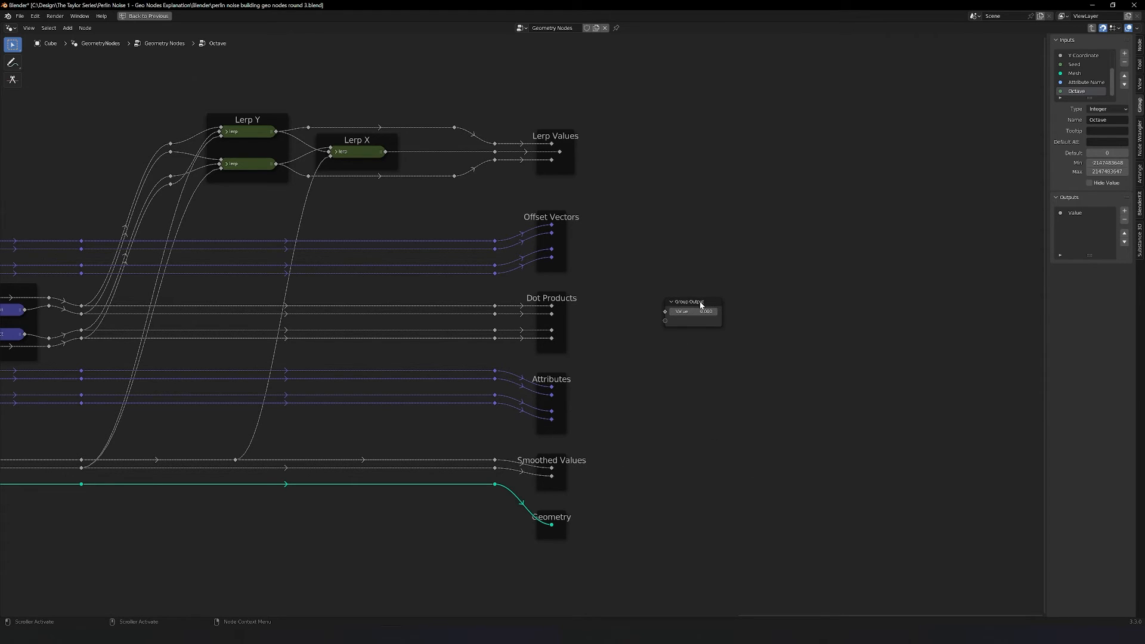
mouse_move(722, 313)
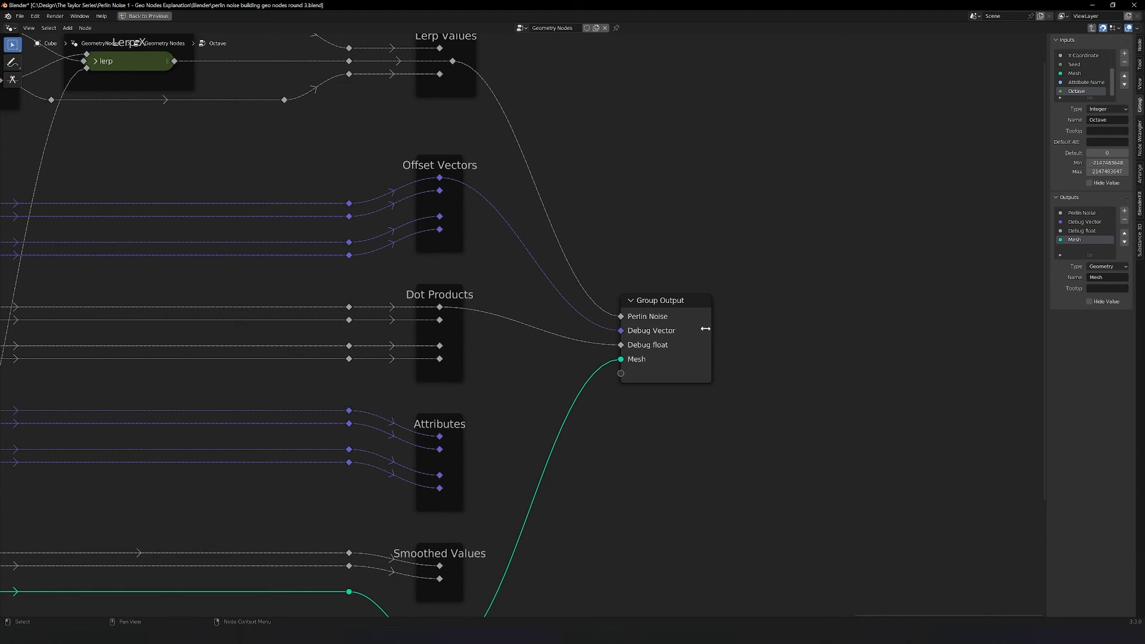
mouse_move(701, 339)
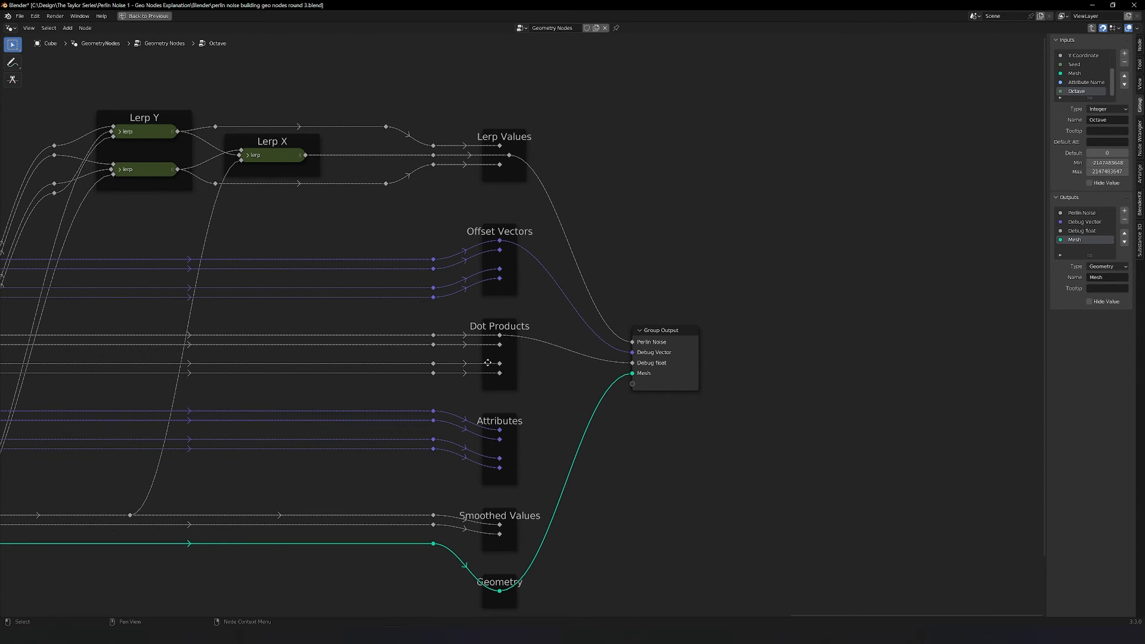
mouse_move(652, 363)
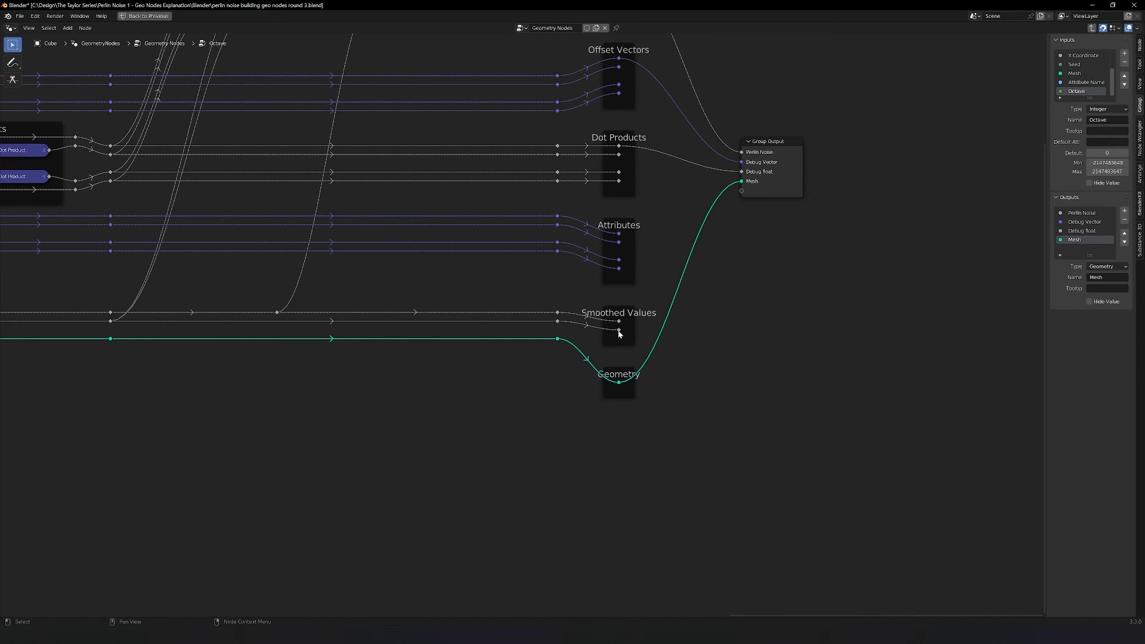
mouse_move(618, 321)
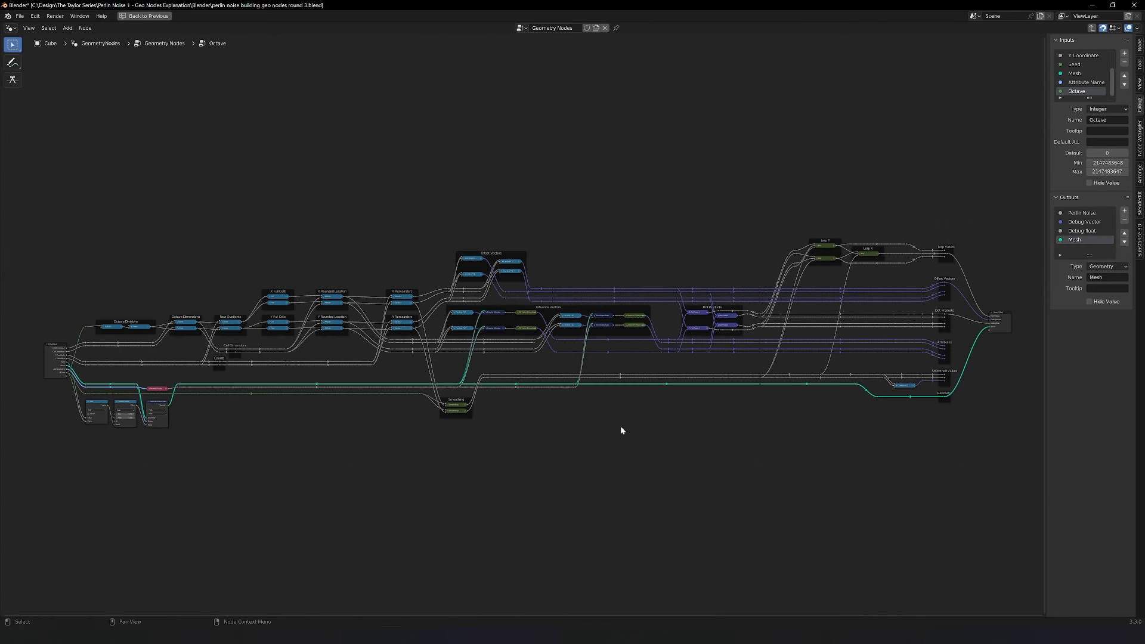
mouse_move(540, 207)
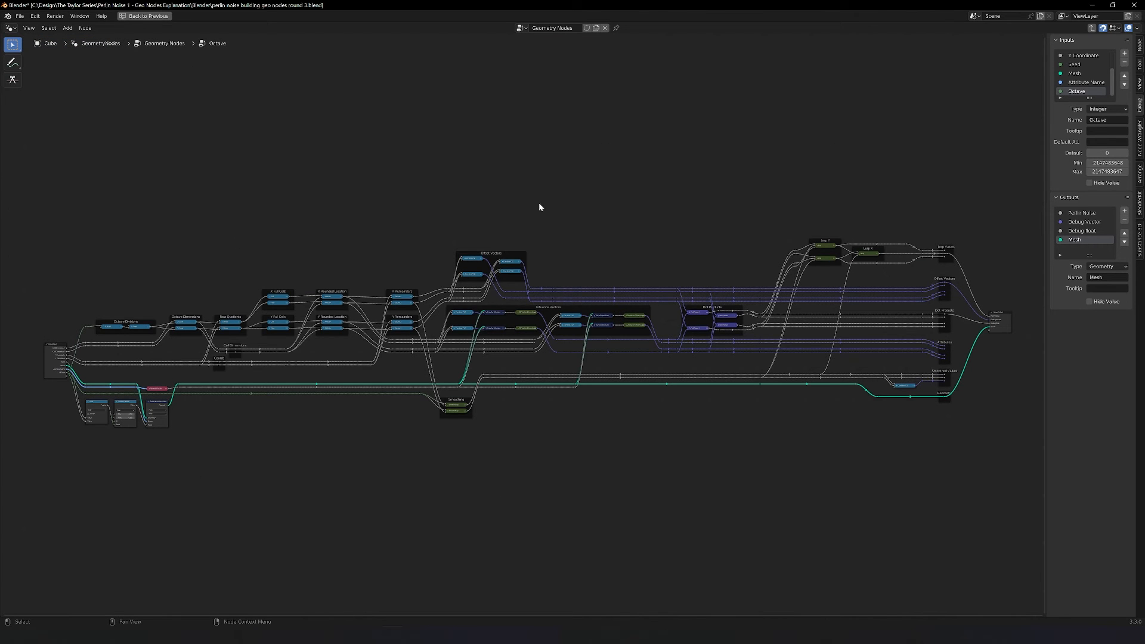
mouse_move(859, 511)
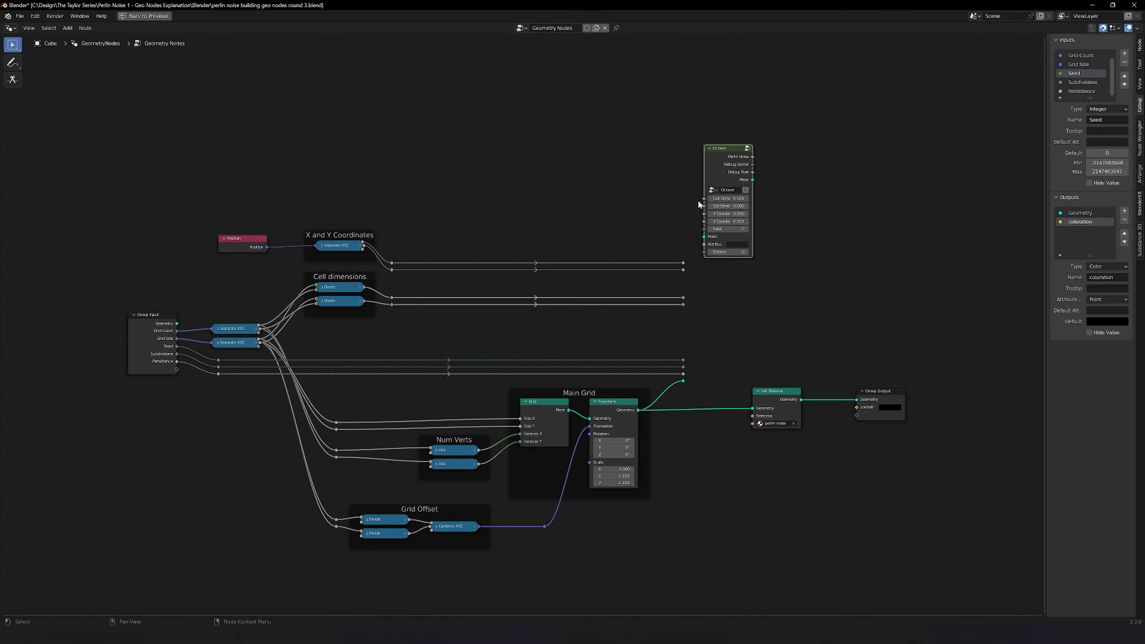
mouse_move(343, 323)
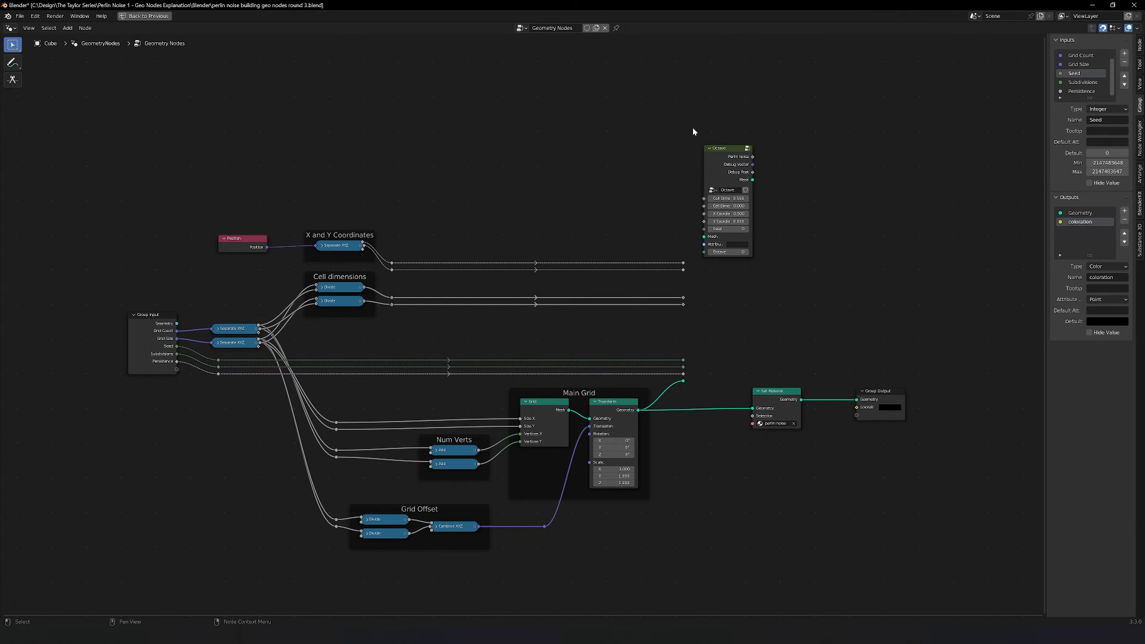
mouse_move(334, 344)
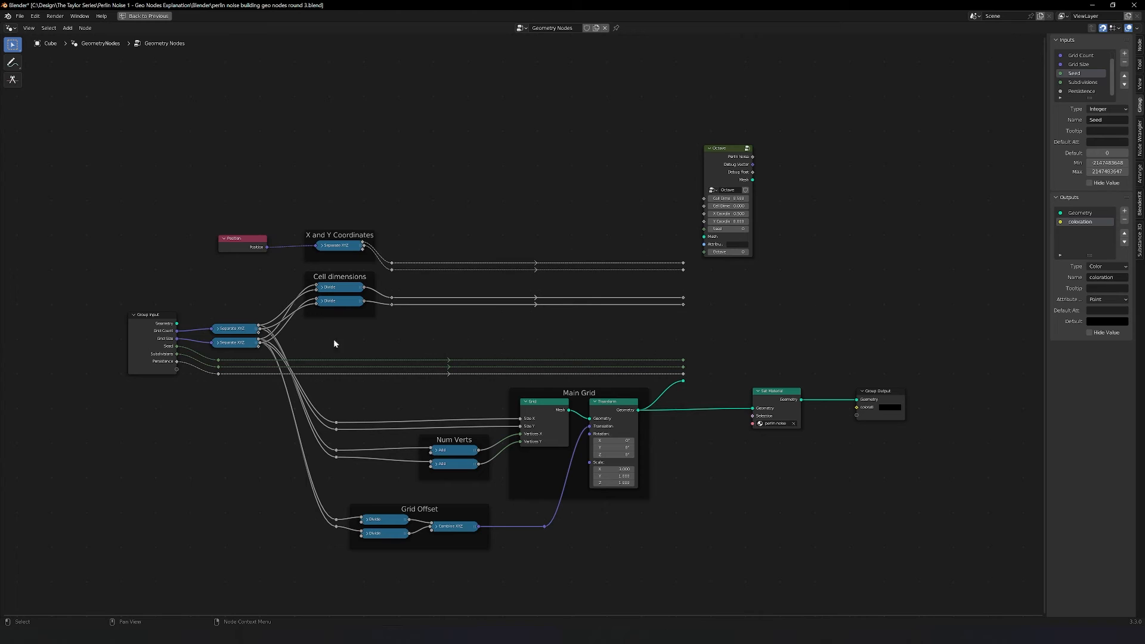
mouse_move(343, 291)
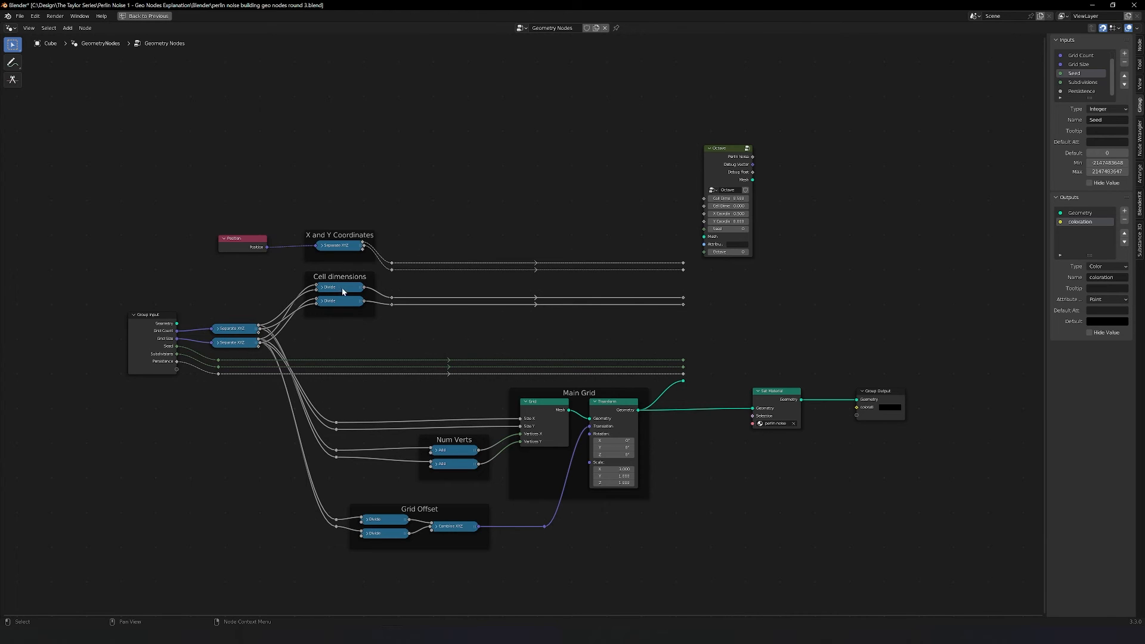
mouse_move(523, 307)
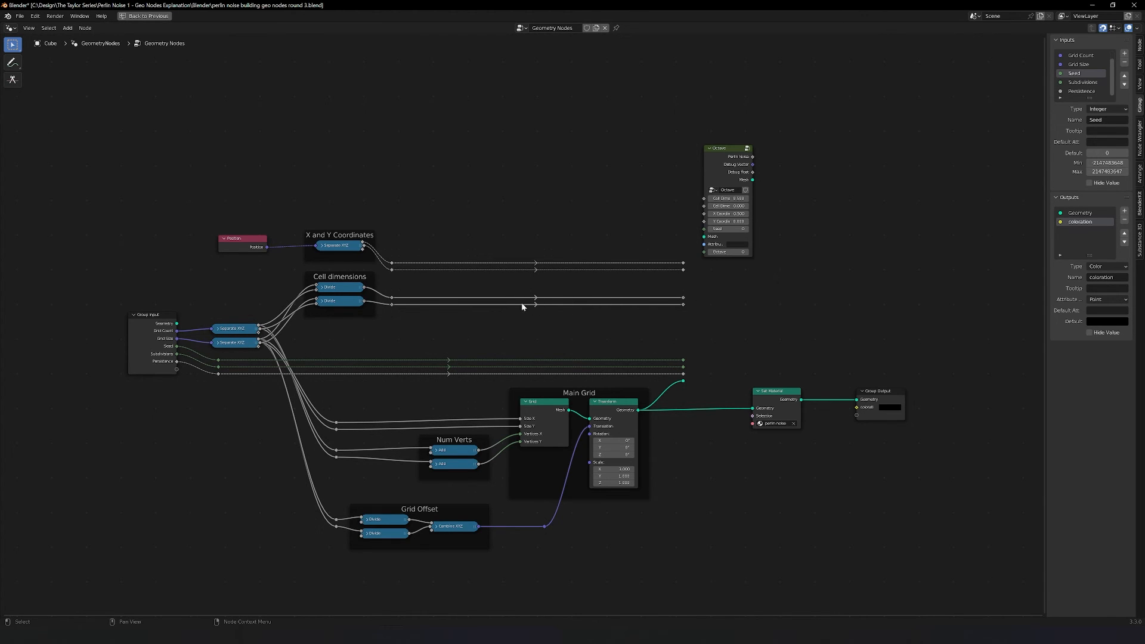
mouse_move(427, 311)
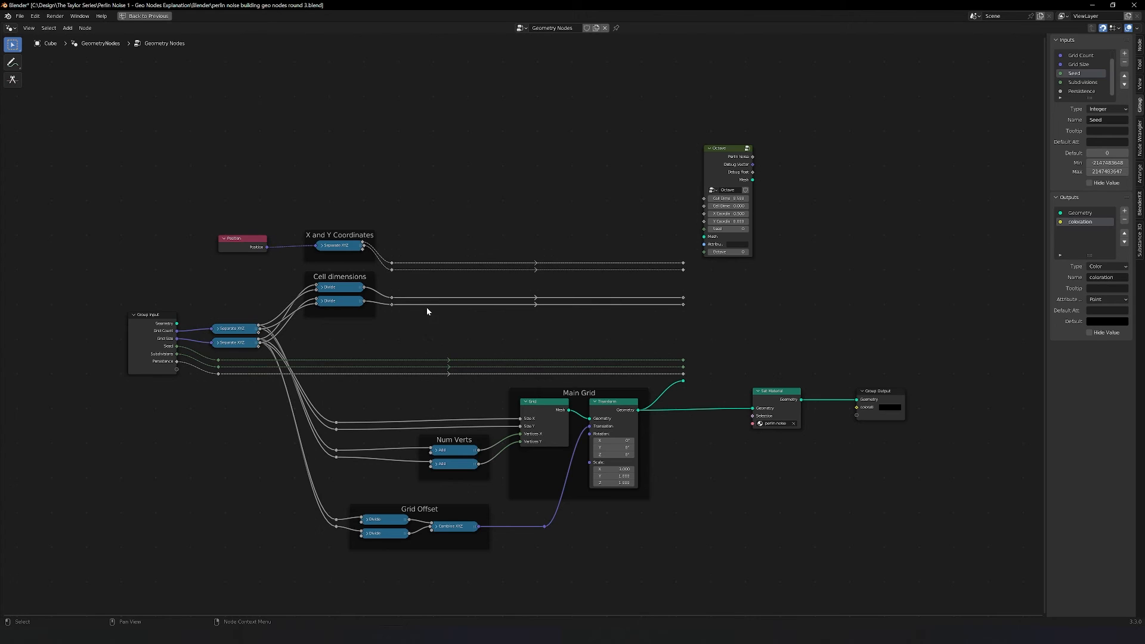
mouse_move(517, 297)
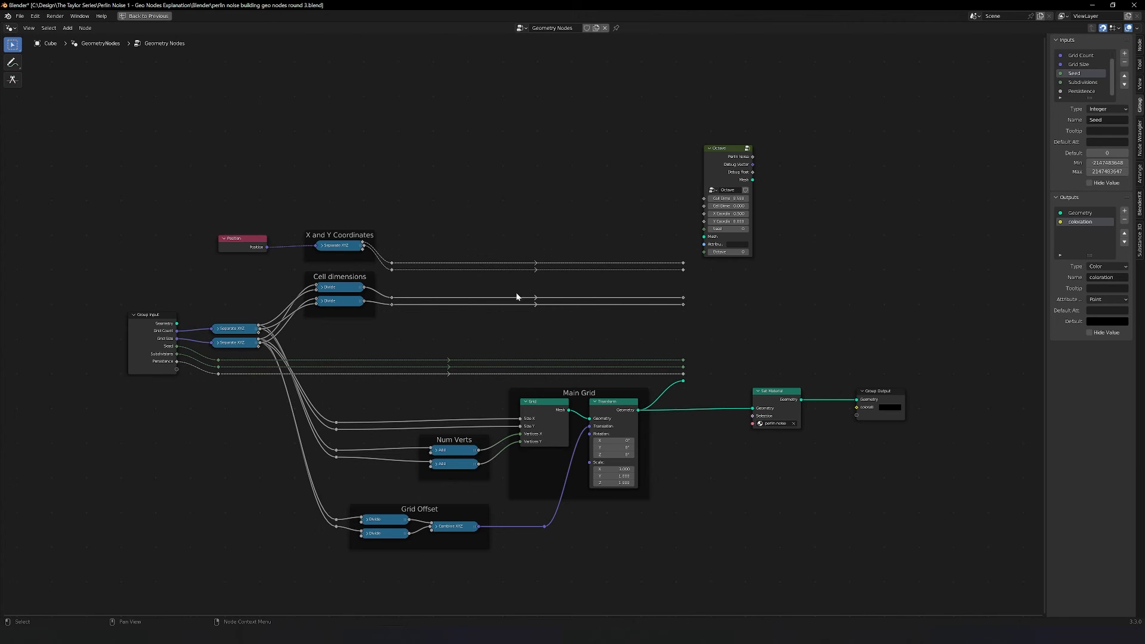
mouse_move(549, 303)
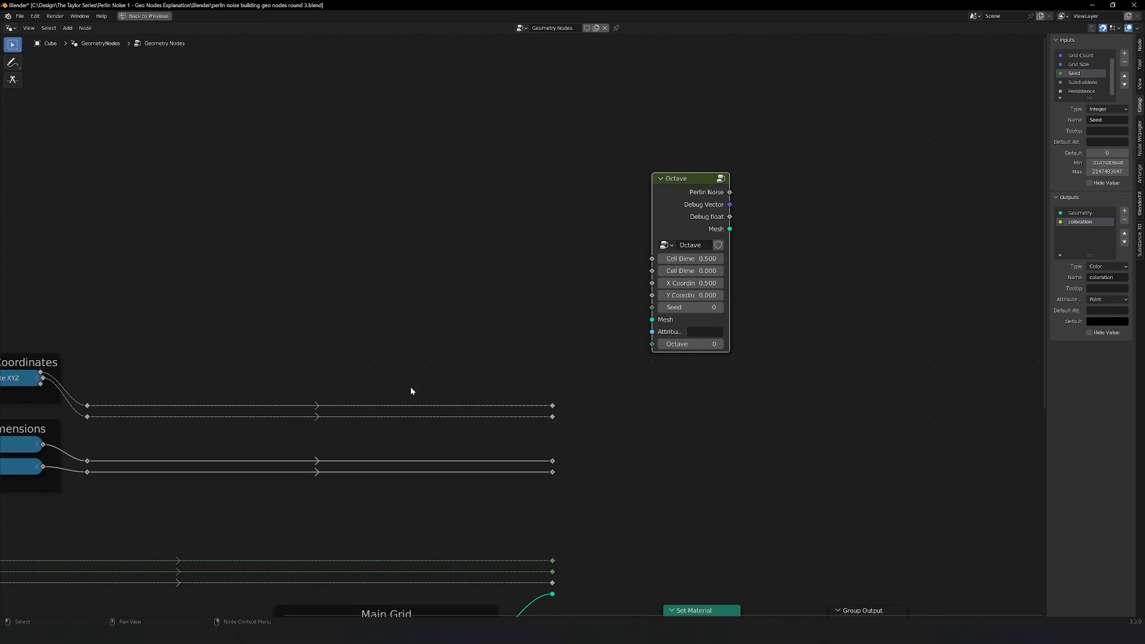
mouse_move(660, 336)
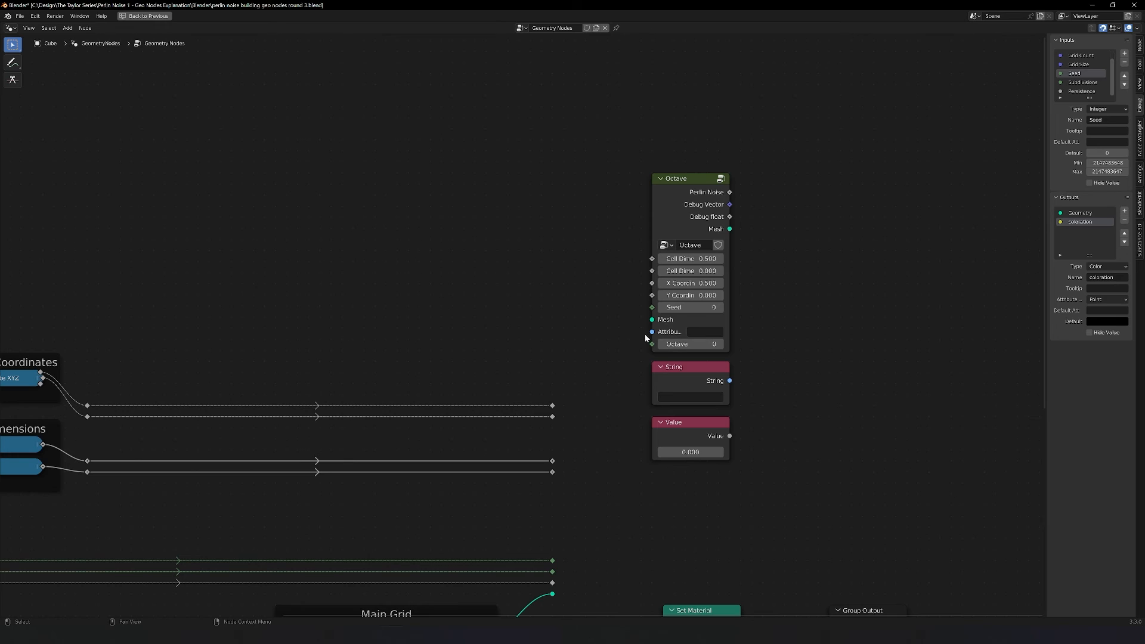
mouse_move(679, 338)
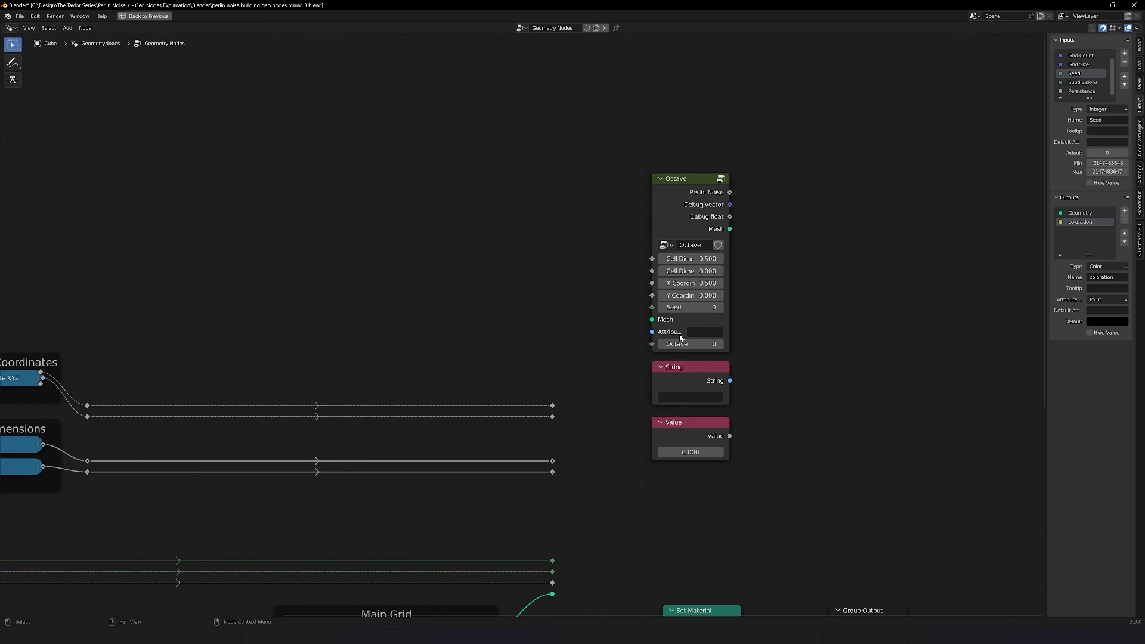
mouse_move(728, 339)
text(Octave 1 Attr)
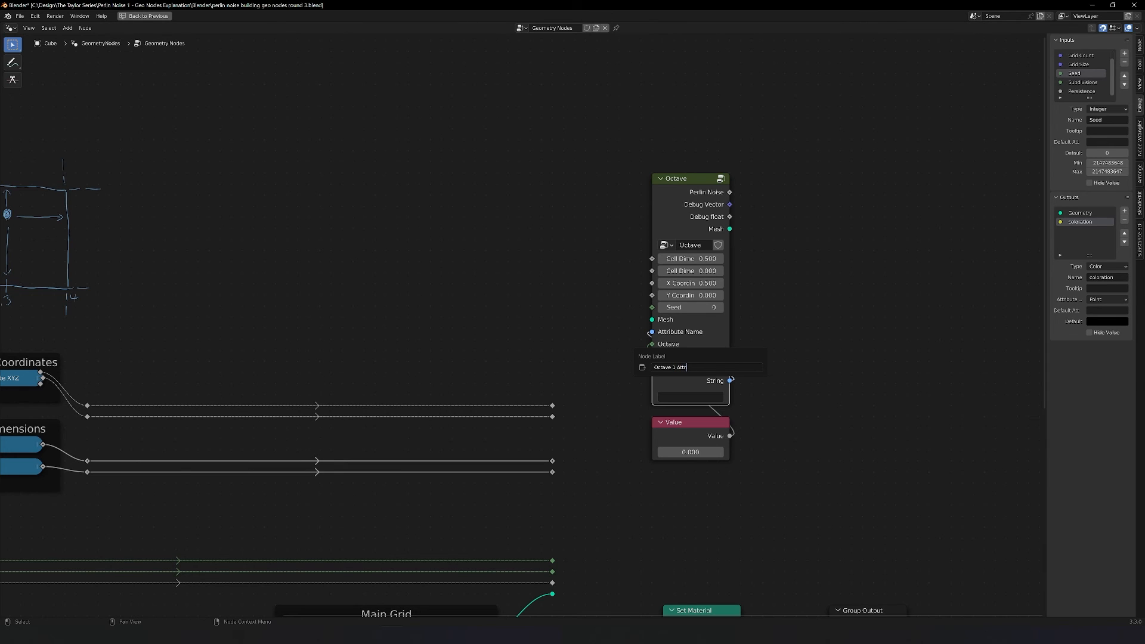
- Confirm the 'Octave 1 Attribute' label and collapse the Octave 1 value node
key(Return)
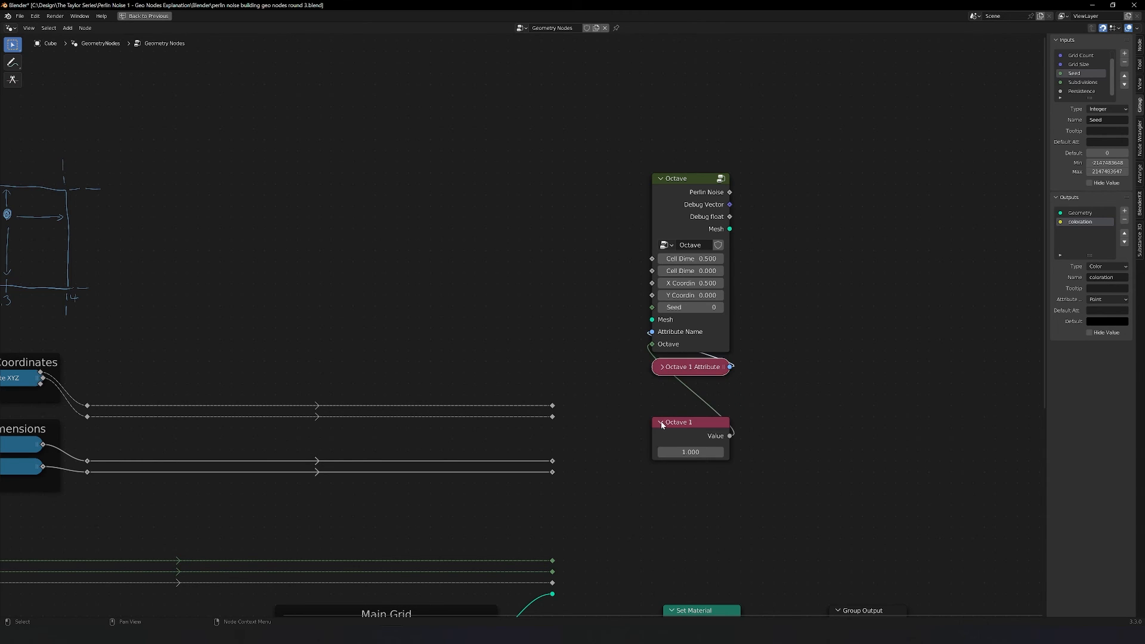
click(661, 423)
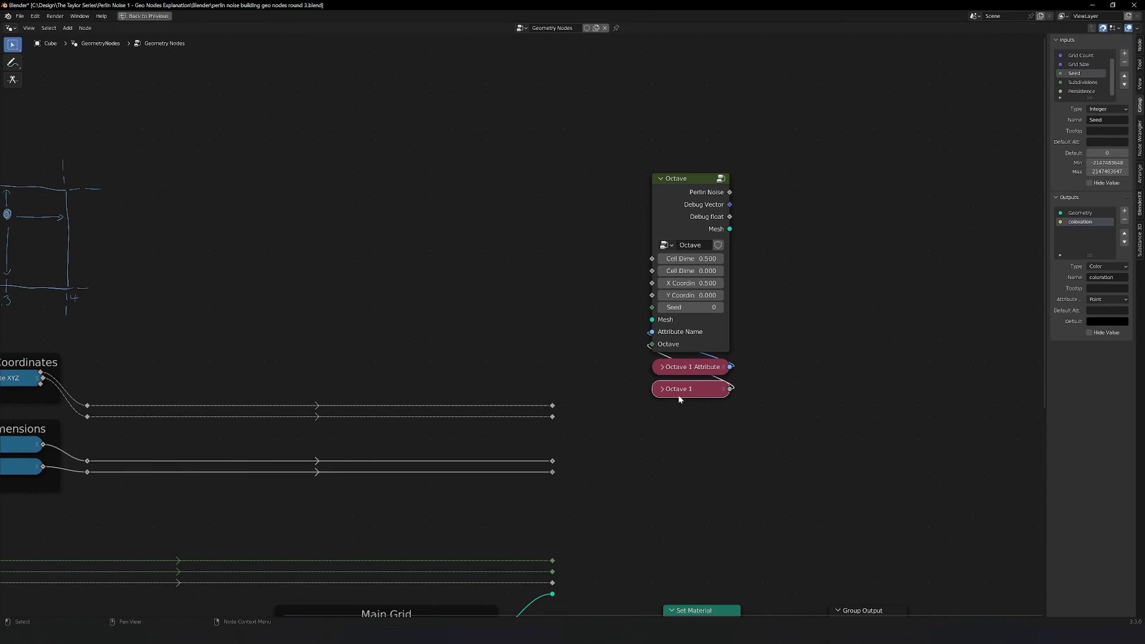
mouse_move(707, 332)
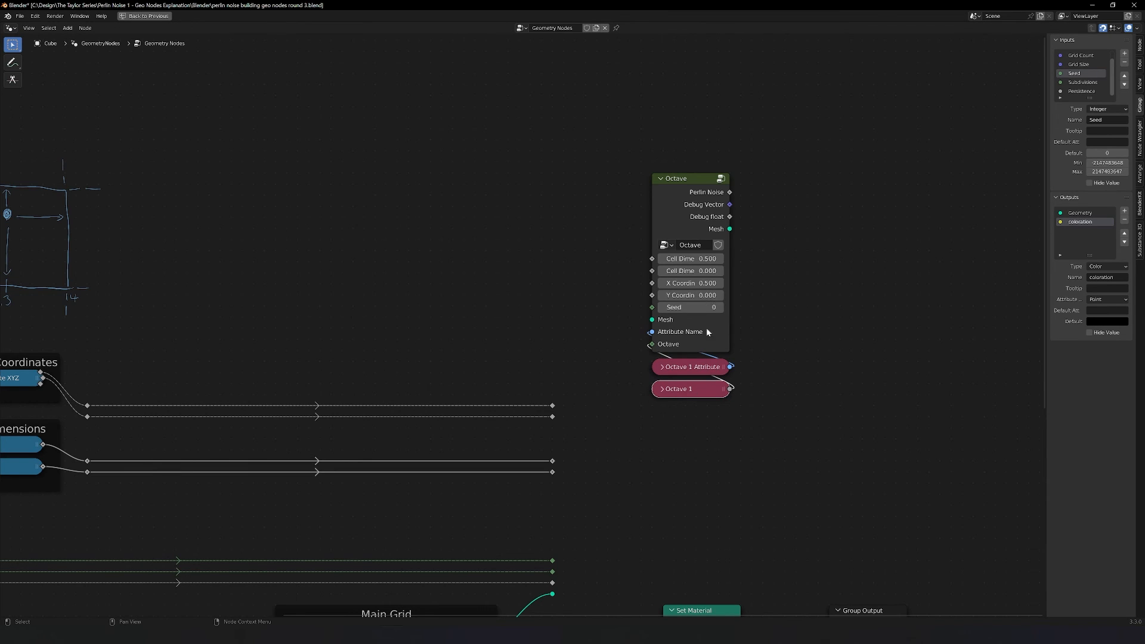
mouse_move(695, 377)
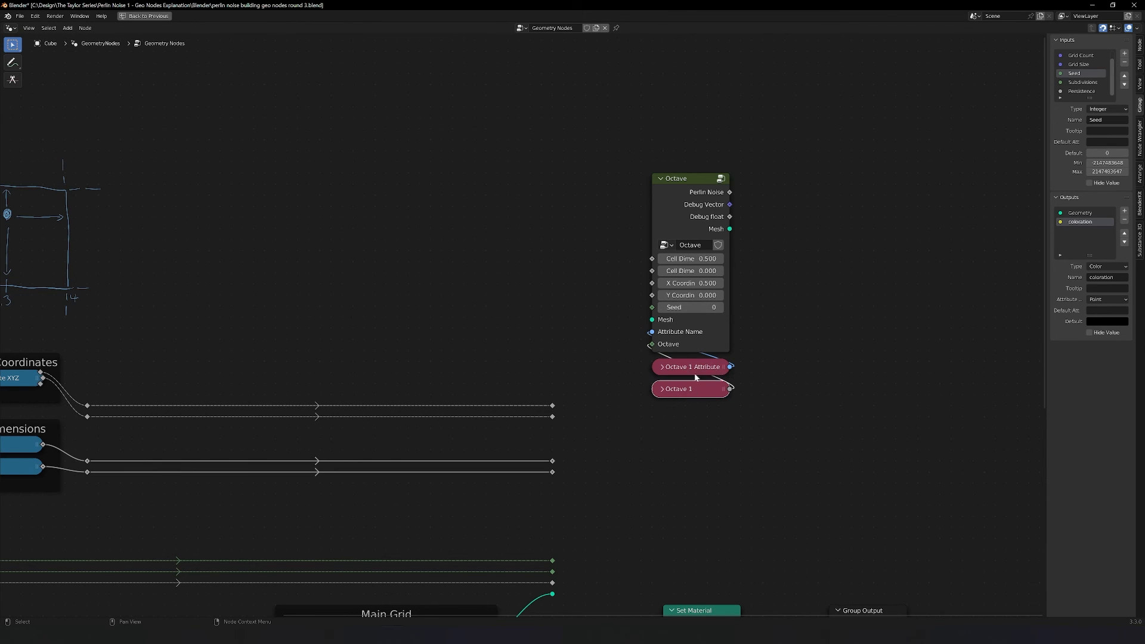
mouse_move(717, 377)
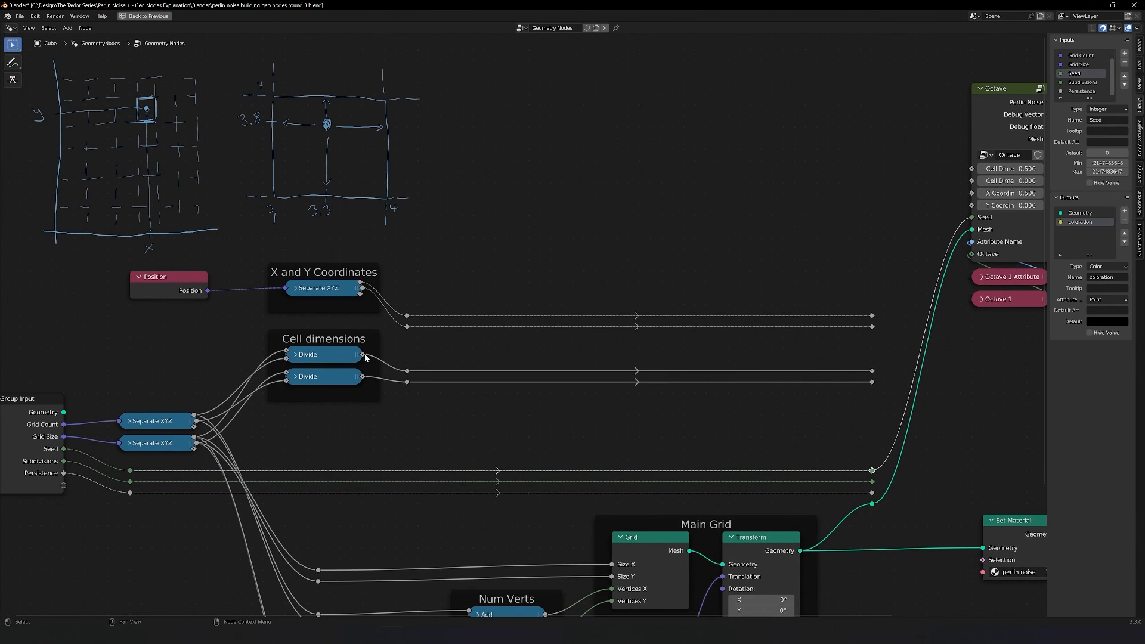
mouse_move(335, 379)
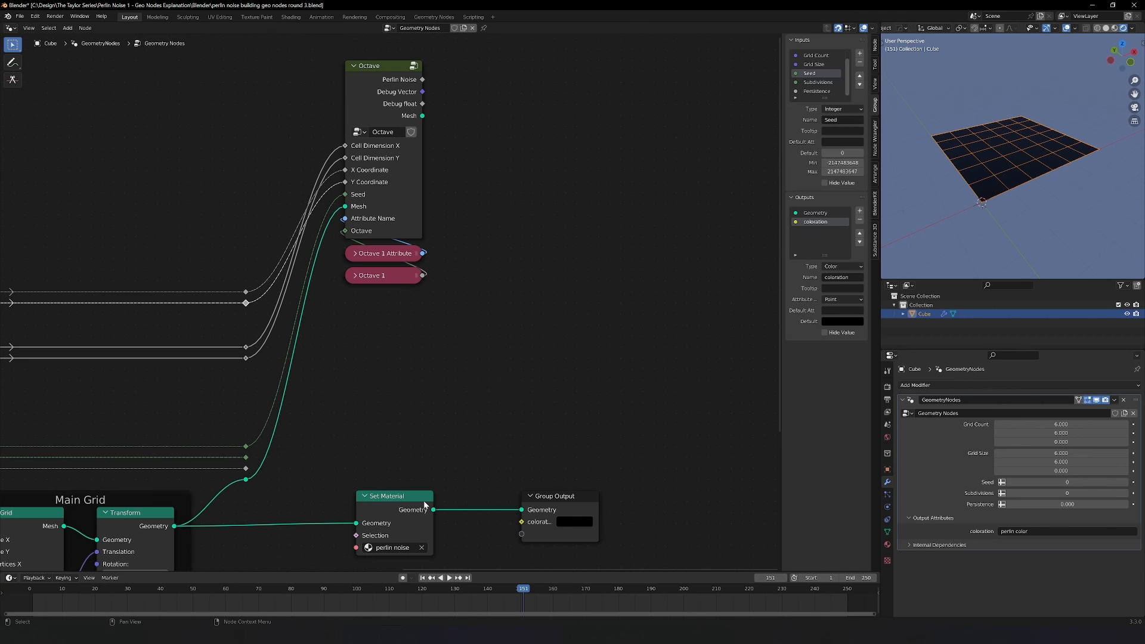
mouse_move(287, 188)
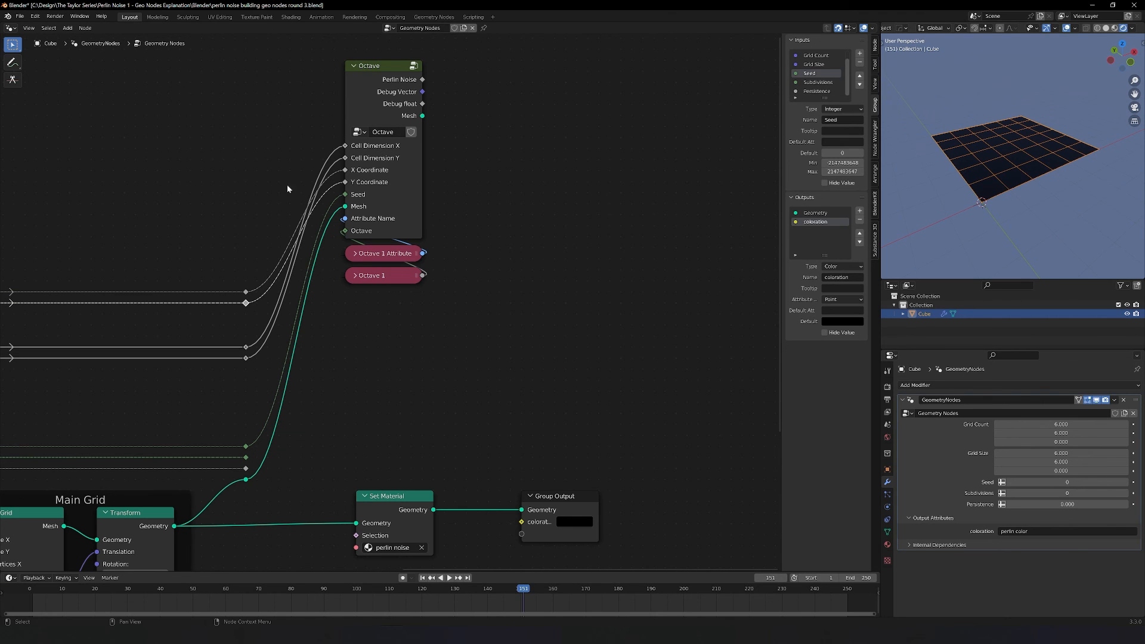
- Connect the Octave node's Perlin Noise output to the Group Output coloration socket
drag(556, 496, 691, 286)
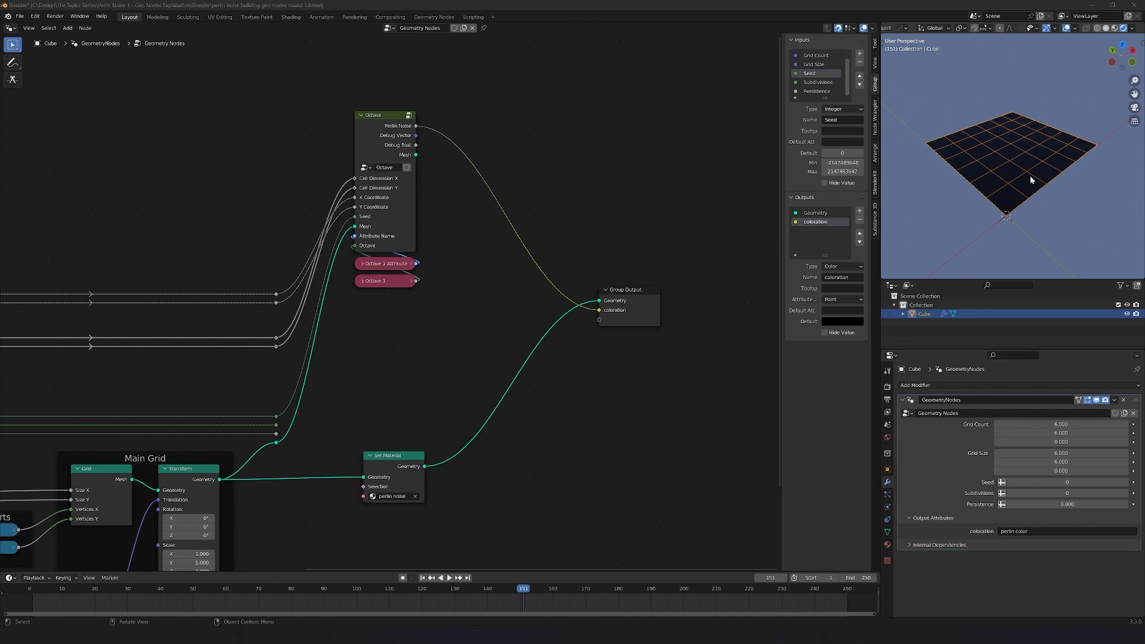
click(393, 455)
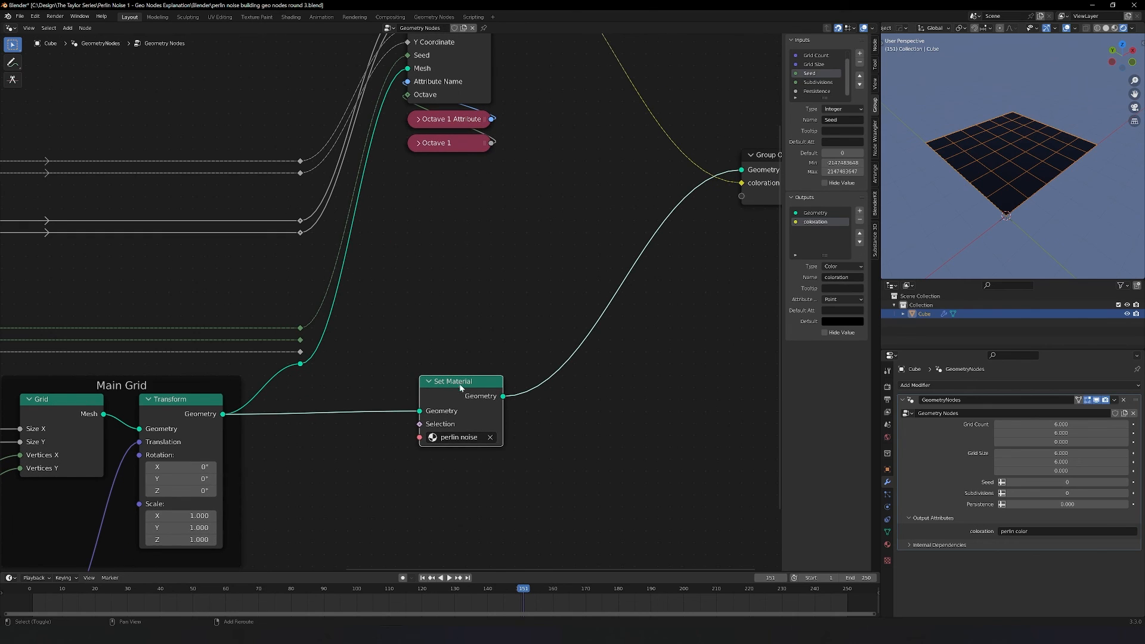
text(set)
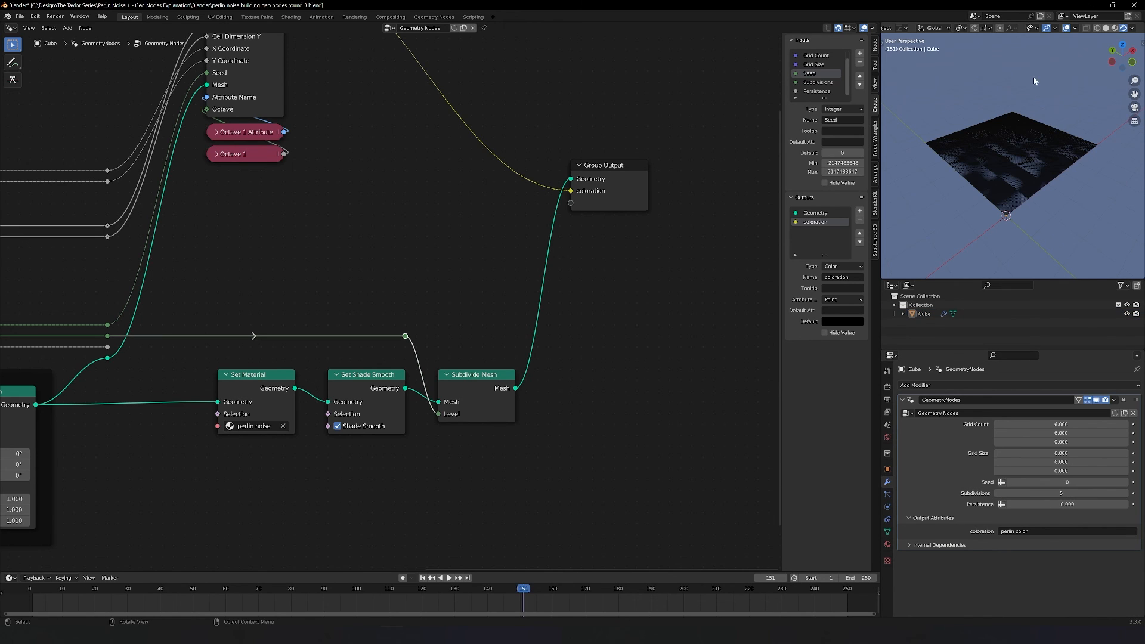
- Open the Viewport Overlays settings to view the noise-colored grid
click(1075, 28)
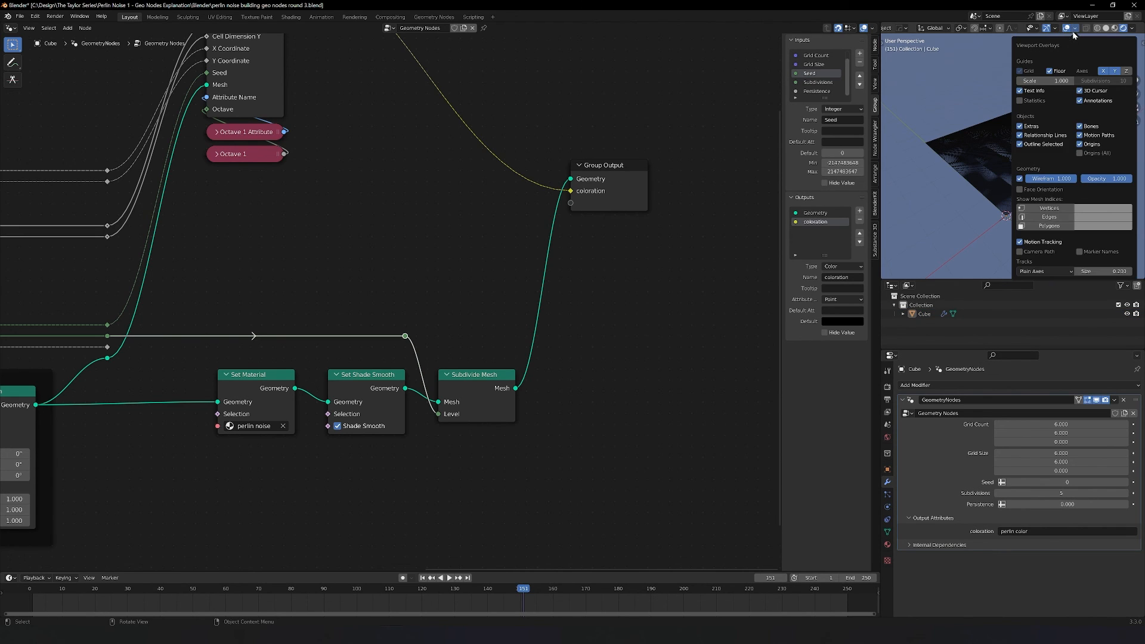